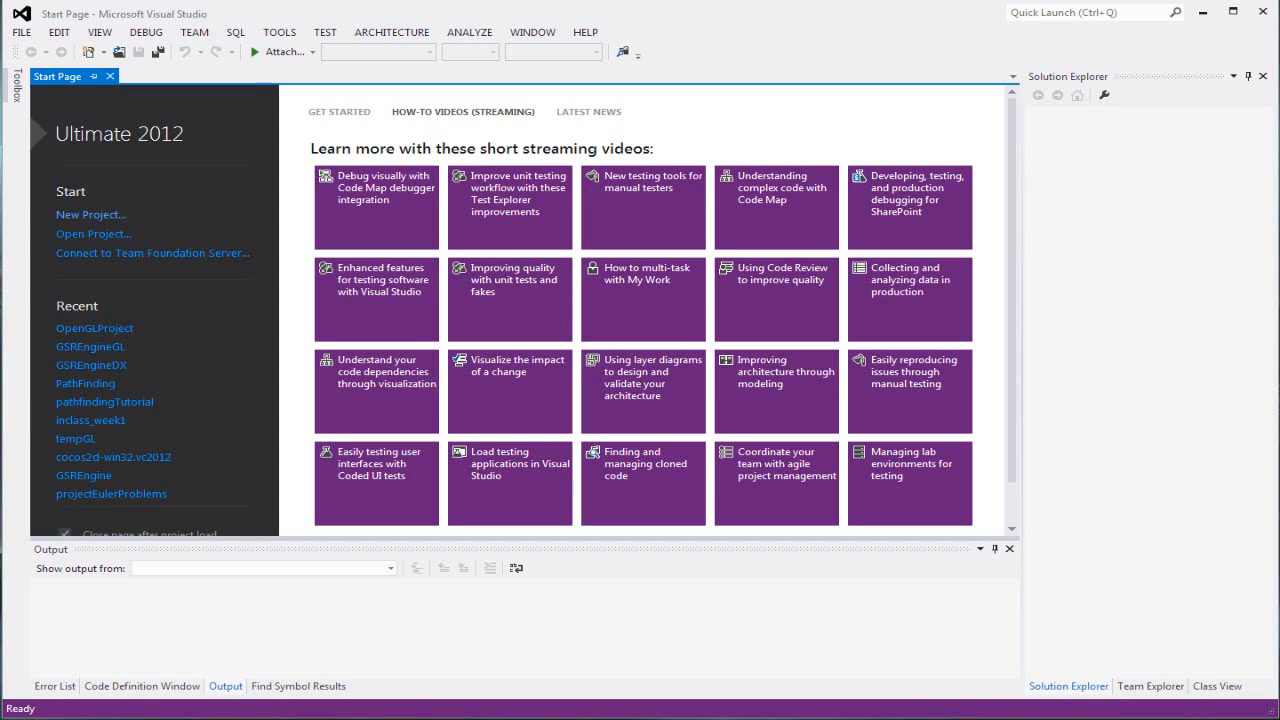
{"action": "mouse_move", "coordinate": [95, 328]}
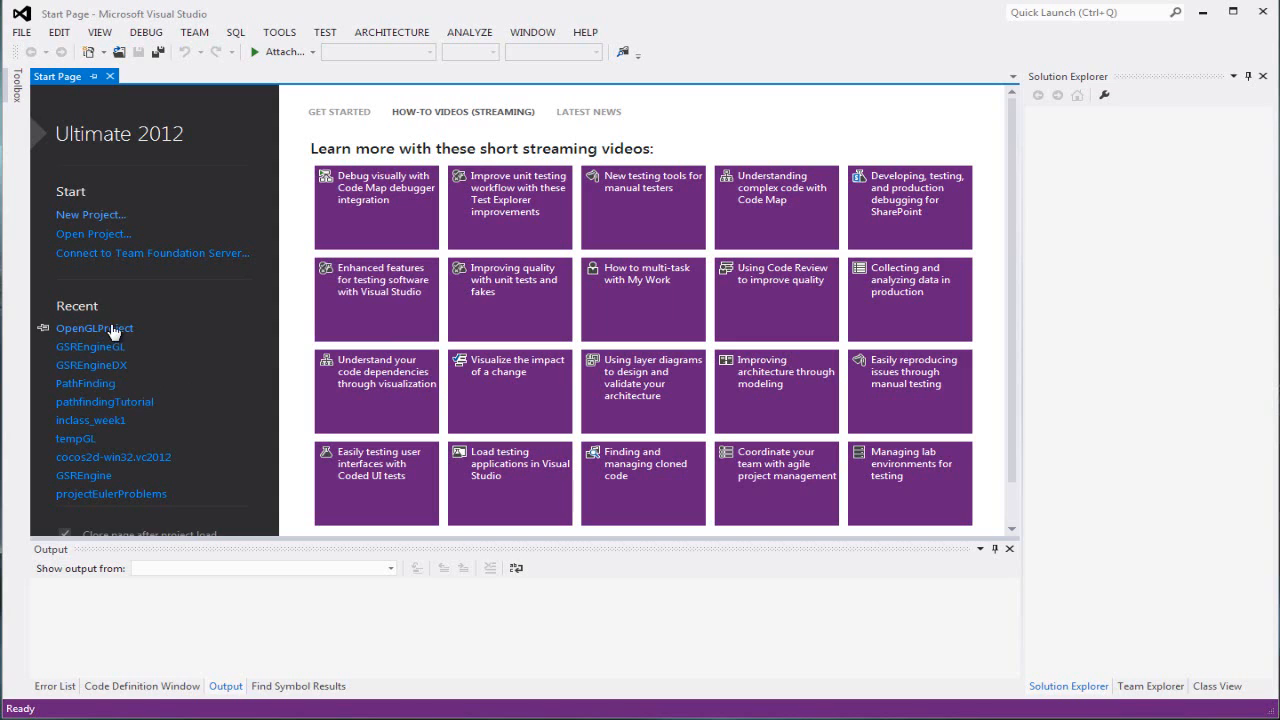
Step: Remove the OpenGLProject entry from the Start Page's Recent list using its context menu
{"action": "right_click", "coordinate": [95, 328]}
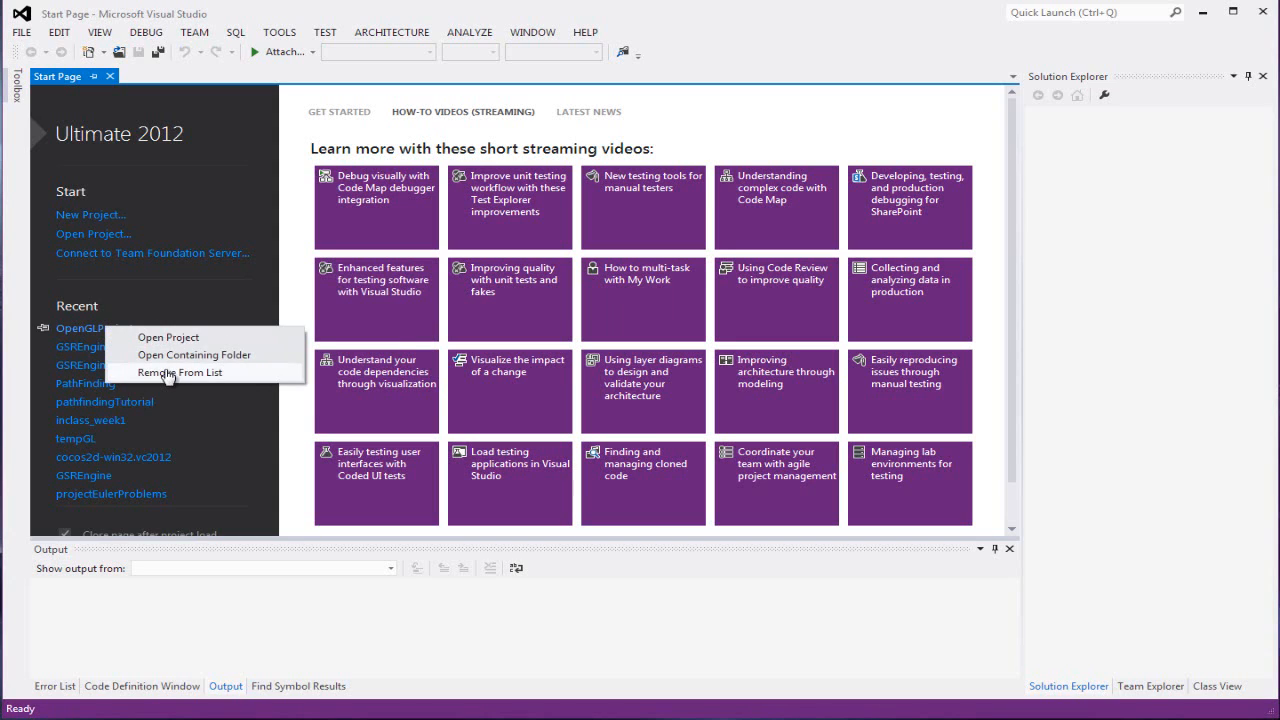
{"action": "left_click", "coordinate": [178, 372]}
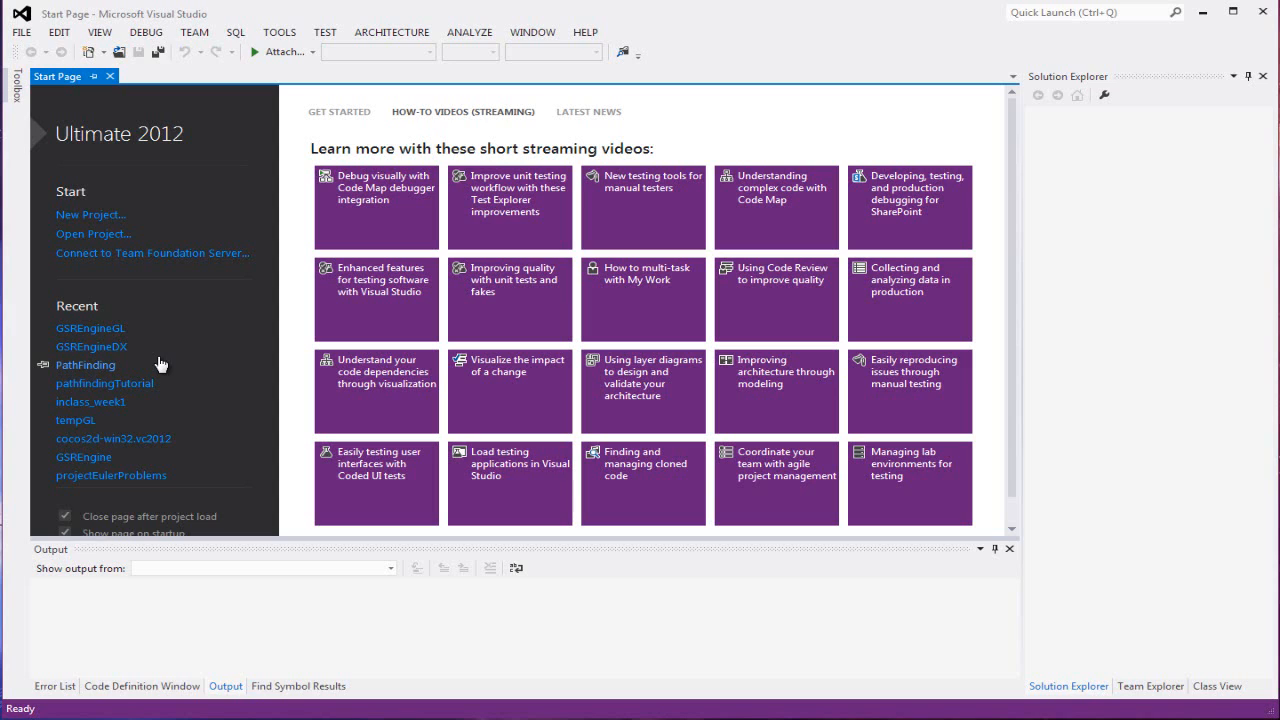
{"action": "mouse_move", "coordinate": [92, 346]}
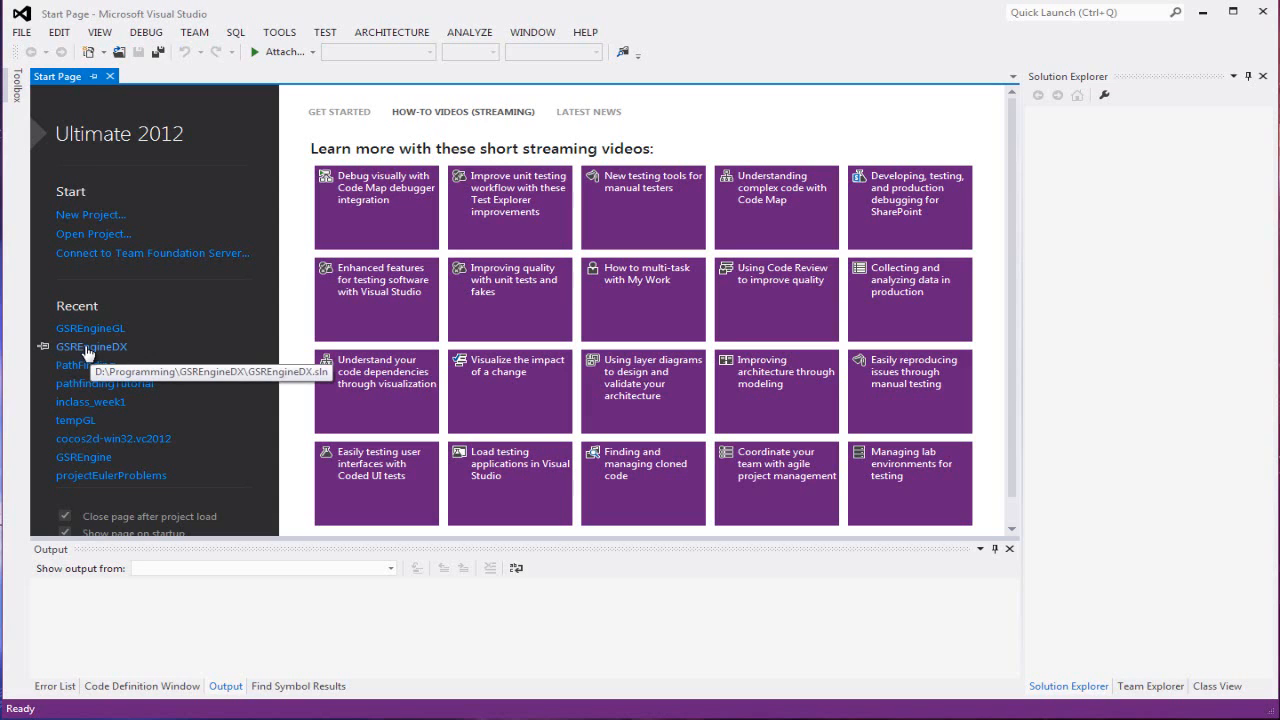
{"action": "mouse_move", "coordinate": [90, 350]}
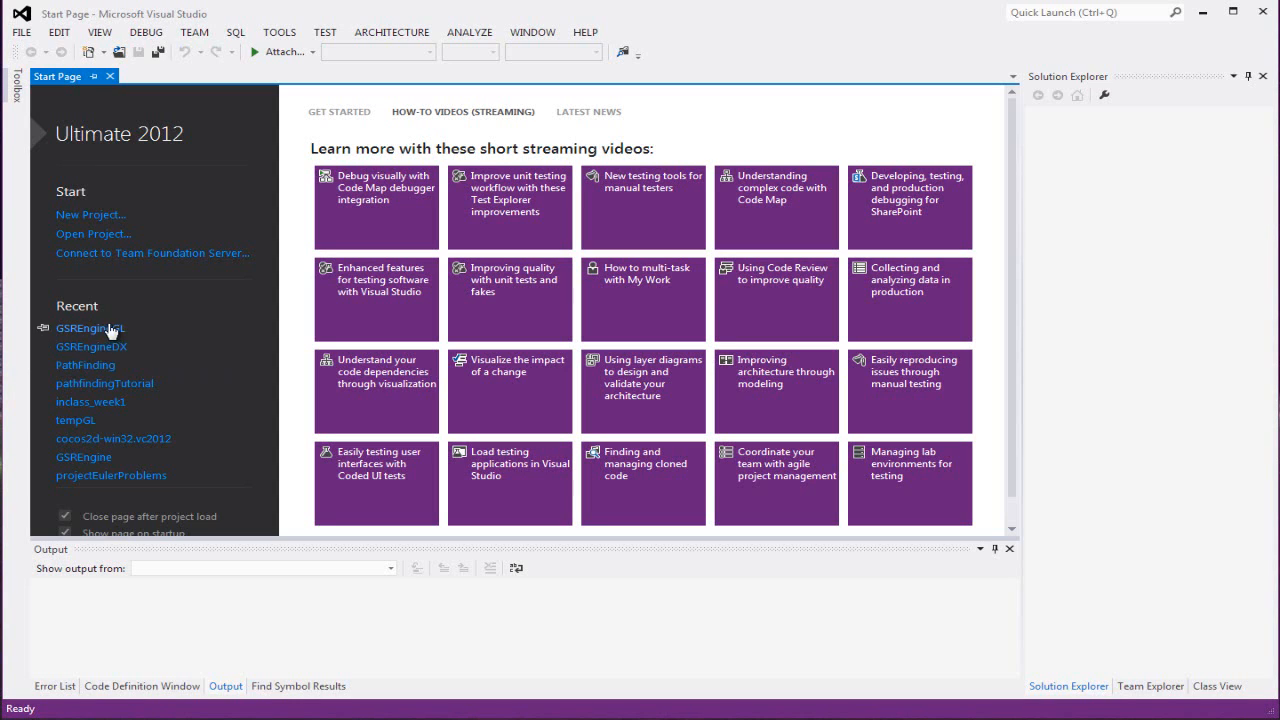
{"action": "mouse_move", "coordinate": [90, 327]}
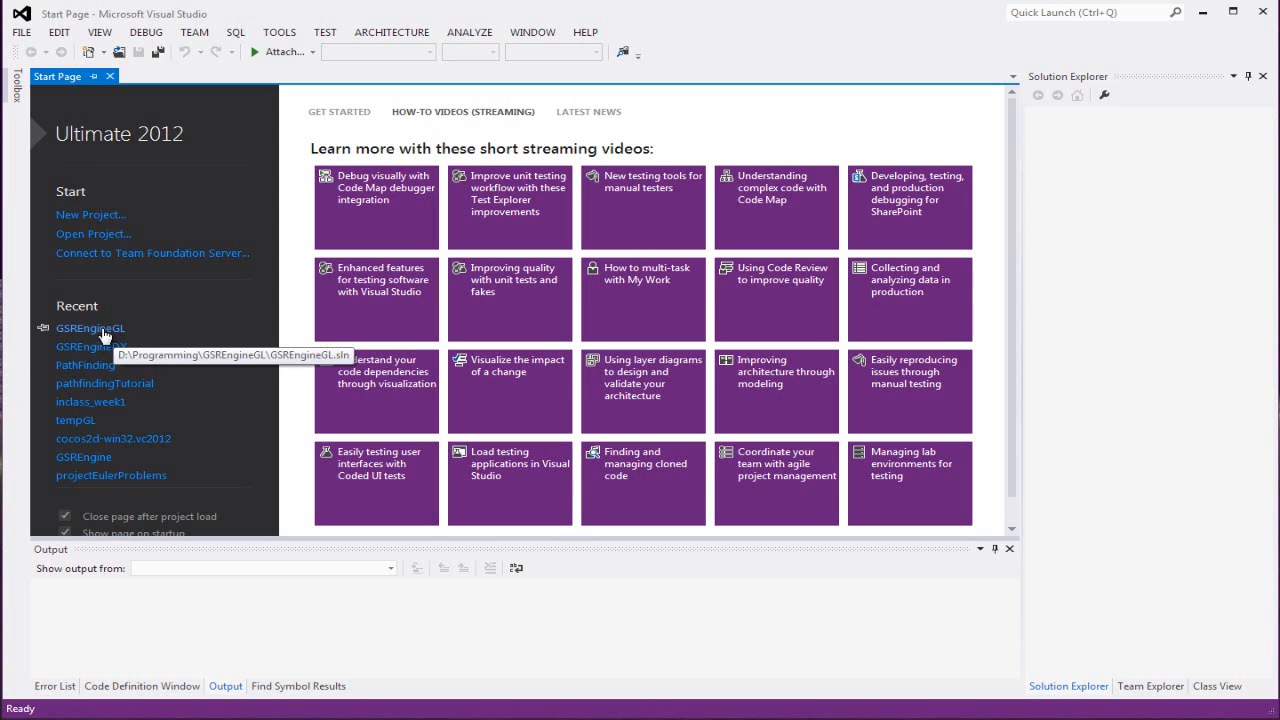
Step: Open the FILE menu
{"action": "left_click", "coordinate": [21, 32]}
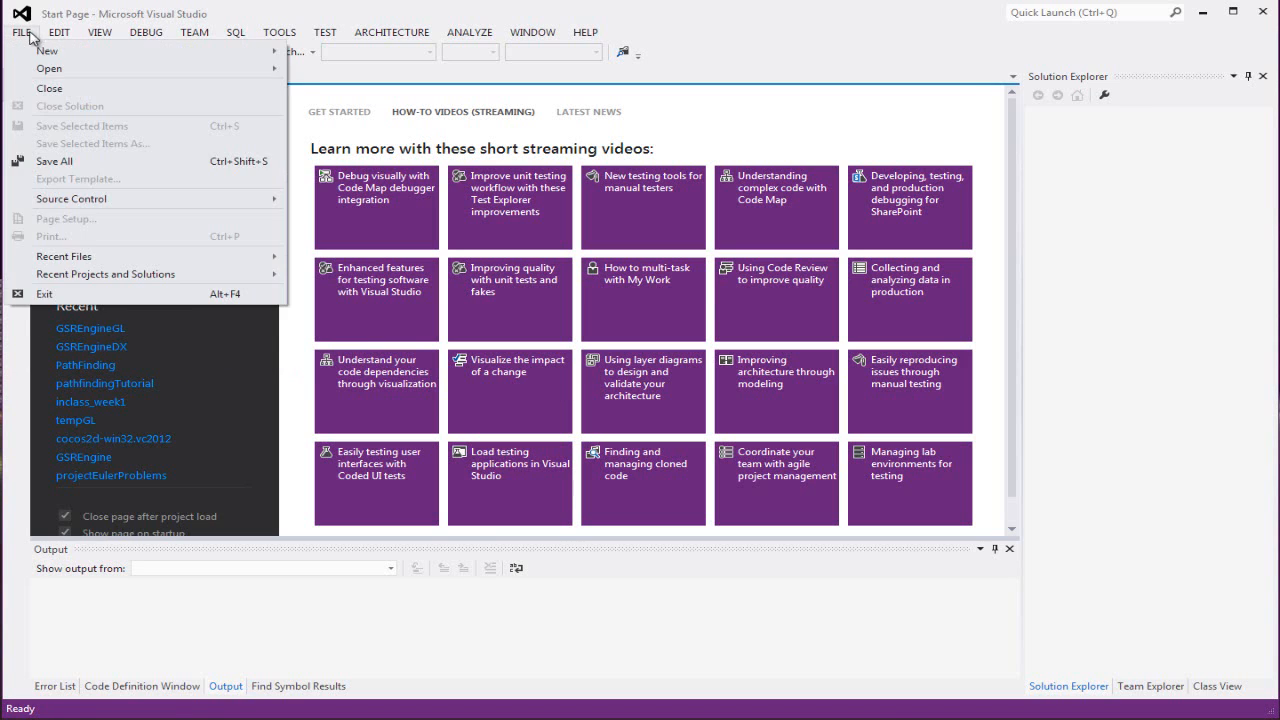
{"action": "mouse_move", "coordinate": [490, 199]}
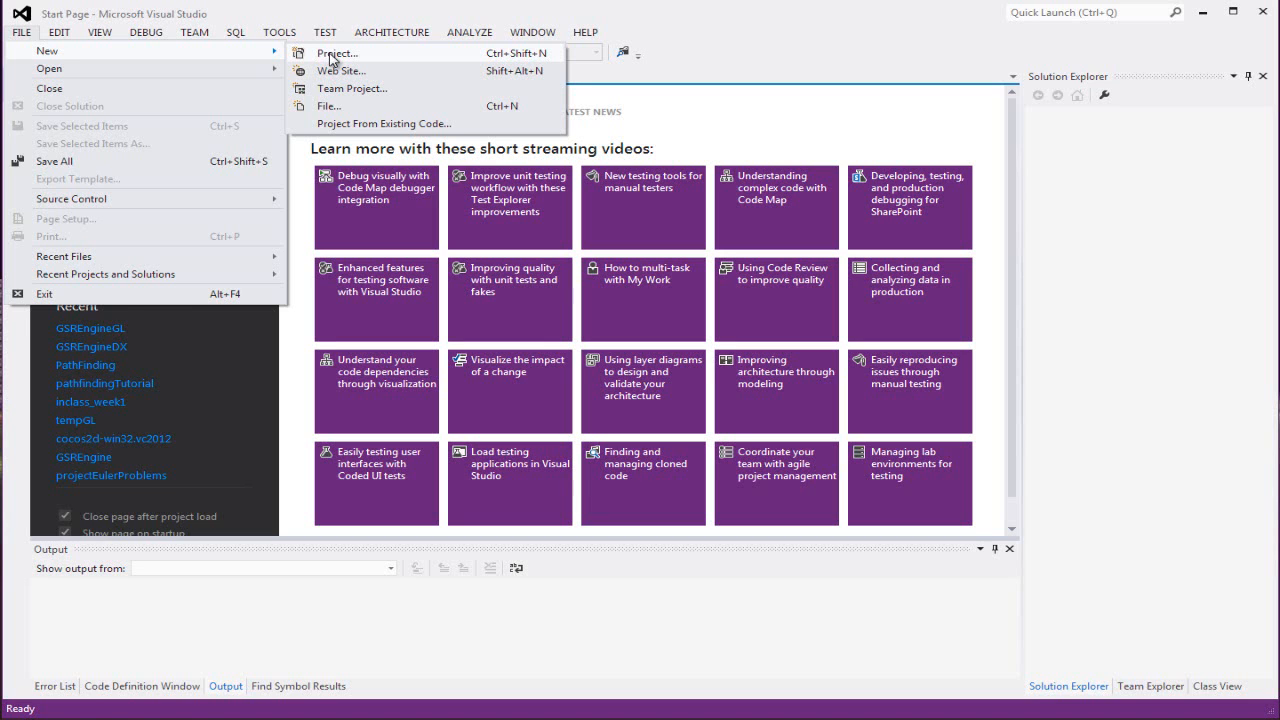
Step: Start a new project with the Win32 Console Application template, named OpenGLProject
{"action": "left_click", "coordinate": [337, 53]}
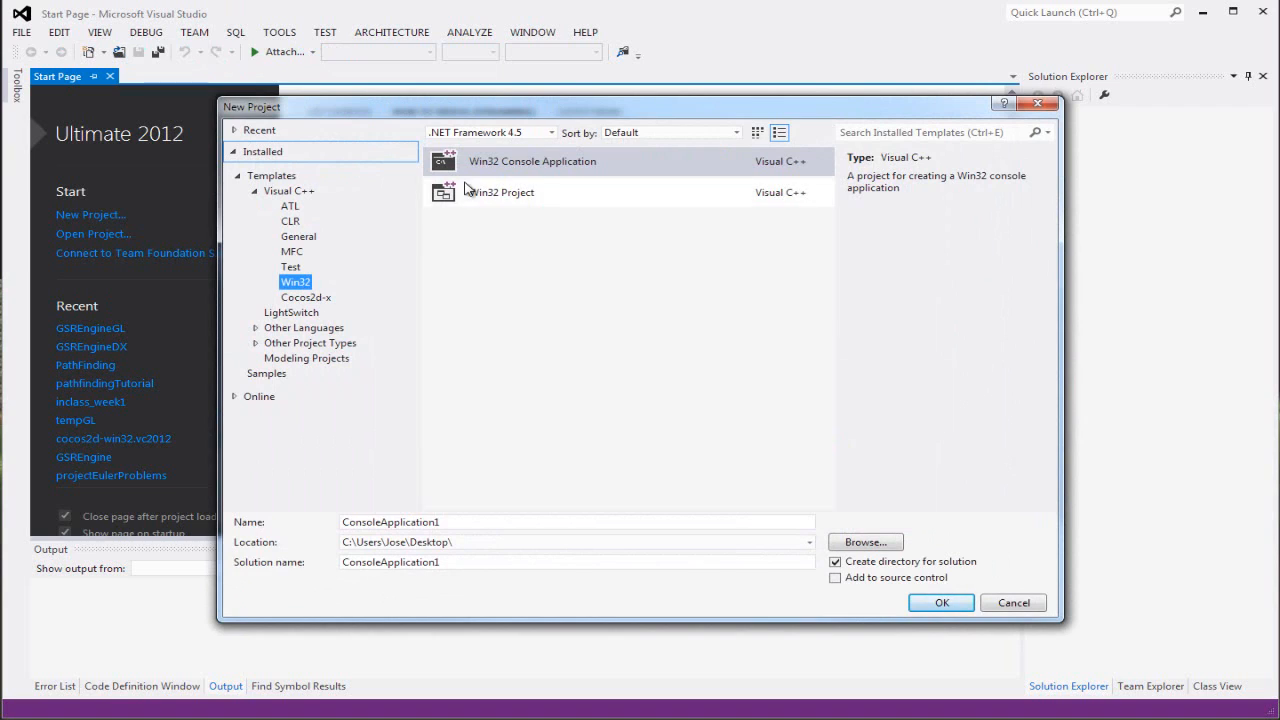
{"action": "left_click", "coordinate": [532, 161]}
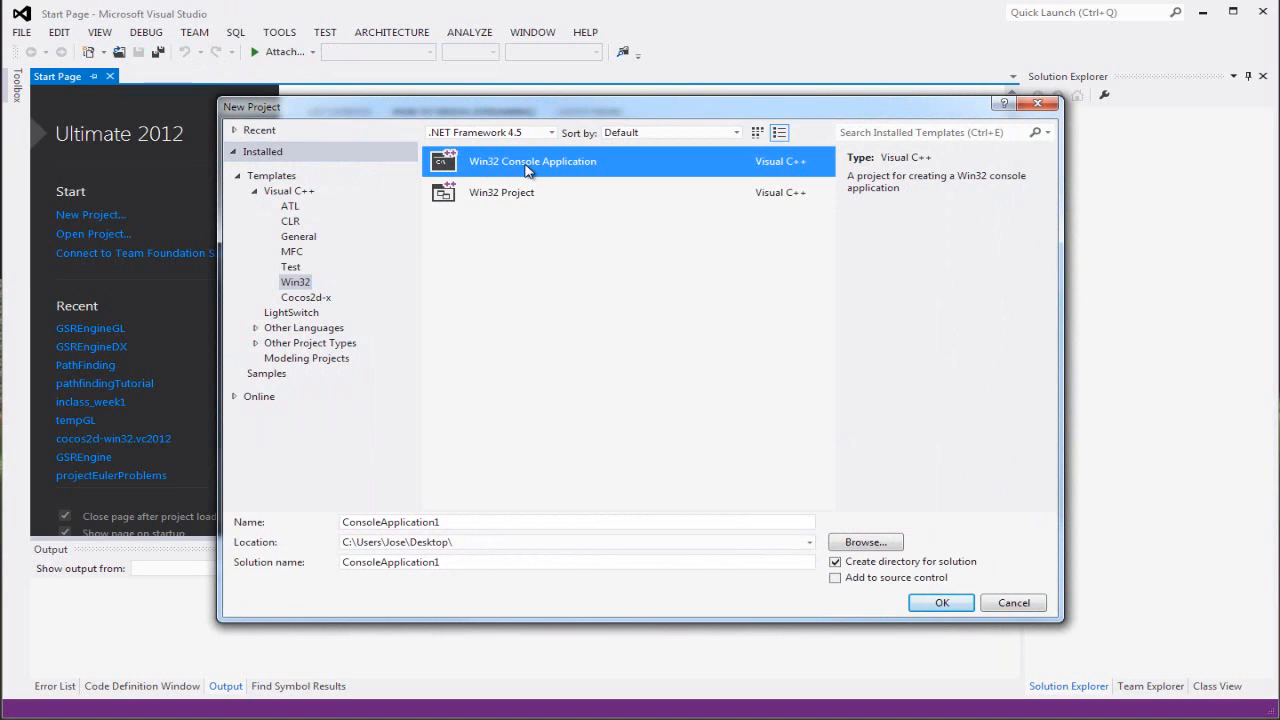
{"action": "mouse_move", "coordinate": [580, 175]}
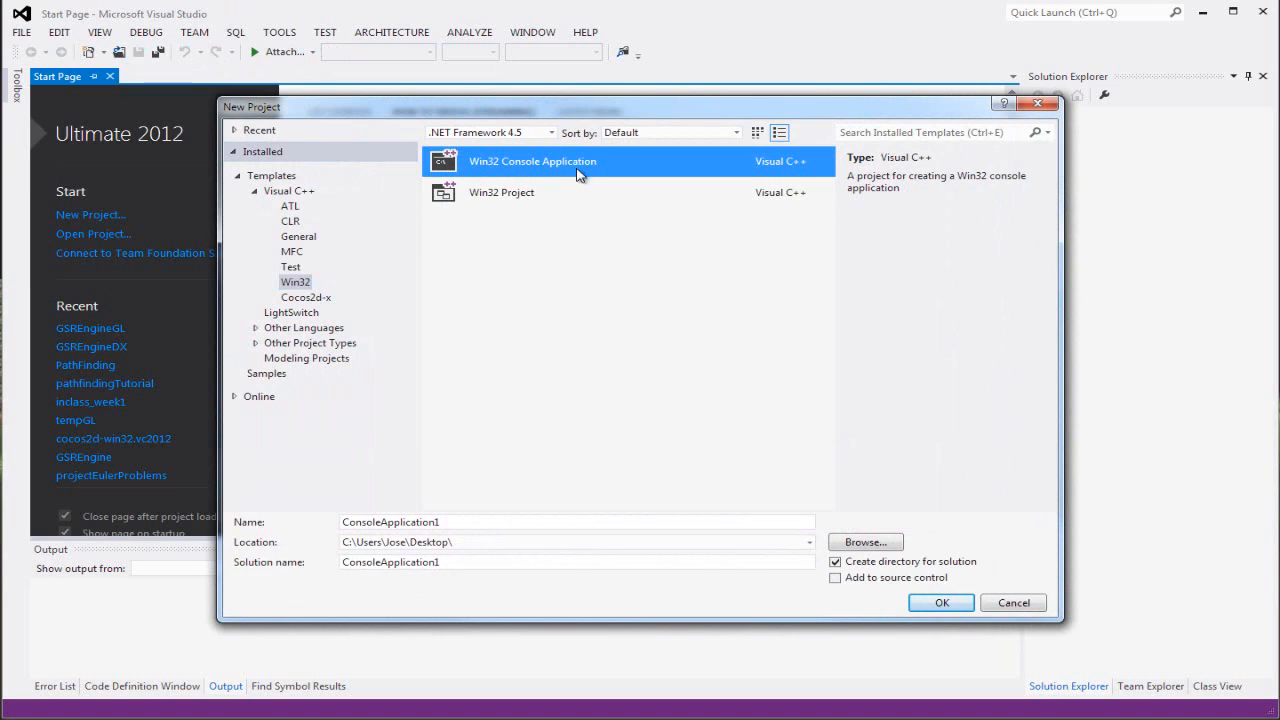
{"action": "left_click", "coordinate": [501, 192]}
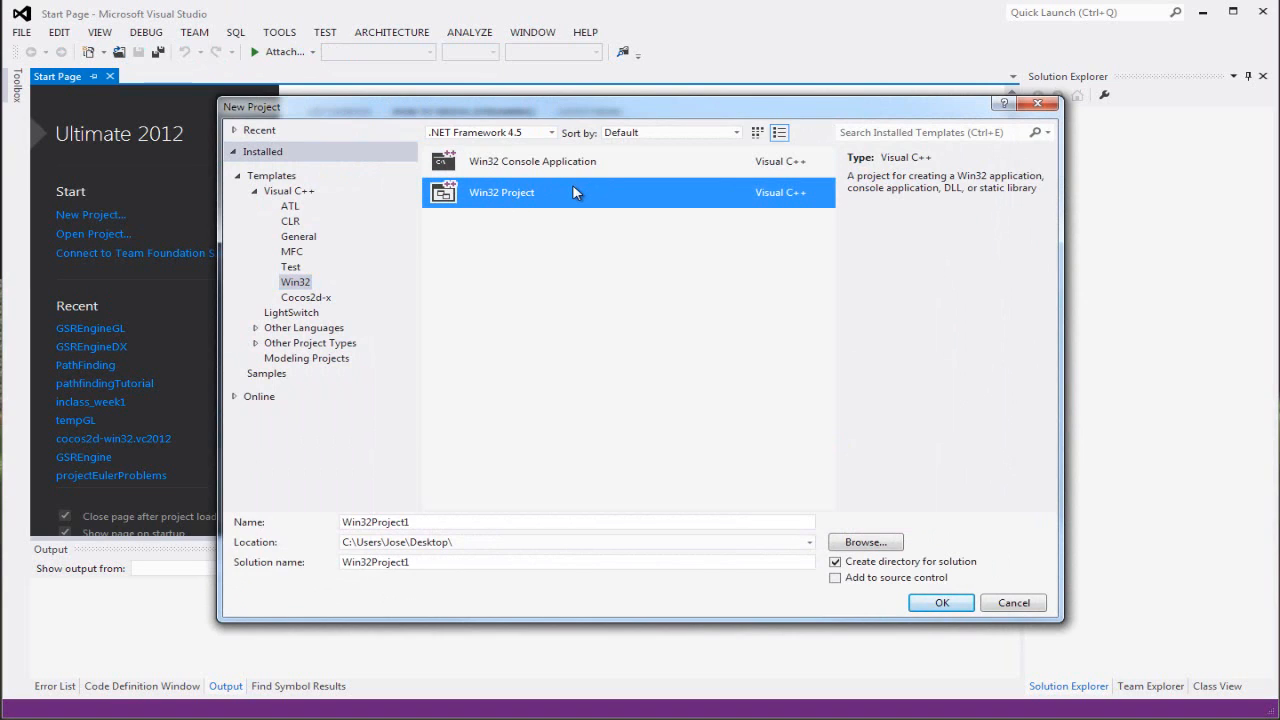
{"action": "left_click", "coordinate": [532, 161]}
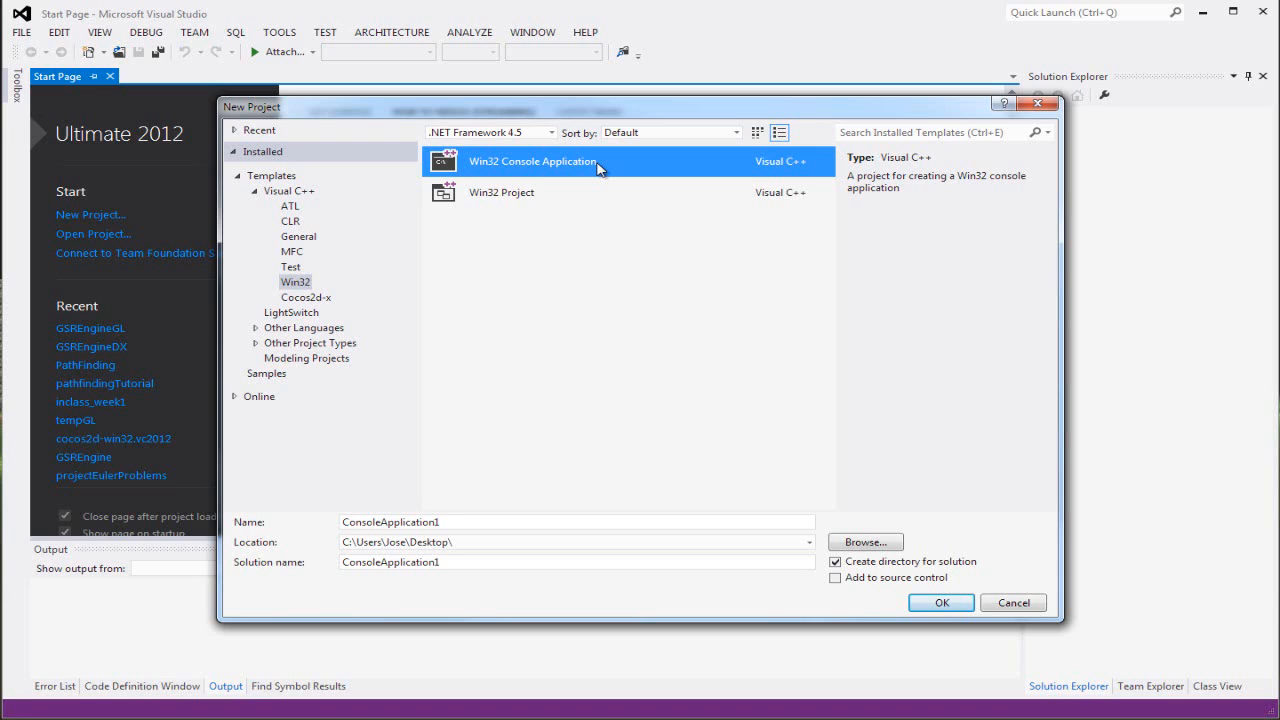
{"action": "mouse_move", "coordinate": [963, 321]}
{"action": "type", "text": "Op"}
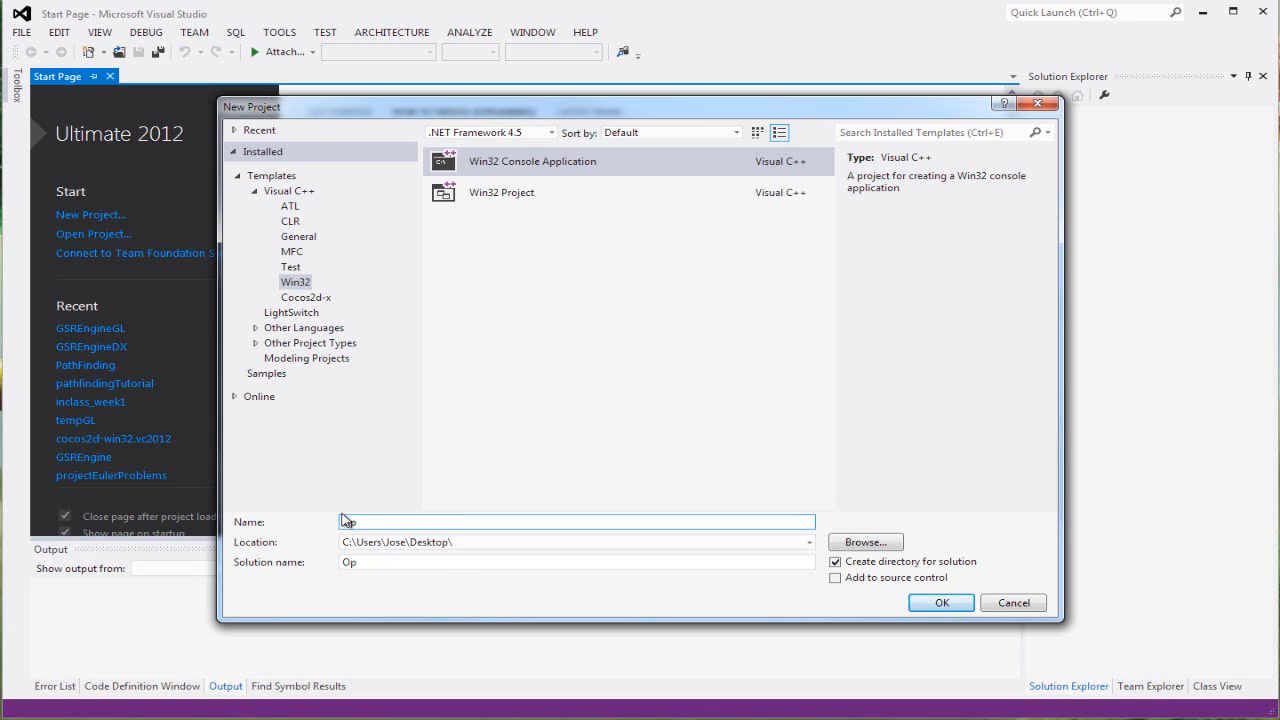
{"action": "type", "text": "w"}
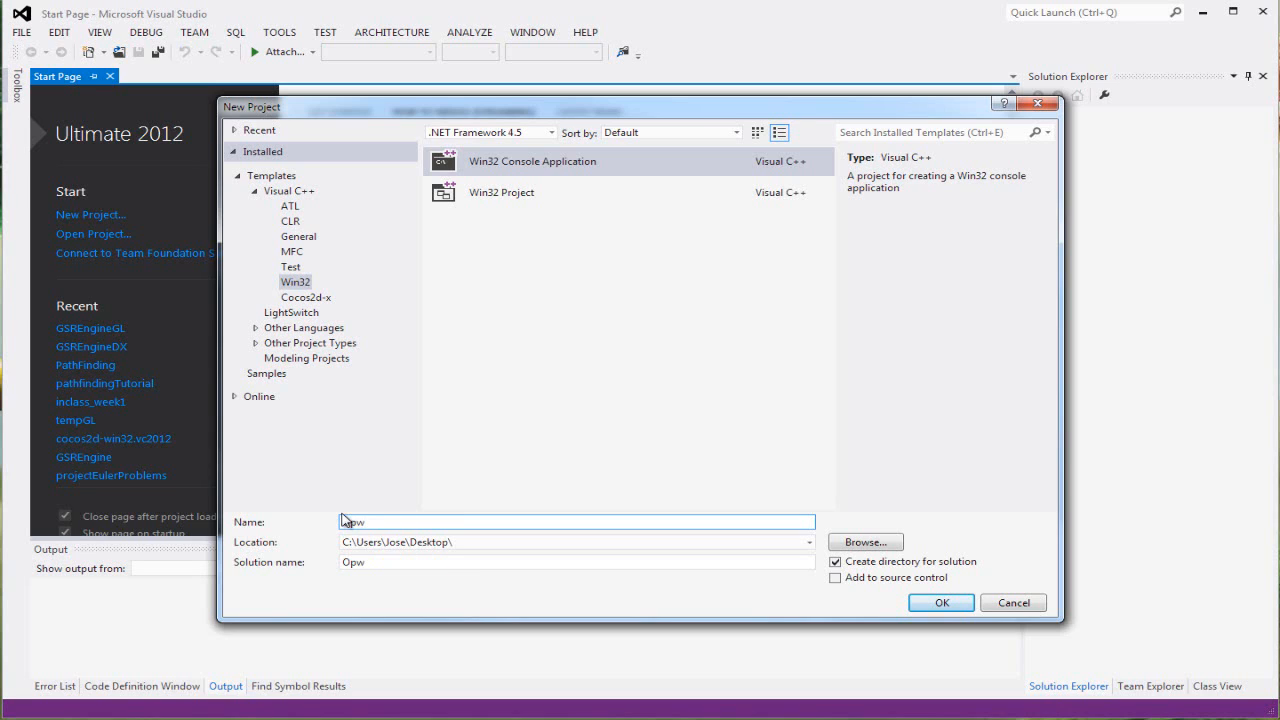
{"action": "type", "text": "OpenGLP"}
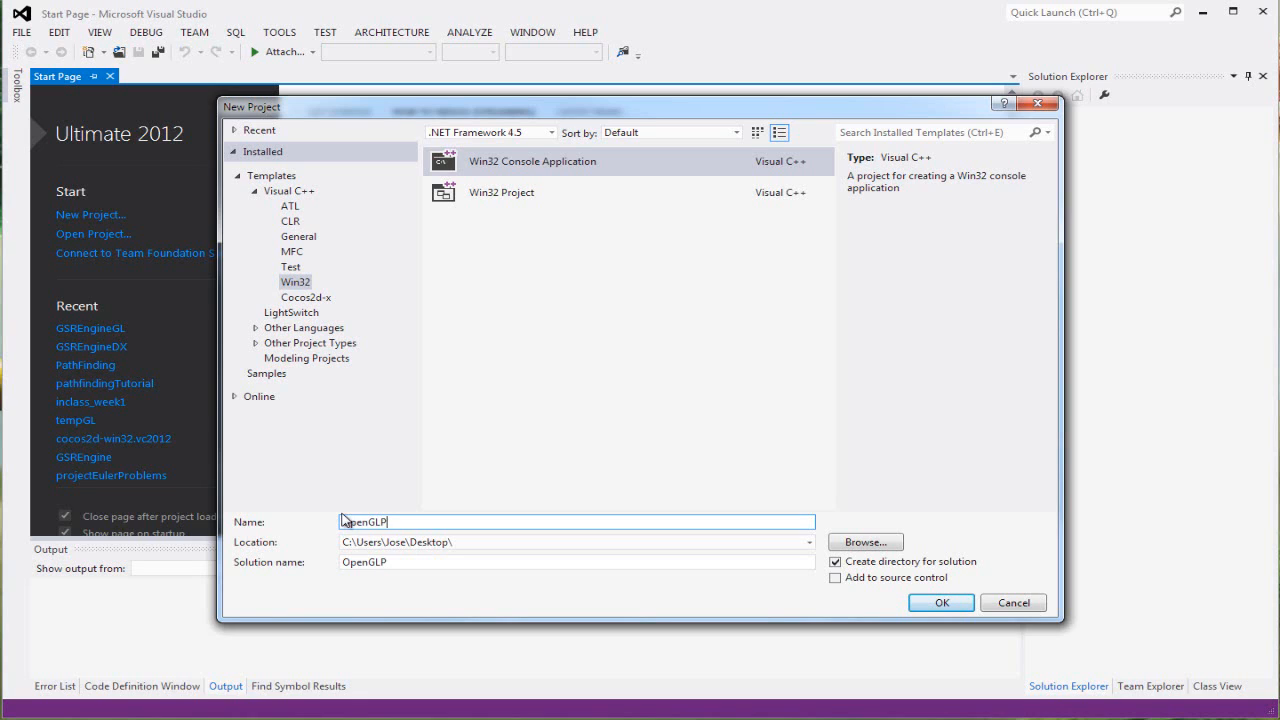
{"action": "type", "text": "Project"}
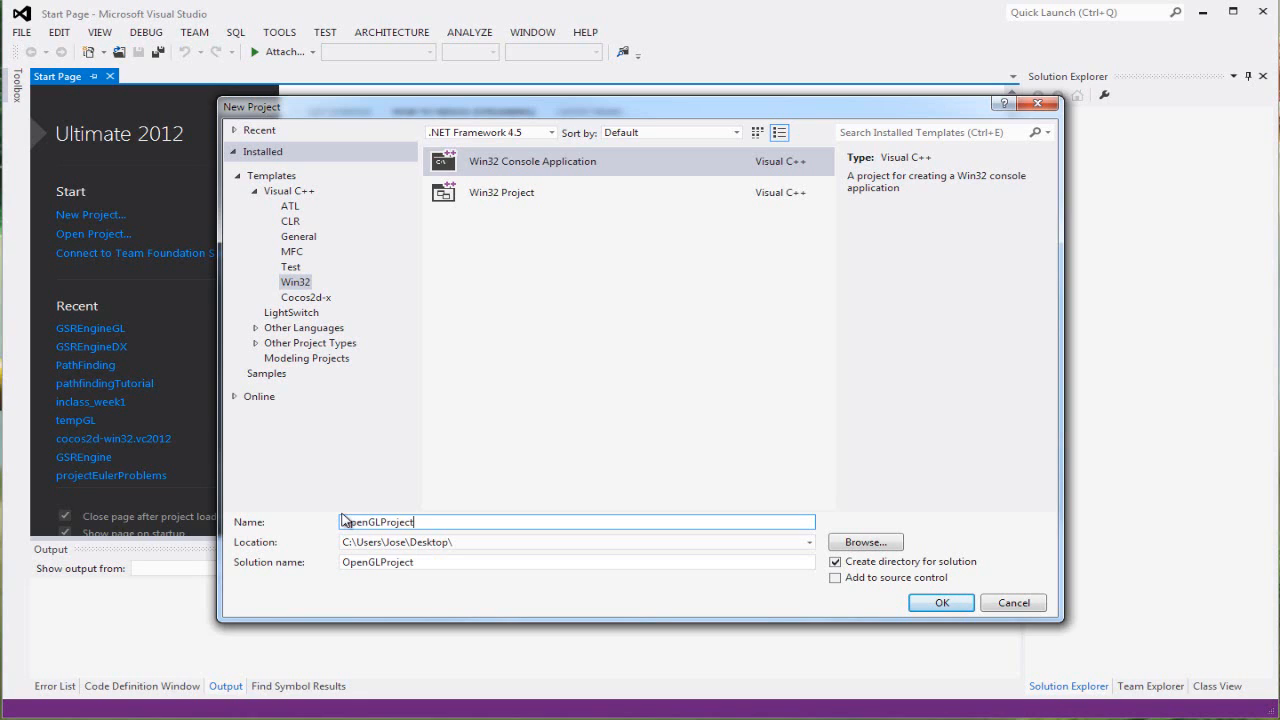
{"action": "mouse_move", "coordinate": [873, 611]}
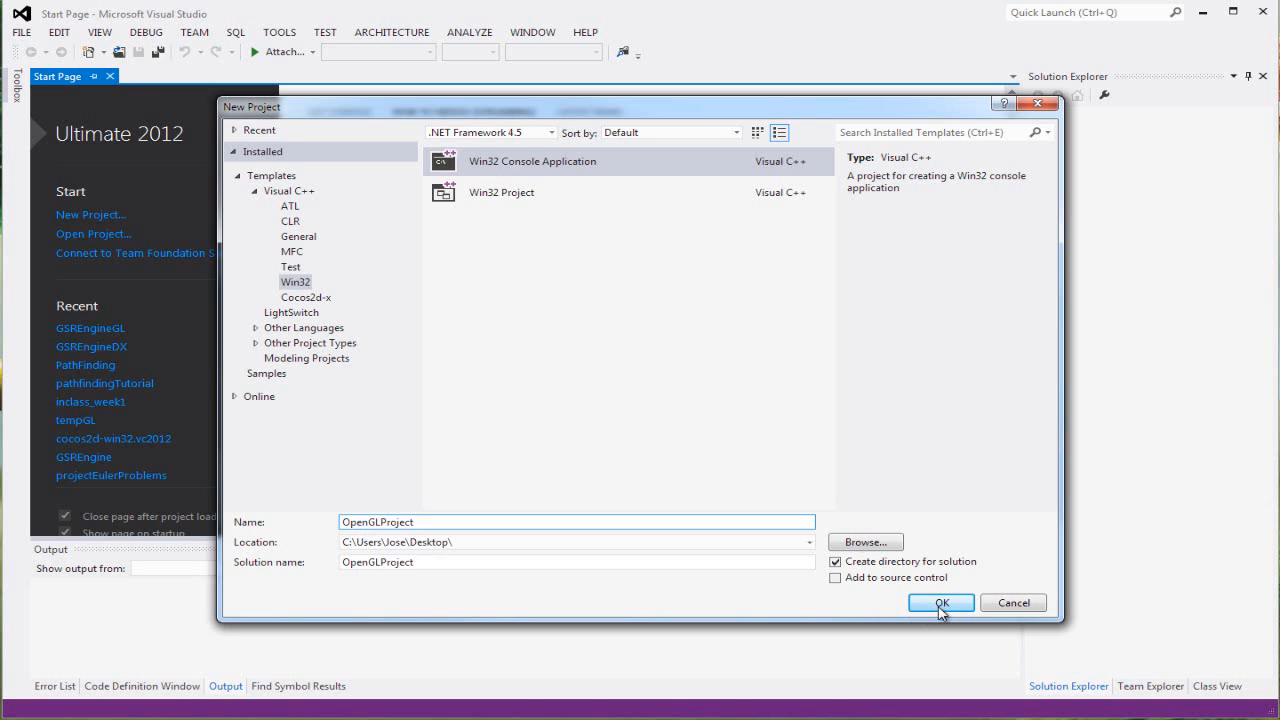
{"action": "mouse_move", "coordinate": [625, 147]}
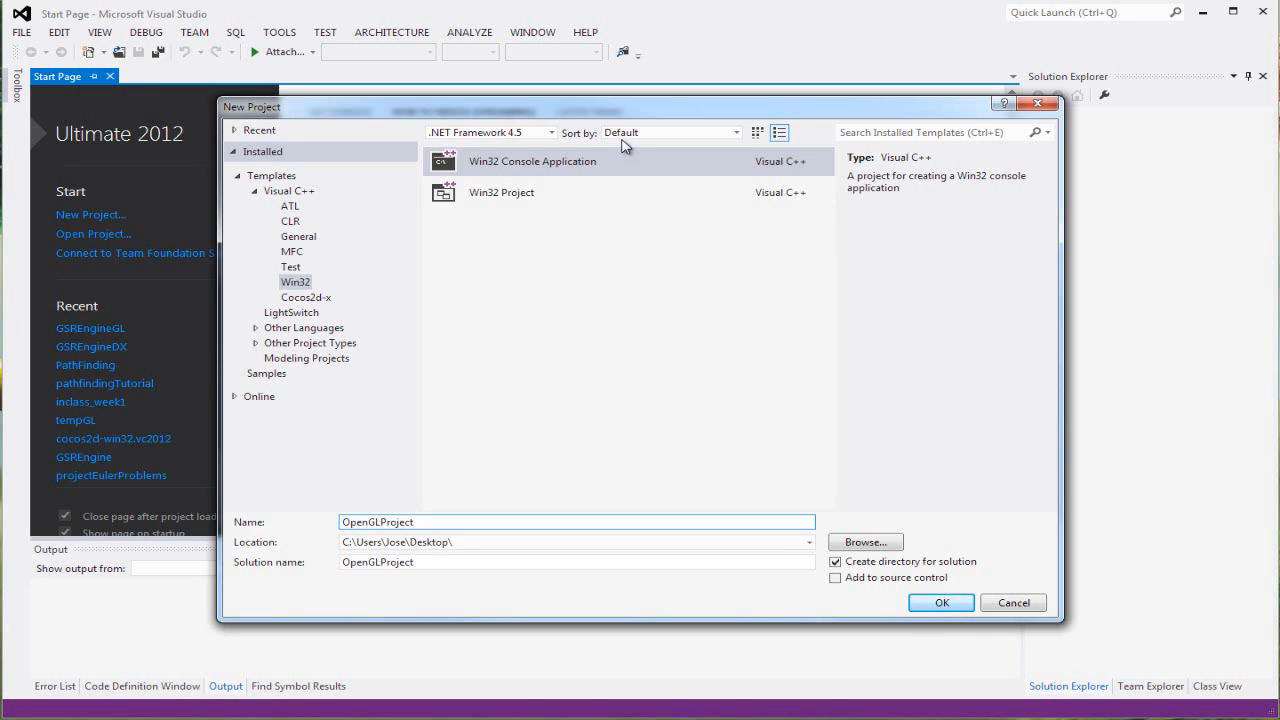
Step: Finish the wizard to create the empty OpenGLProject console project, then select Source Files
{"action": "left_click", "coordinate": [940, 602]}
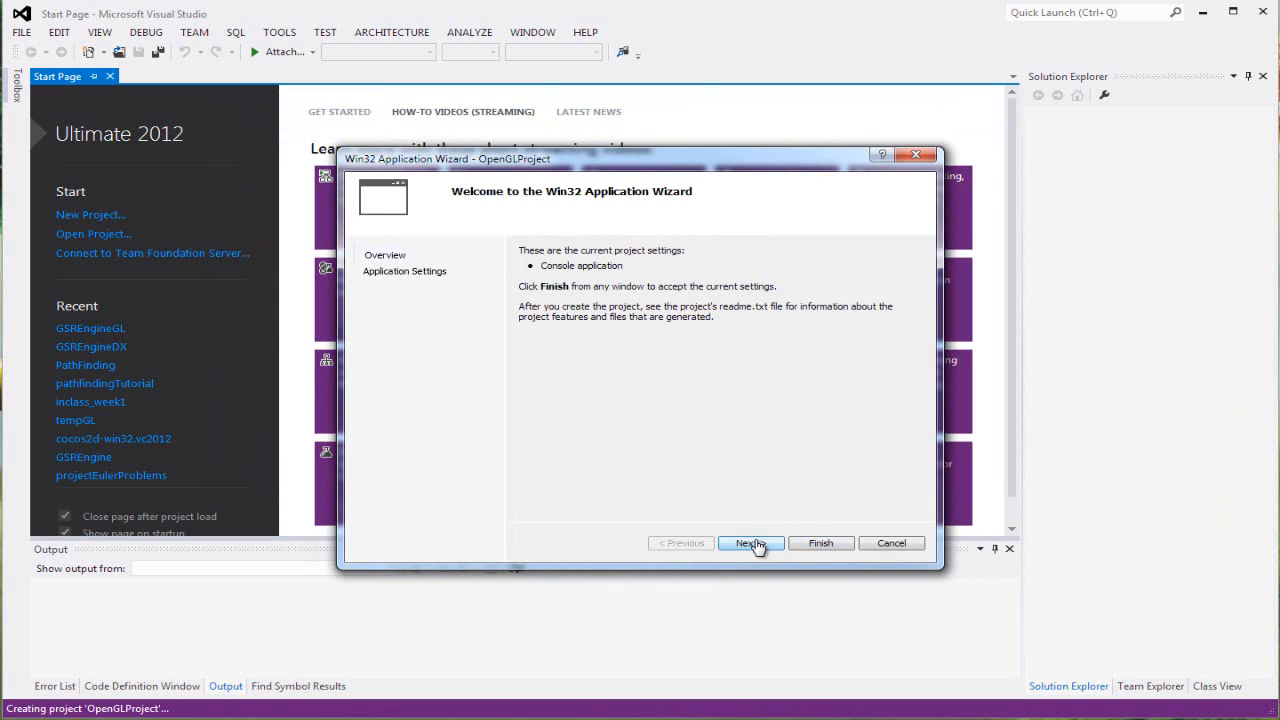
{"action": "left_click", "coordinate": [750, 543]}
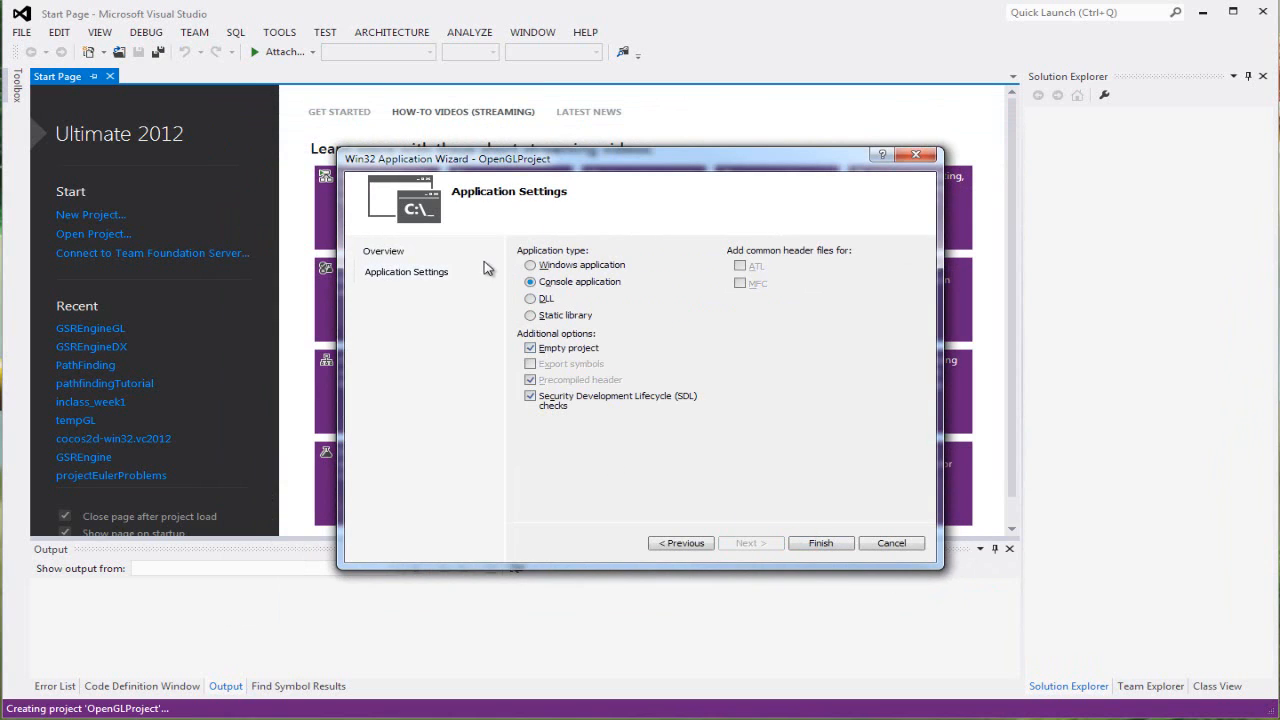
{"action": "mouse_move", "coordinate": [602, 263]}
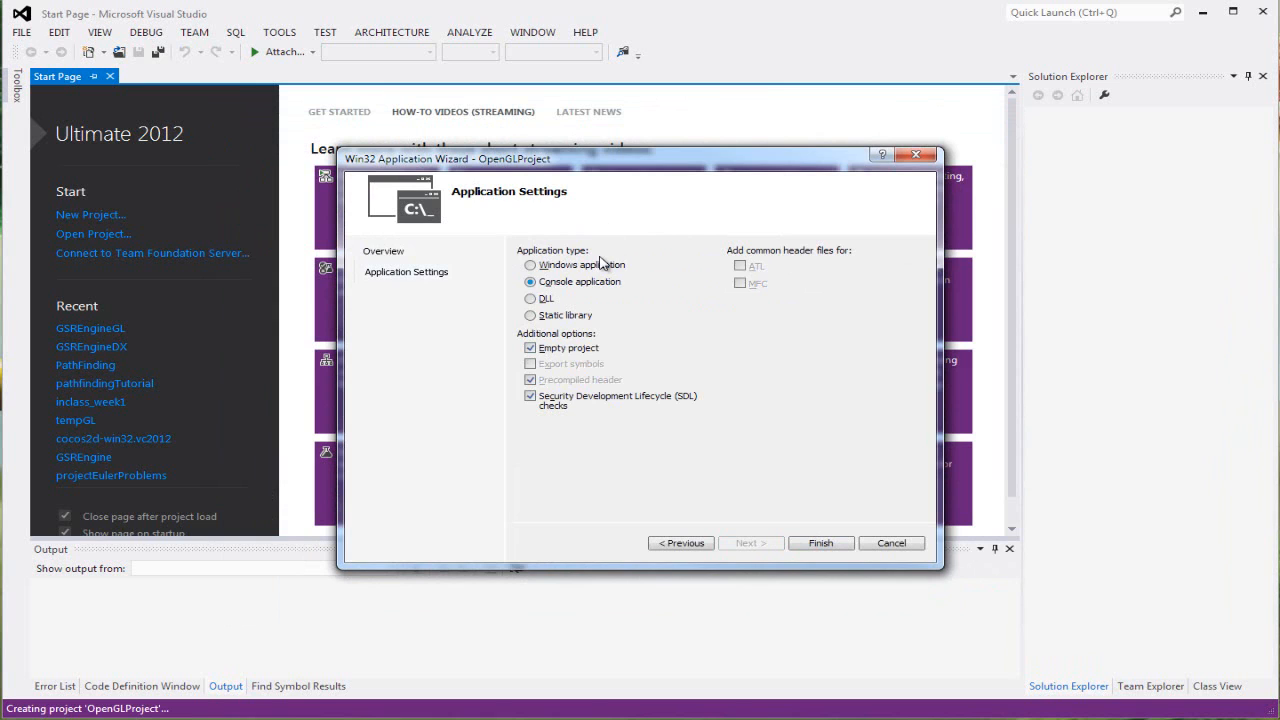
{"action": "left_click", "coordinate": [820, 542]}
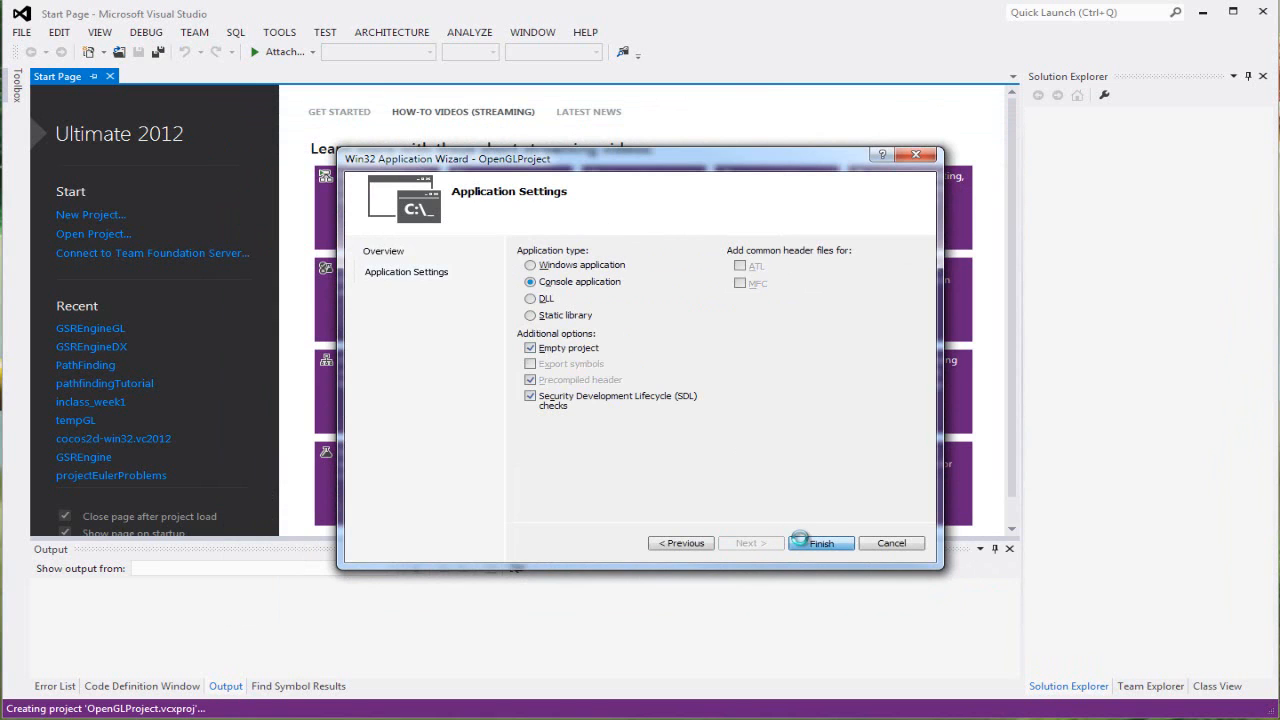
{"action": "left_click", "coordinate": [820, 543]}
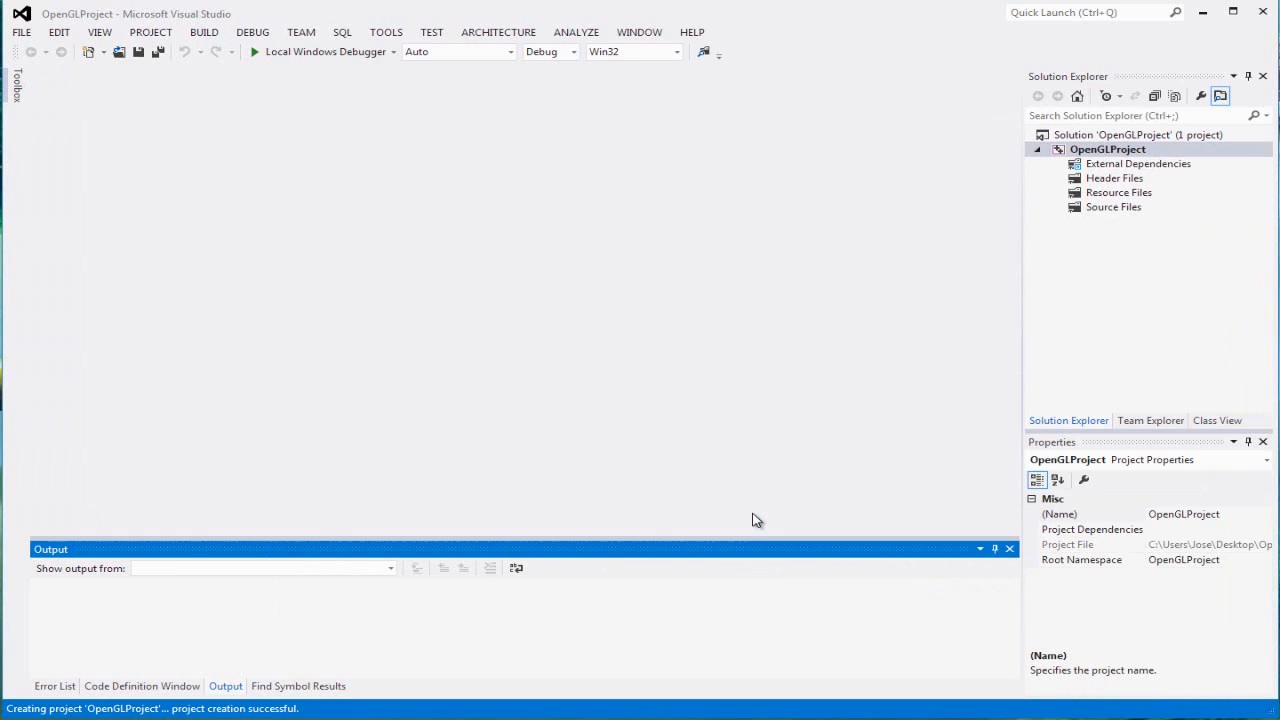
{"action": "mouse_move", "coordinate": [605, 189]}
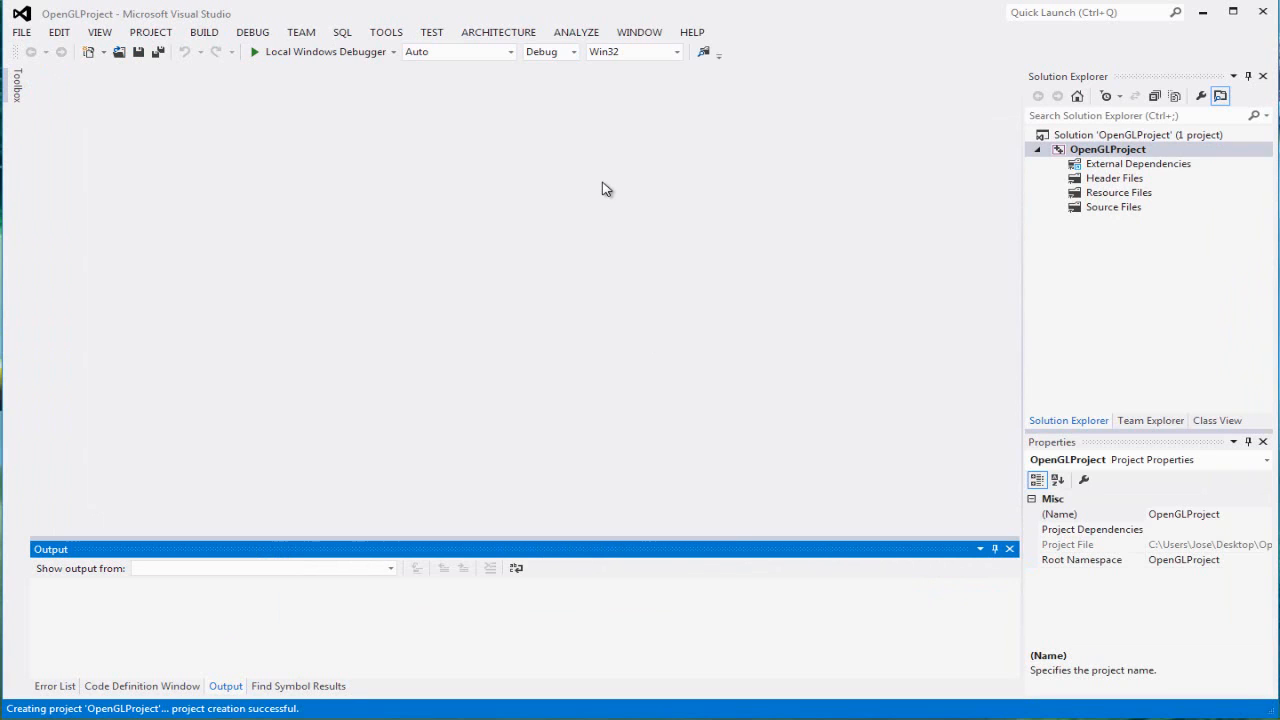
{"action": "left_click", "coordinate": [1113, 206]}
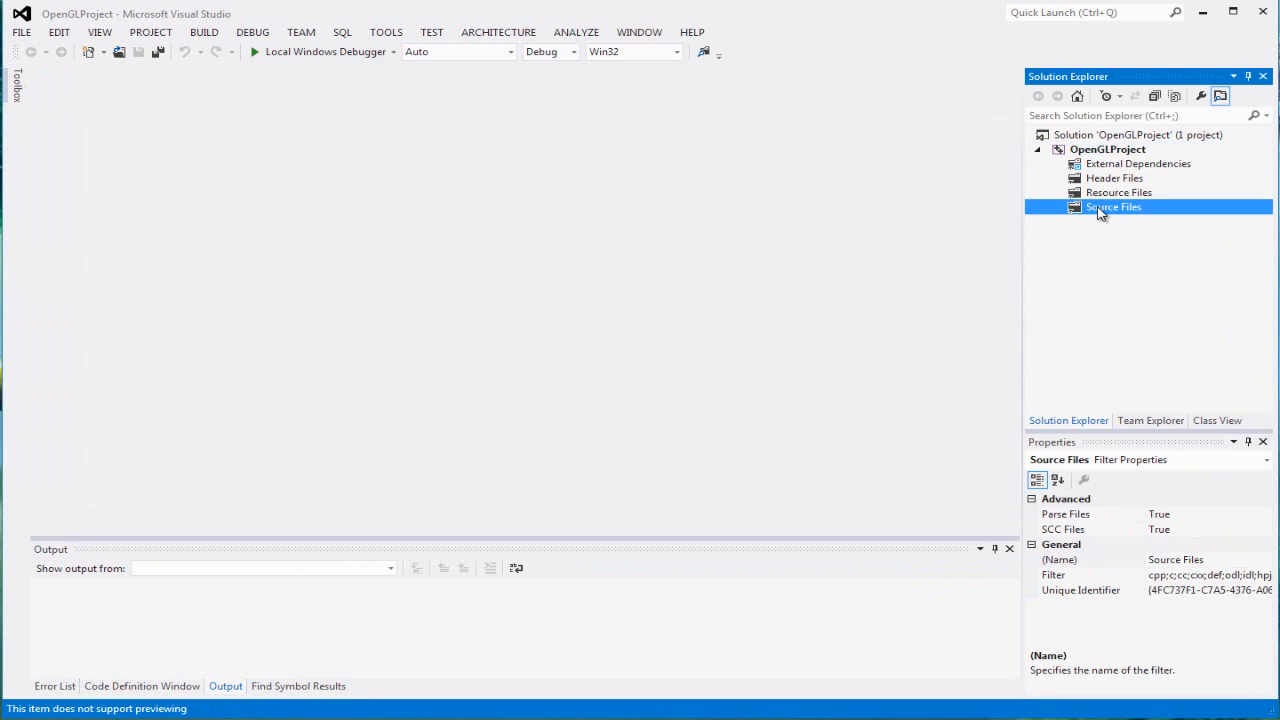
Step: Set up a new C++ File item named main, located in a Source subfolder
{"action": "right_click", "coordinate": [1113, 206]}
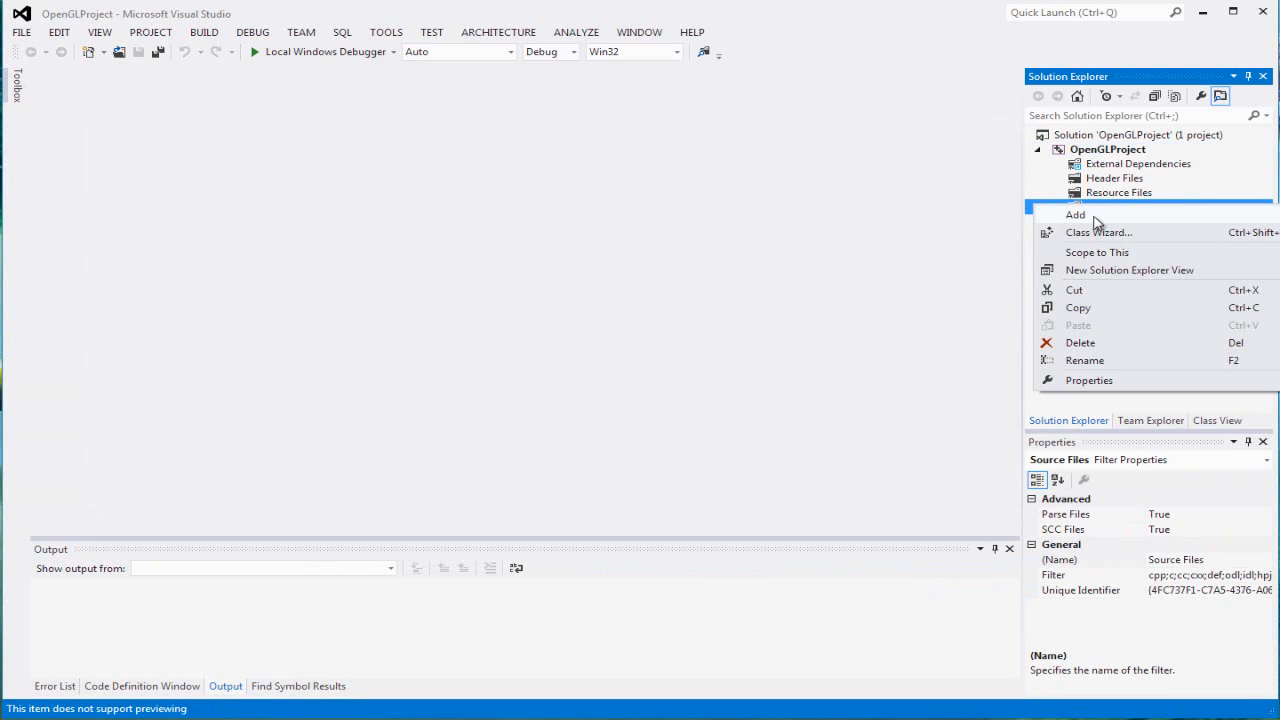
{"action": "left_click", "coordinate": [1075, 214]}
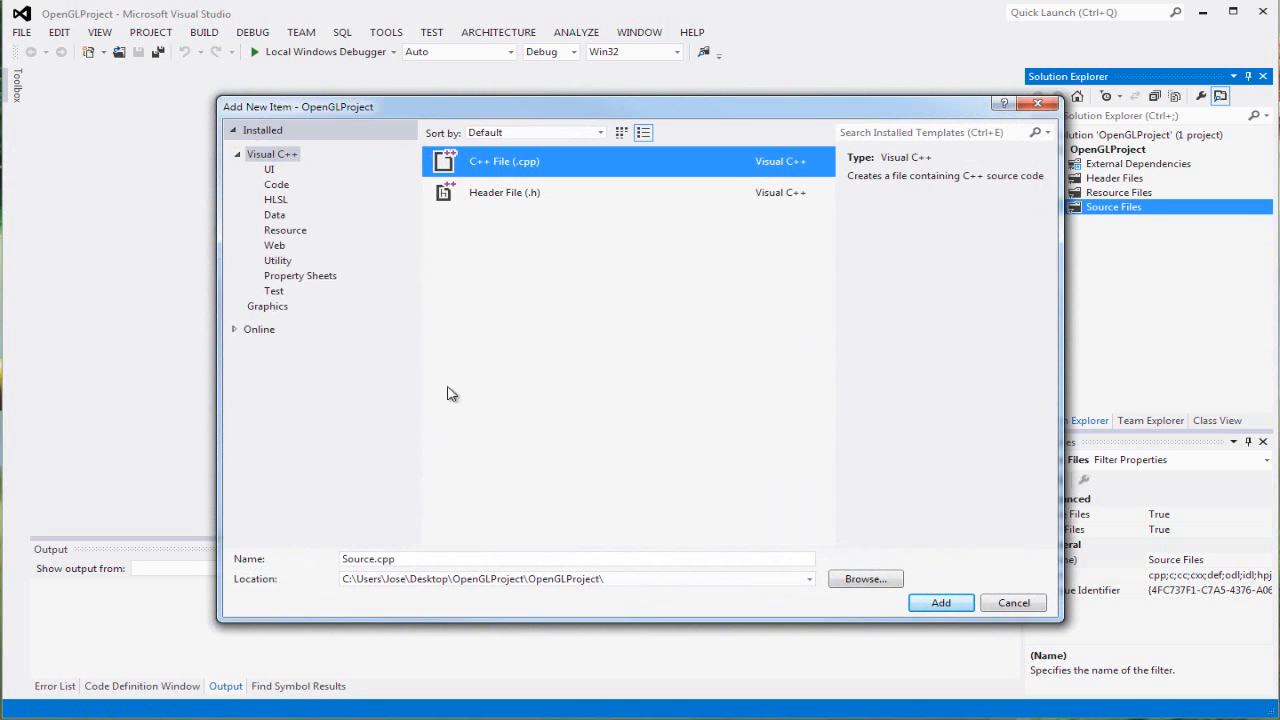
{"action": "triple_click", "coordinate": [577, 558]}
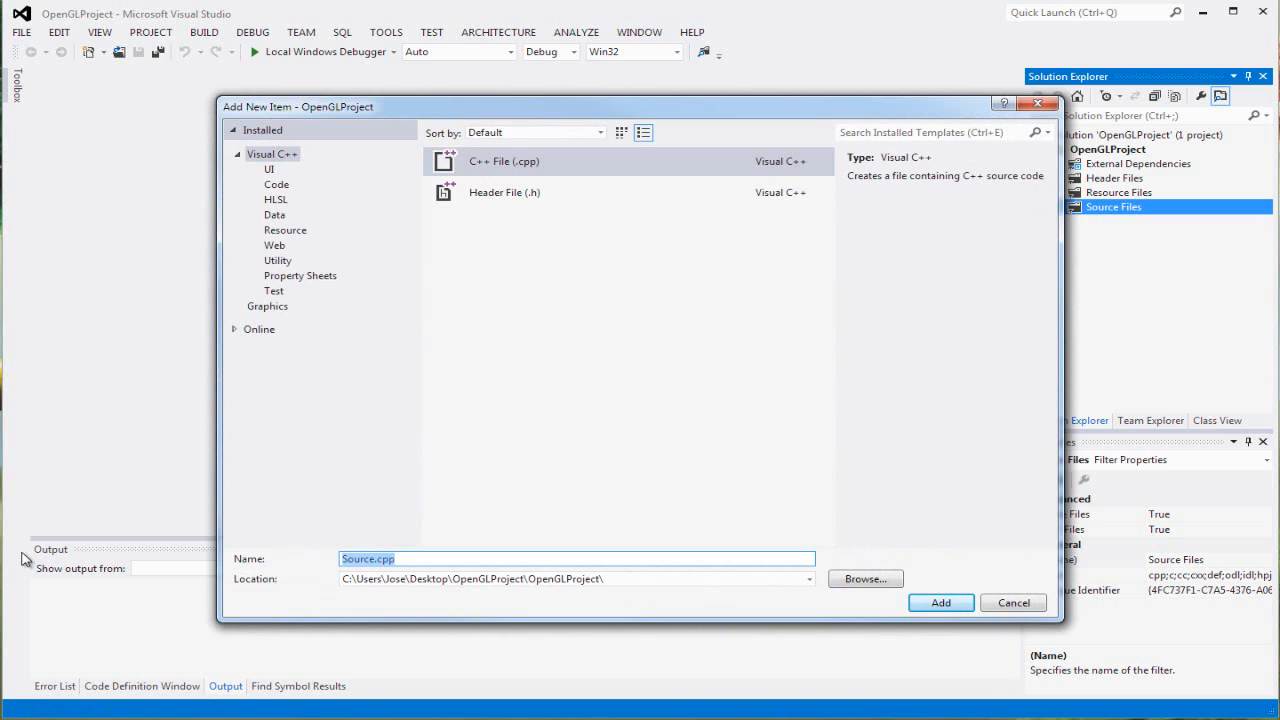
{"action": "type", "text": "main"}
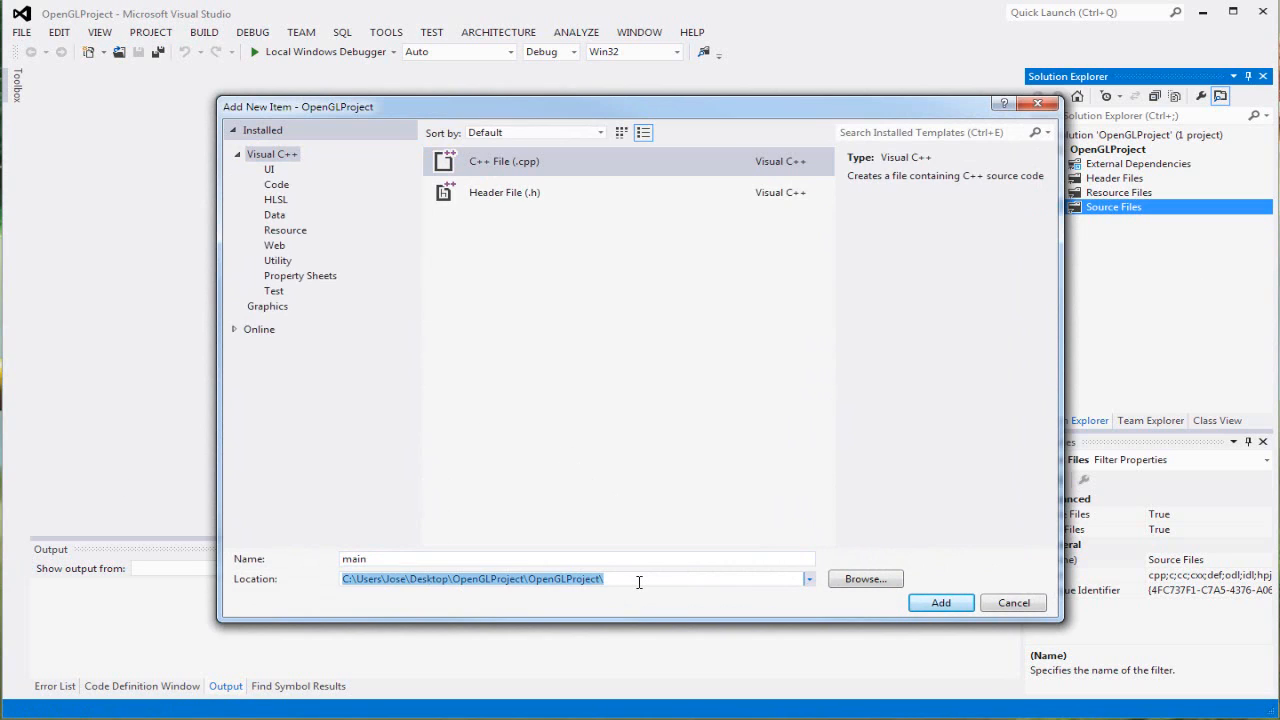
{"action": "left_click", "coordinate": [640, 578]}
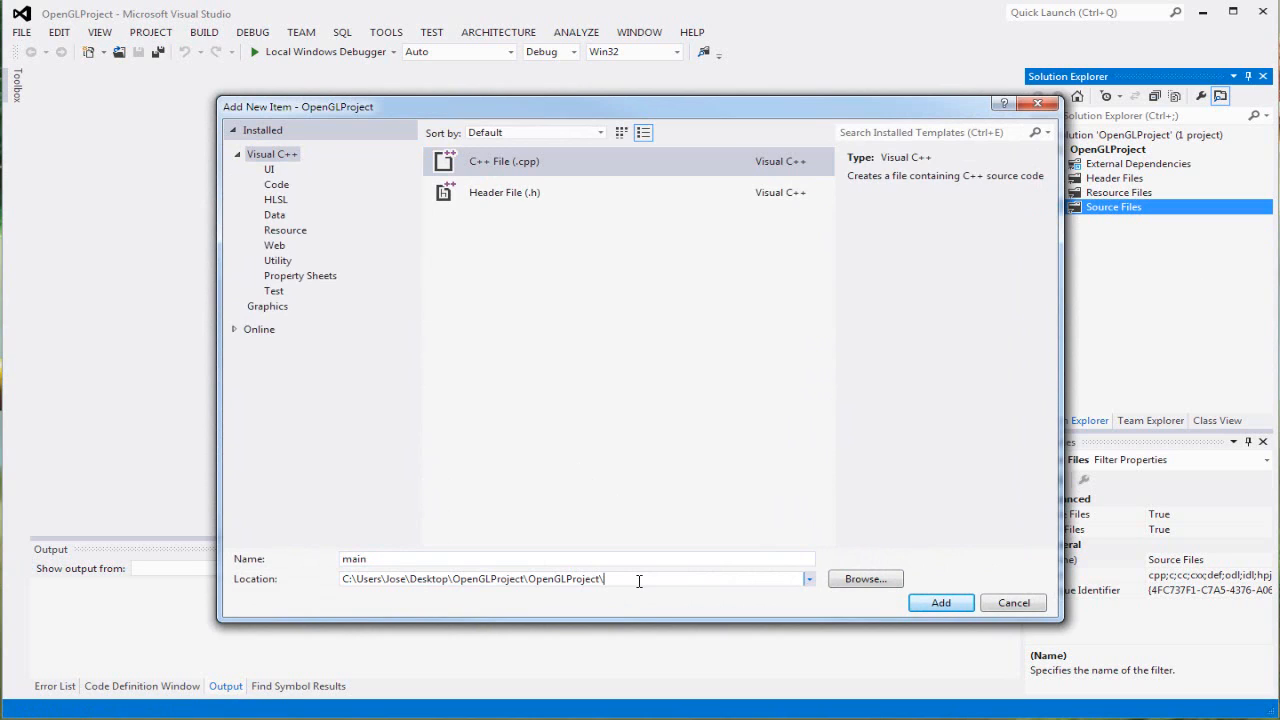
{"action": "type", "text": "Source"}
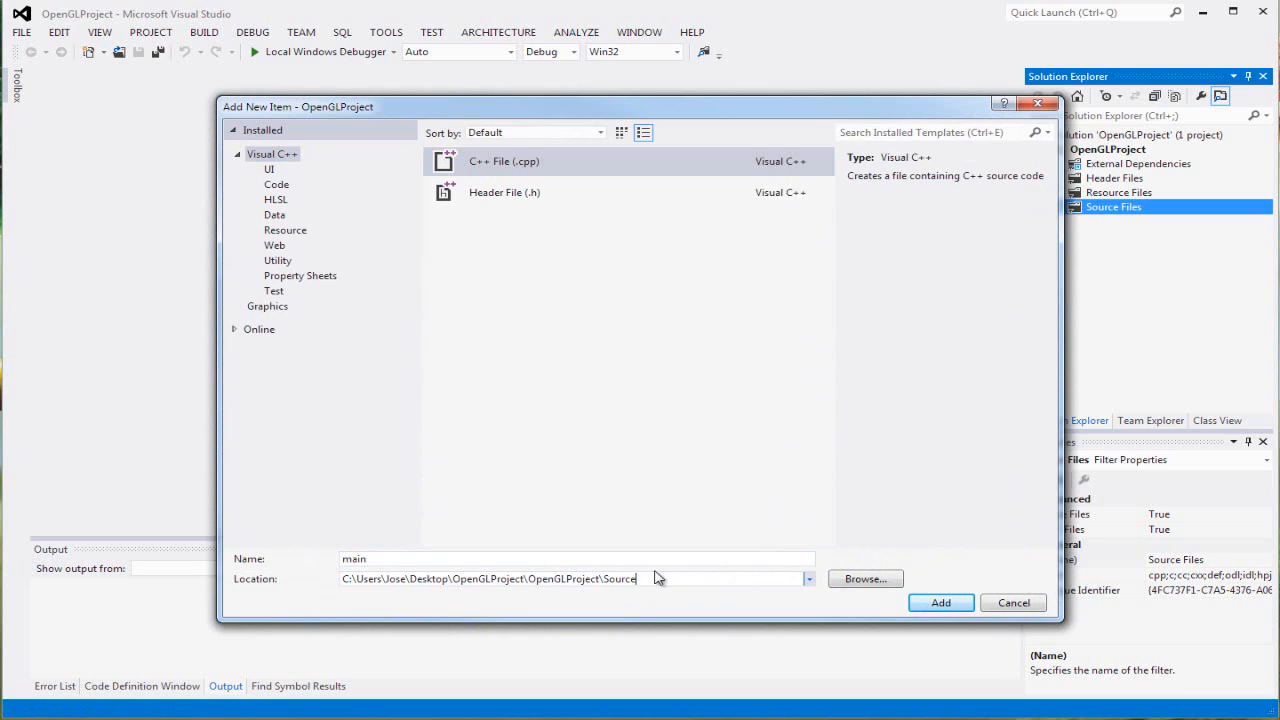
{"action": "double_click", "coordinate": [618, 579]}
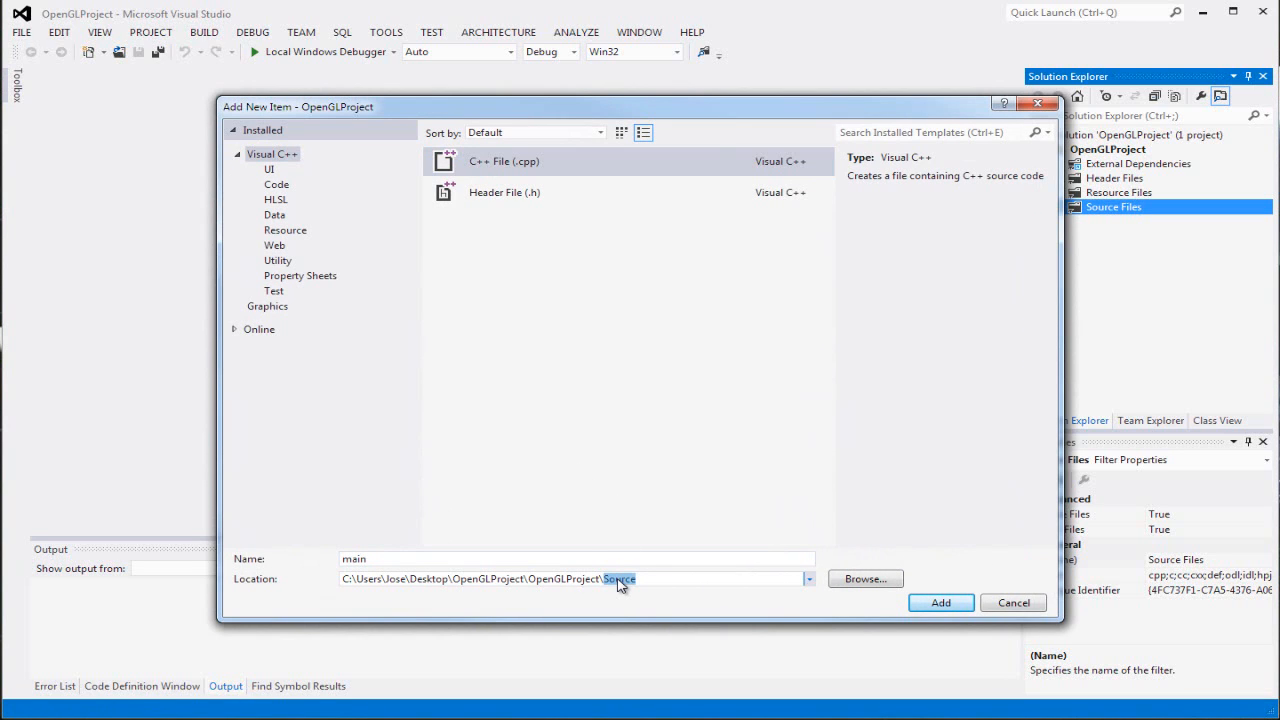
{"action": "left_click", "coordinate": [600, 161]}
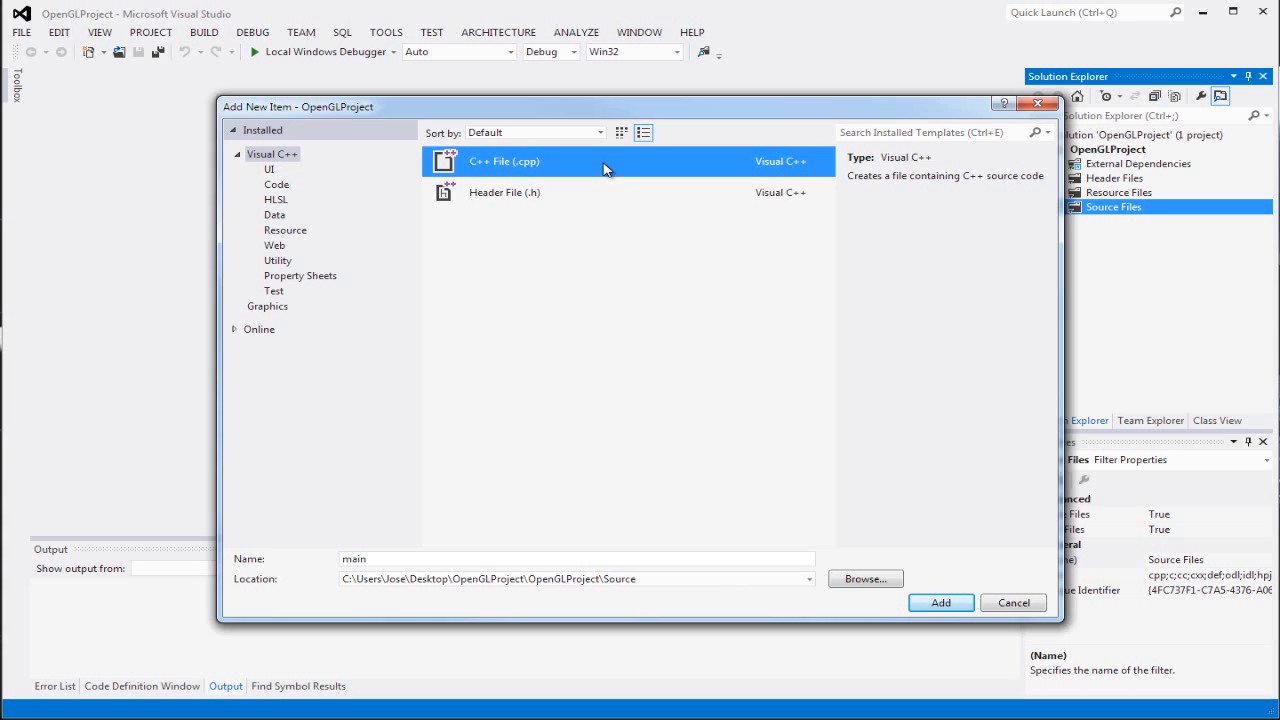
{"action": "mouse_move", "coordinate": [630, 174]}
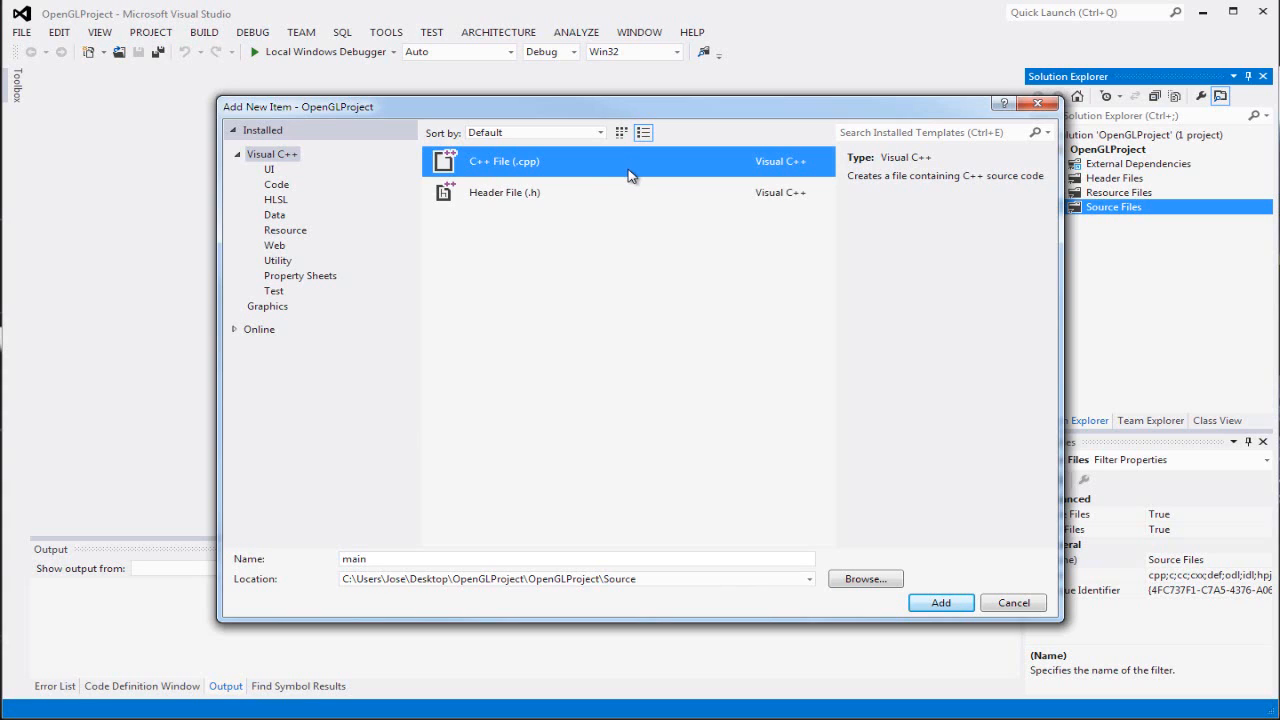
{"action": "mouse_move", "coordinate": [955, 620]}
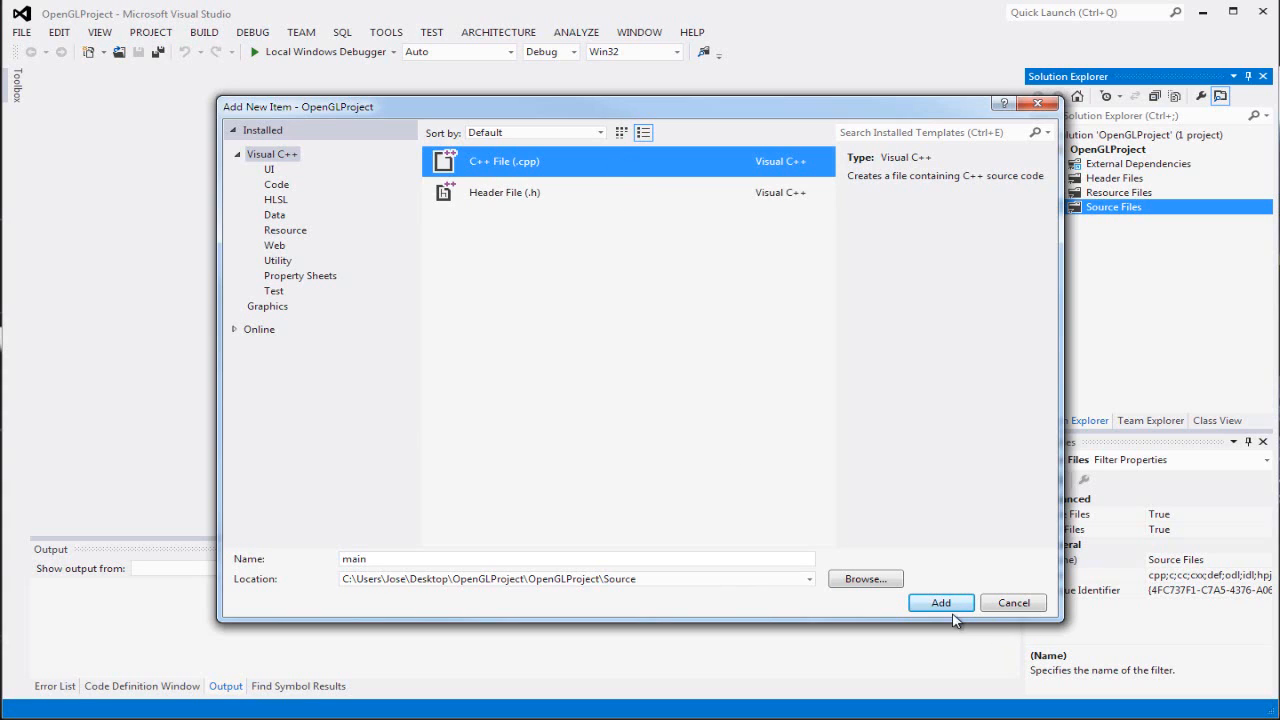
Step: Add main.cpp and type an int main() function that returns 0
{"action": "left_click", "coordinate": [939, 602]}
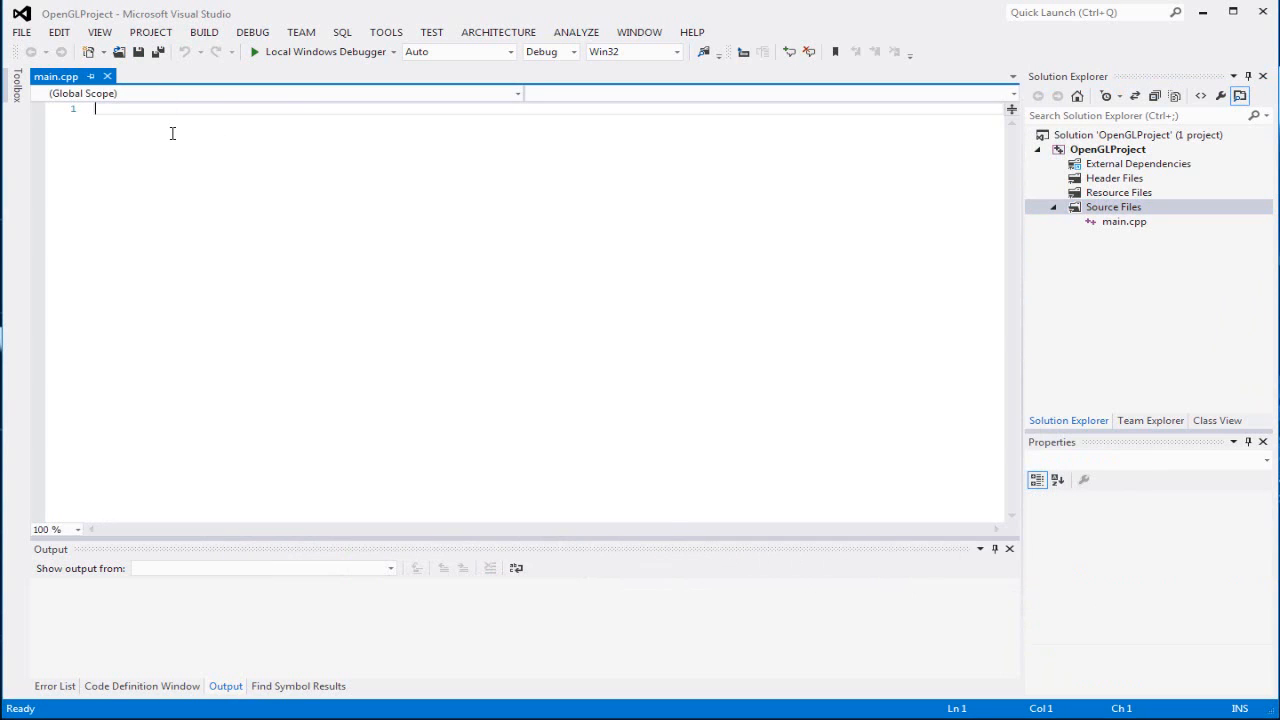
{"action": "type", "text": "i"}
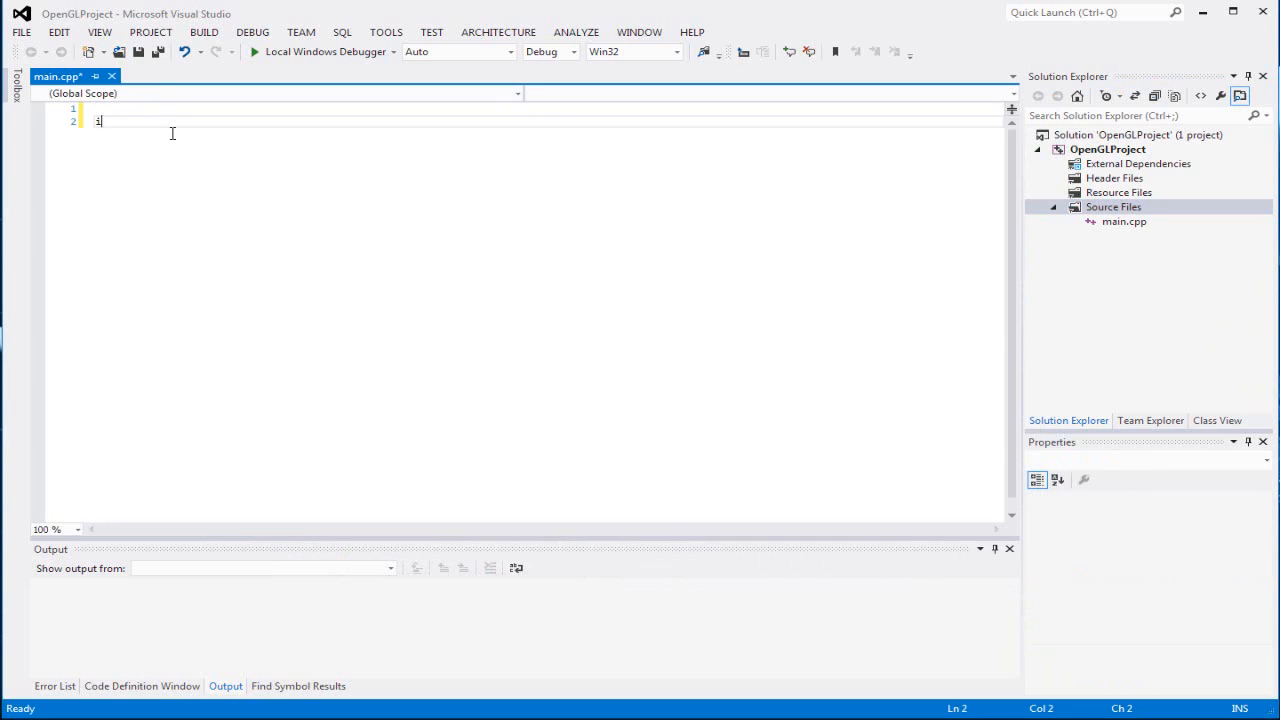
{"action": "type", "text": "nt m"}
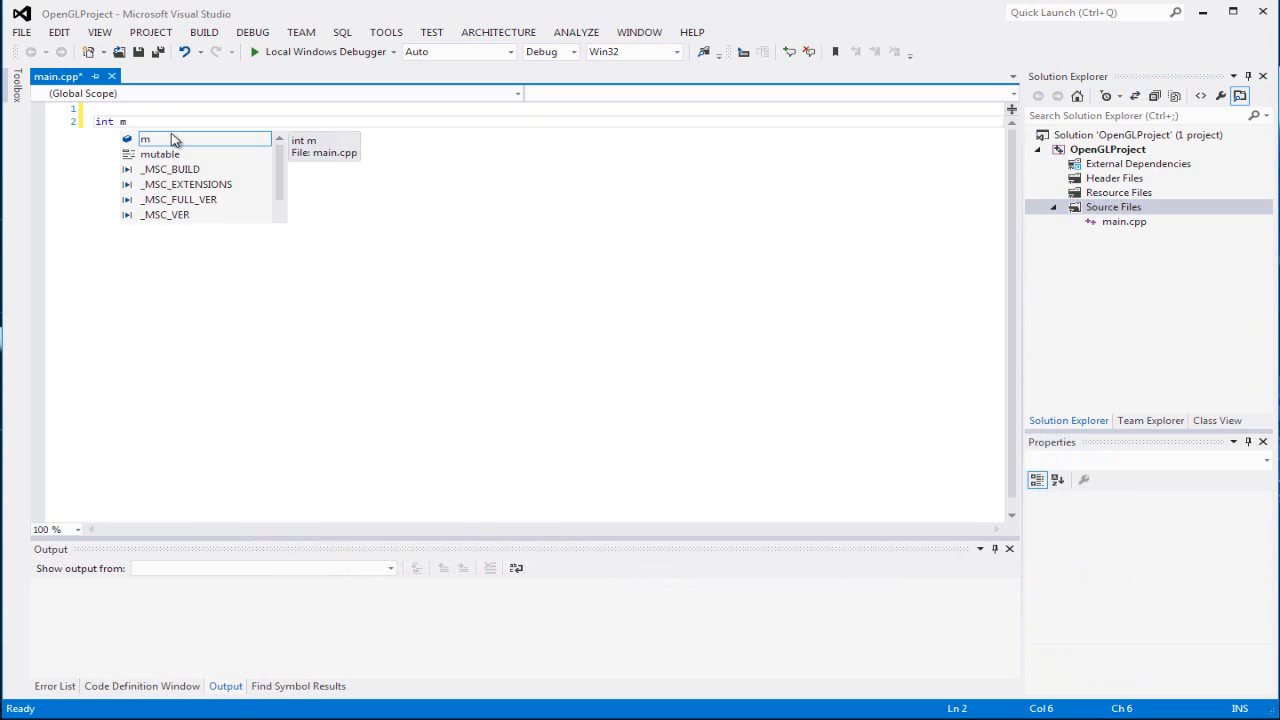
{"action": "type", "text": "a"}
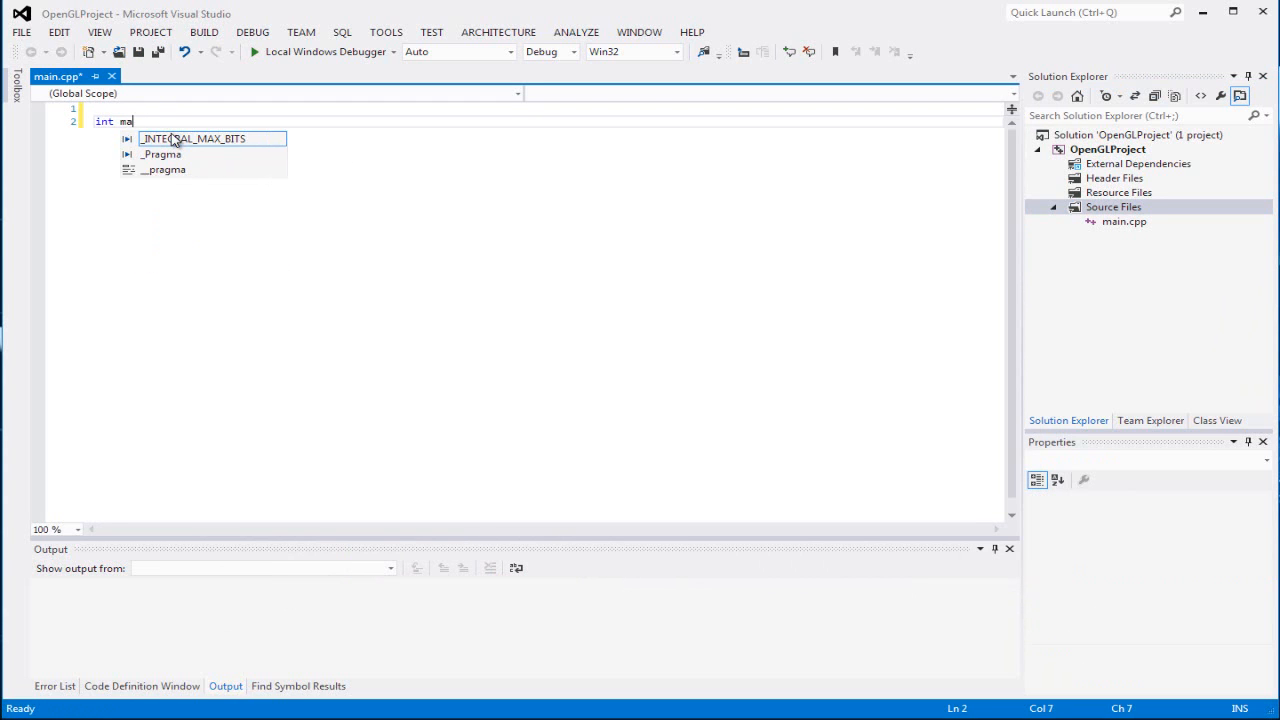
{"action": "type", "text": "in()"}
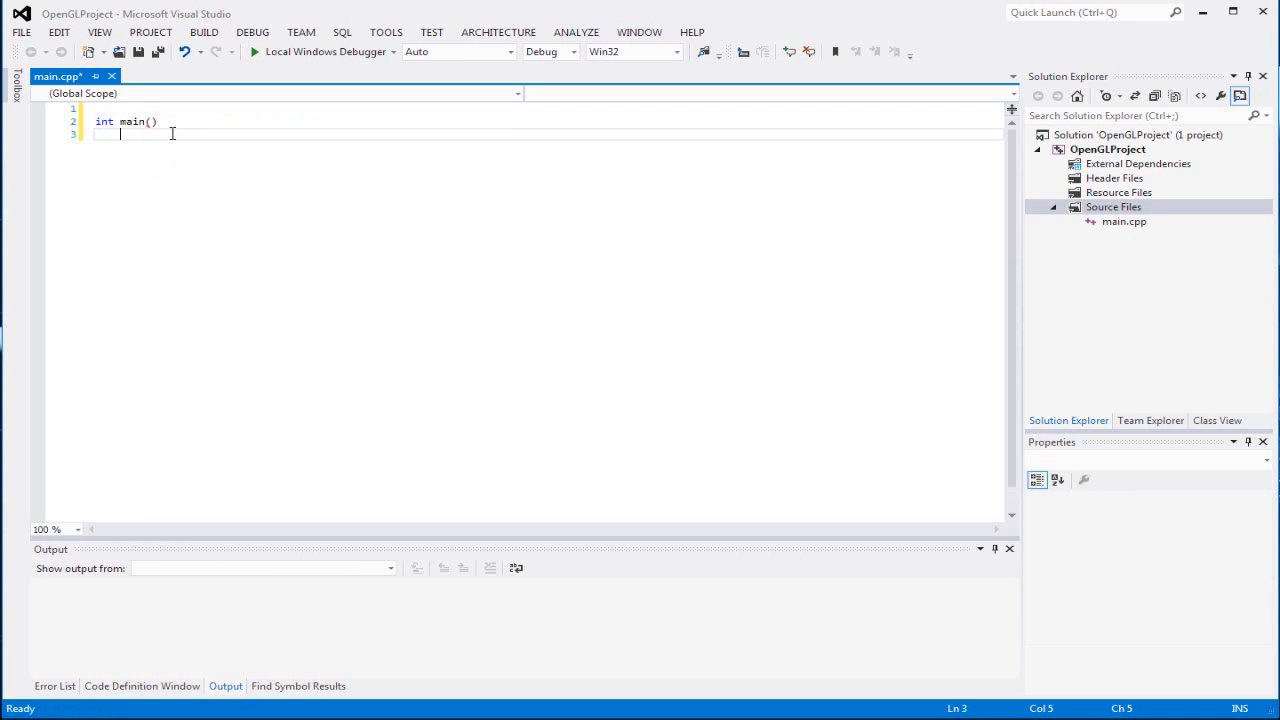
{"action": "type", "text": "return 0;"}
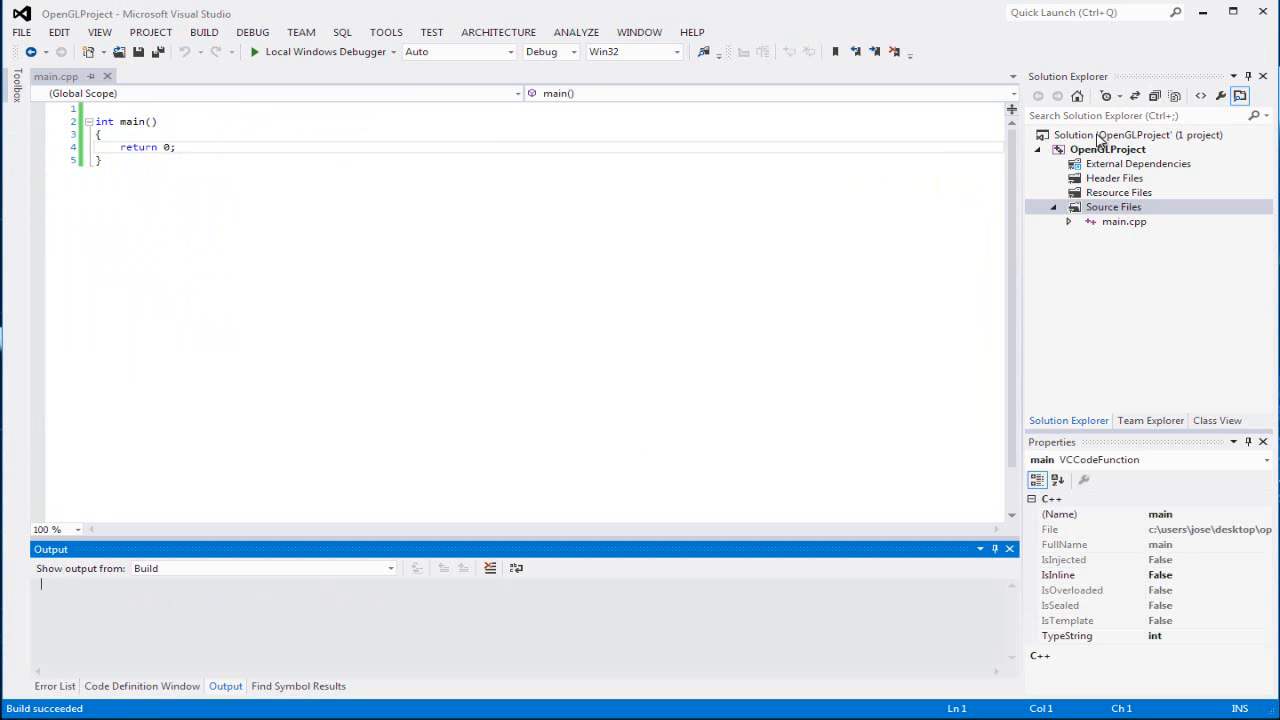
Step: In project Properties for All Configurations, set Character Set to Use Multi-Byte Character Set
{"action": "right_click", "coordinate": [1107, 148]}
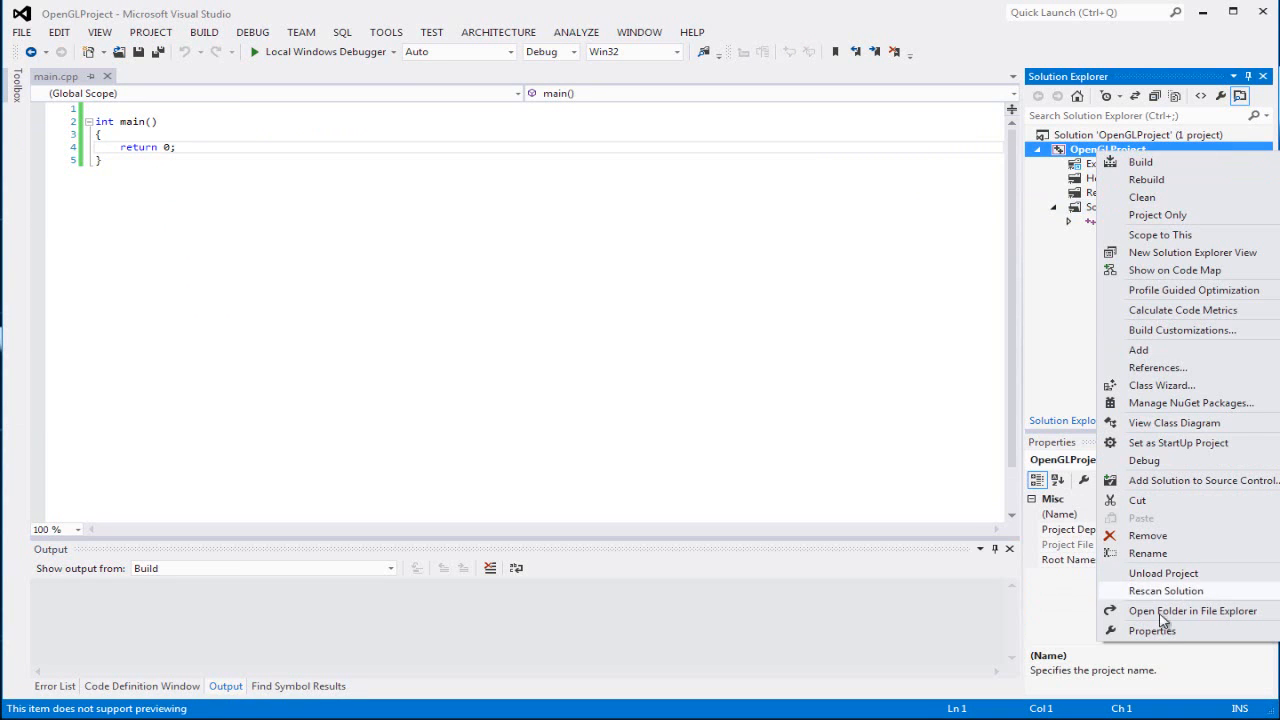
{"action": "left_click", "coordinate": [1152, 630]}
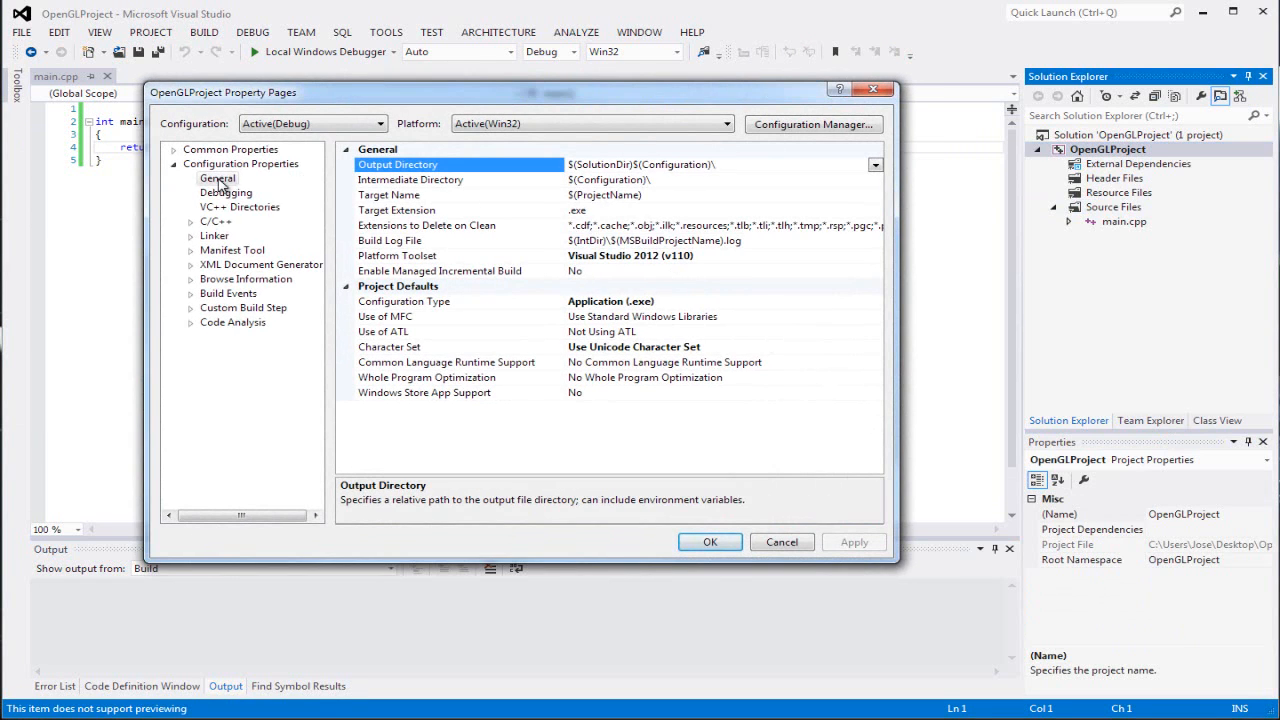
{"action": "left_click", "coordinate": [375, 123]}
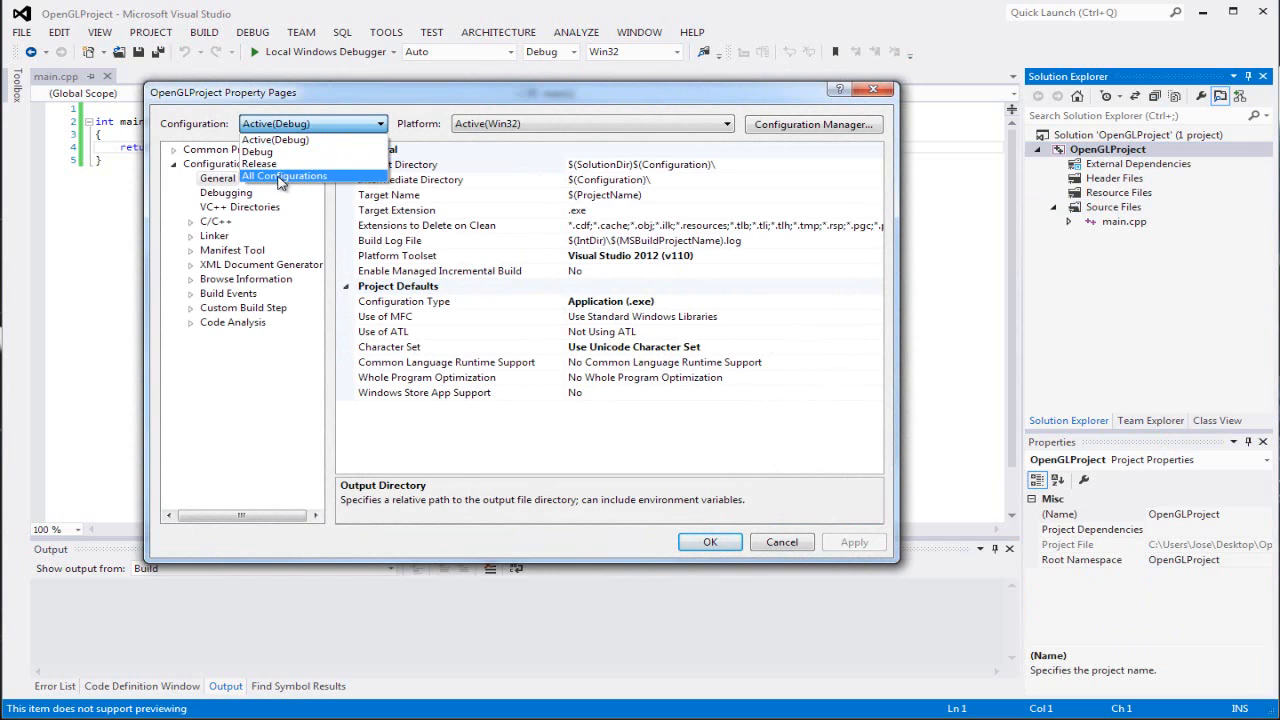
{"action": "left_click", "coordinate": [283, 176]}
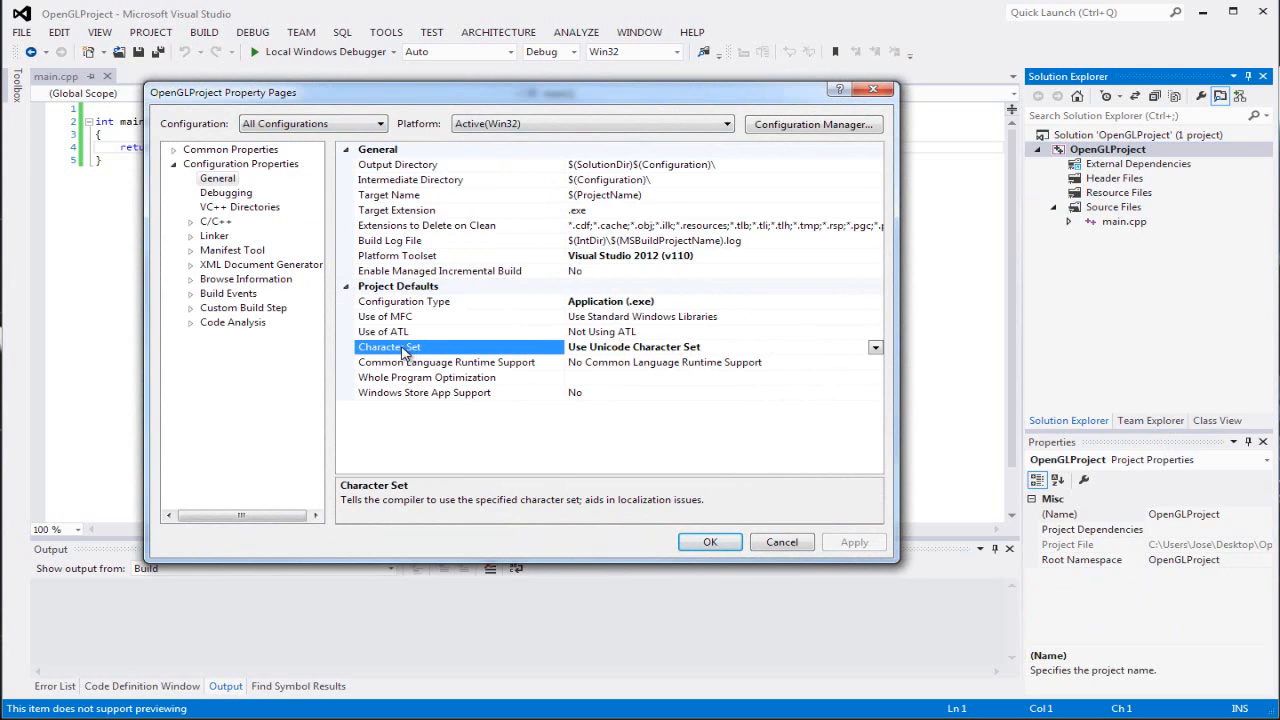
{"action": "left_click", "coordinate": [875, 347]}
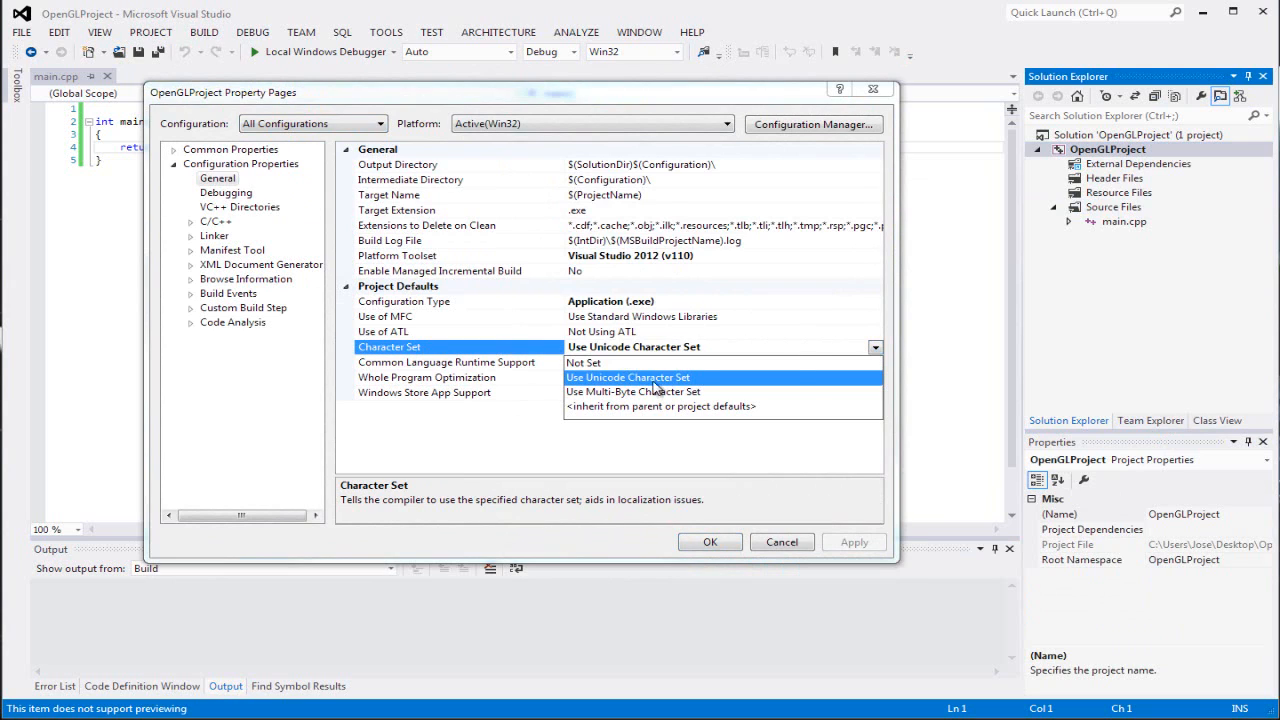
{"action": "left_click", "coordinate": [633, 391]}
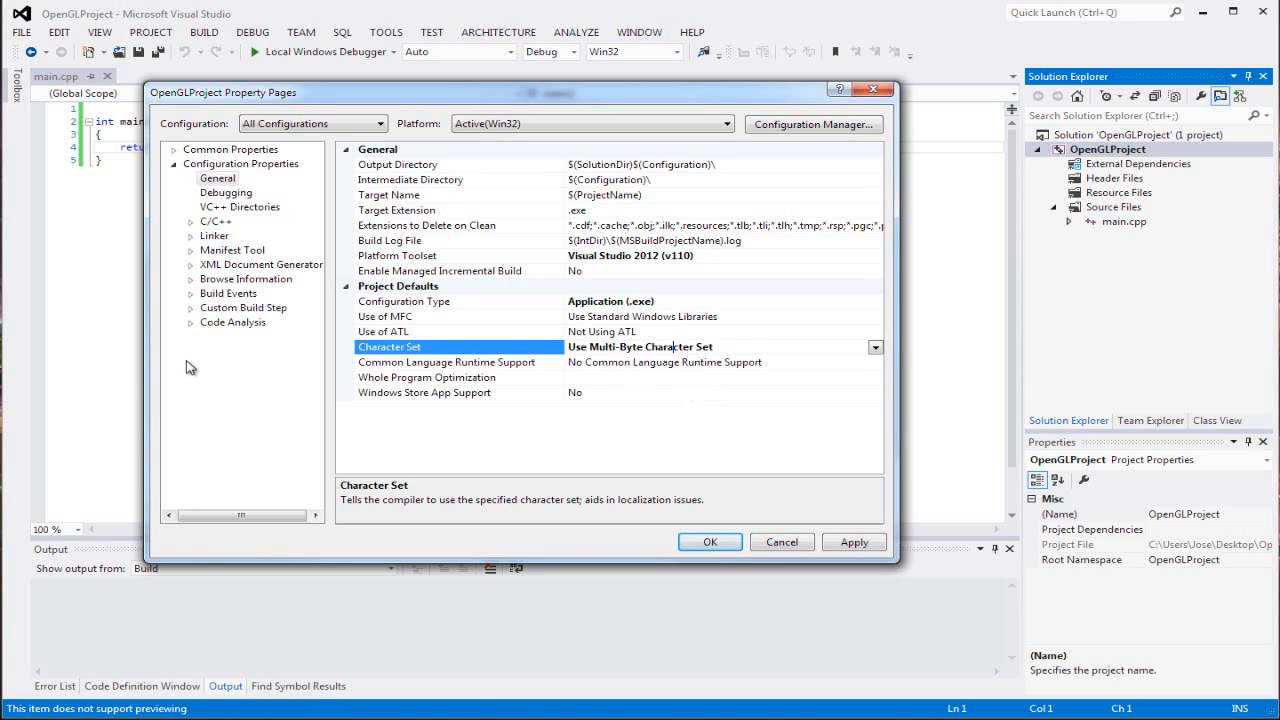
{"action": "mouse_move", "coordinate": [225, 208]}
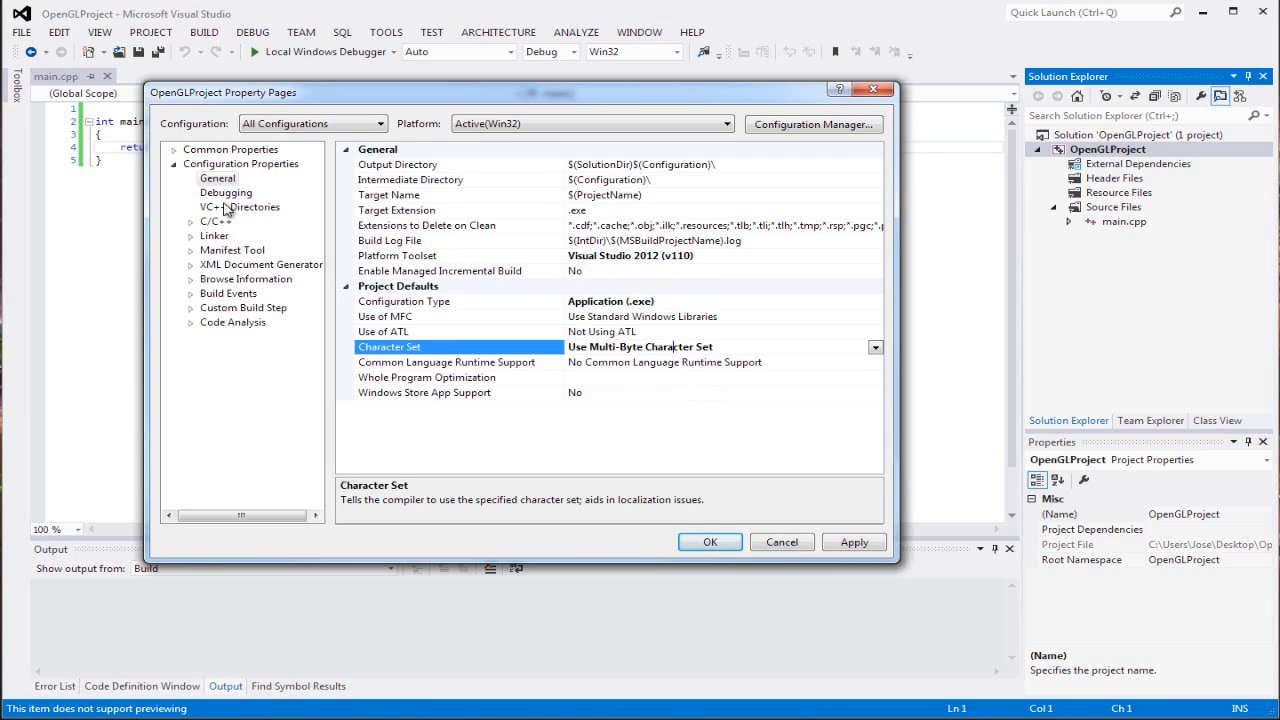
Step: Browse Debugging and the Linker General, Input, System, Embedded IDL, Advanced pages, then expand C/C++
{"action": "left_click", "coordinate": [226, 192]}
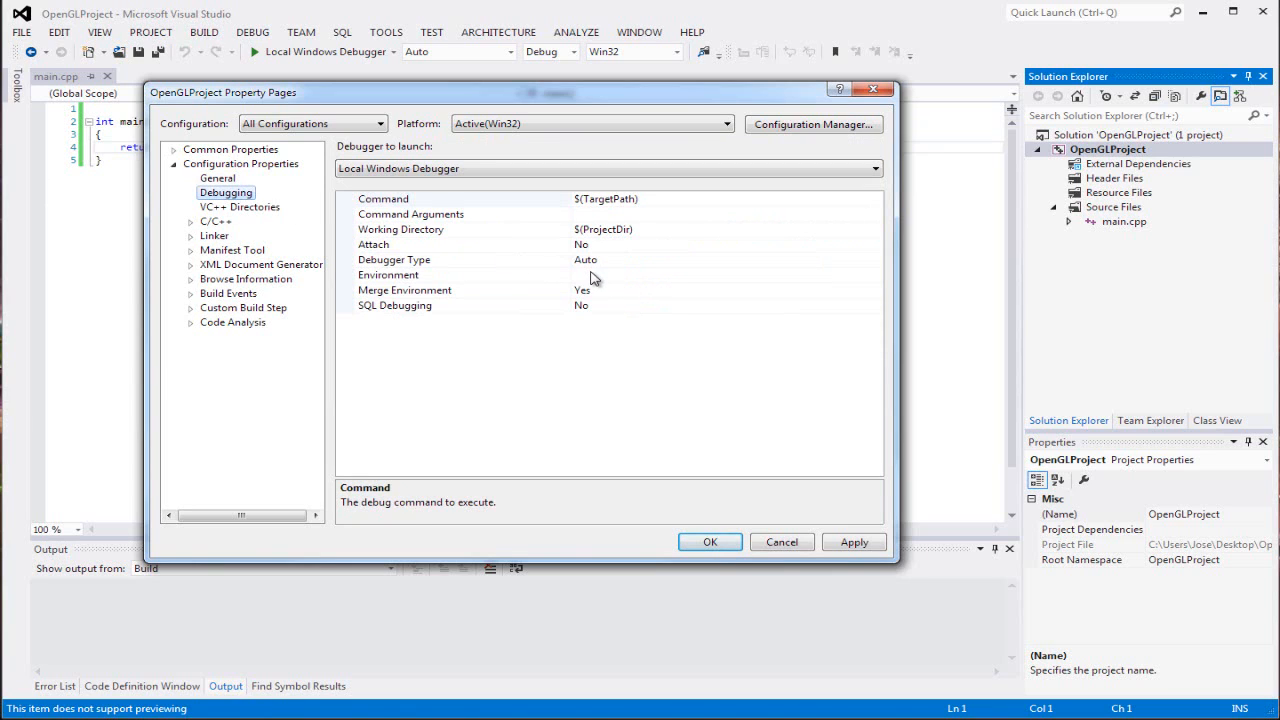
{"action": "mouse_move", "coordinate": [285, 230]}
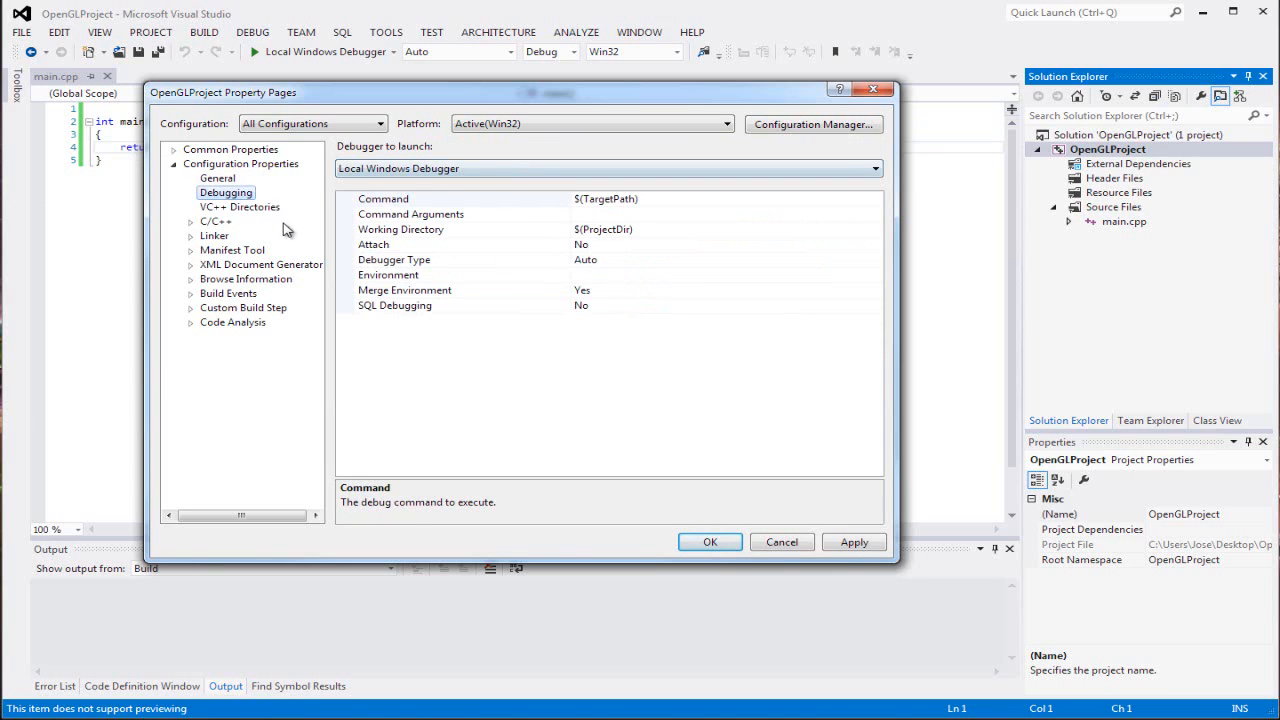
{"action": "left_click", "coordinate": [191, 235]}
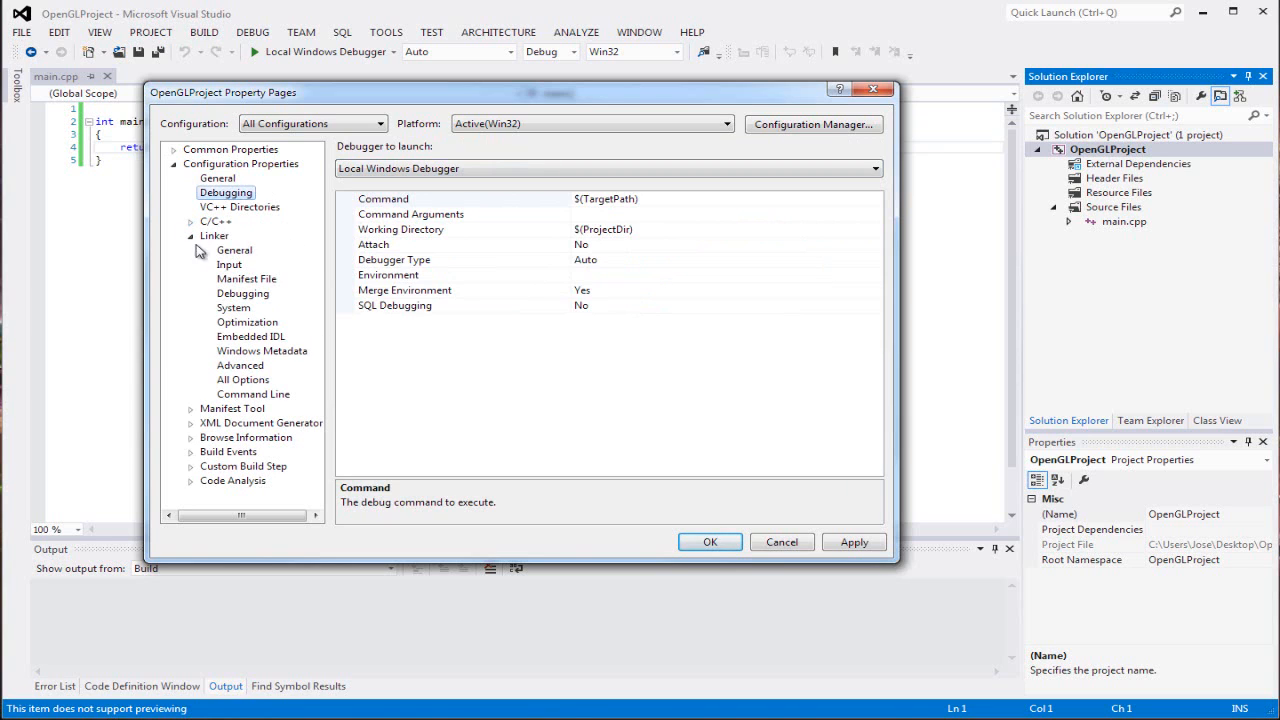
{"action": "left_click", "coordinate": [234, 250]}
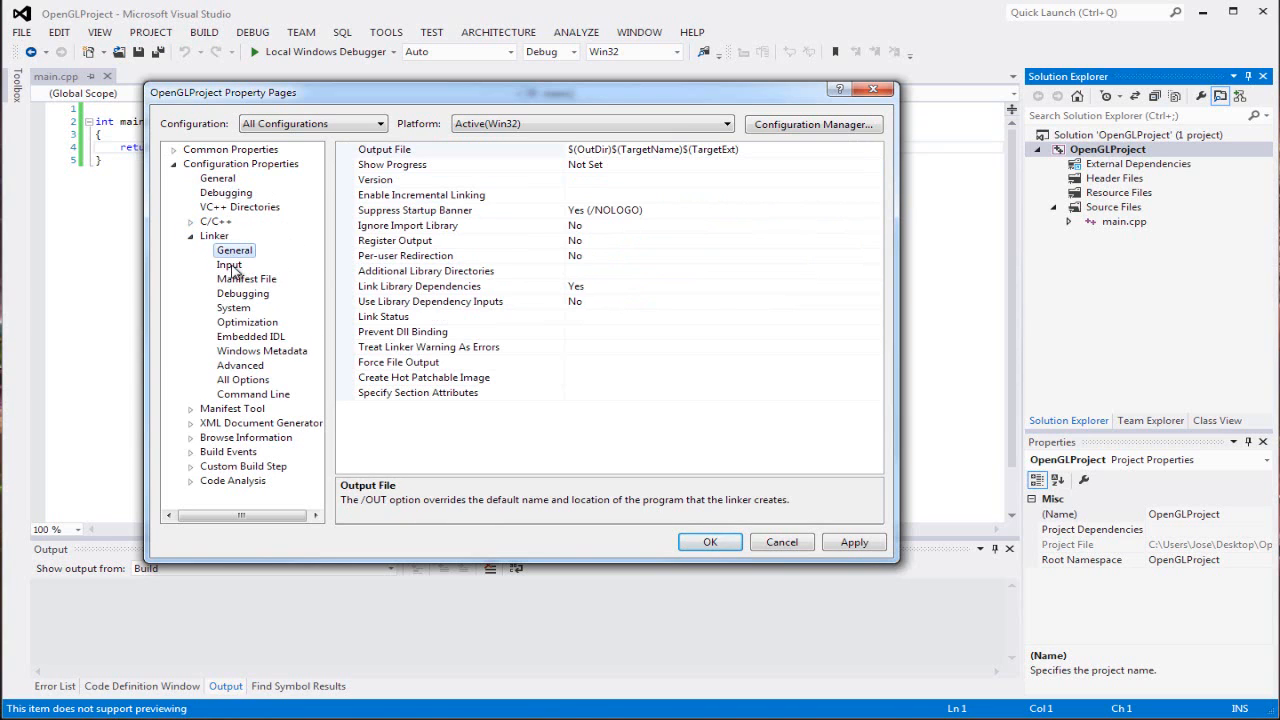
{"action": "left_click", "coordinate": [229, 264]}
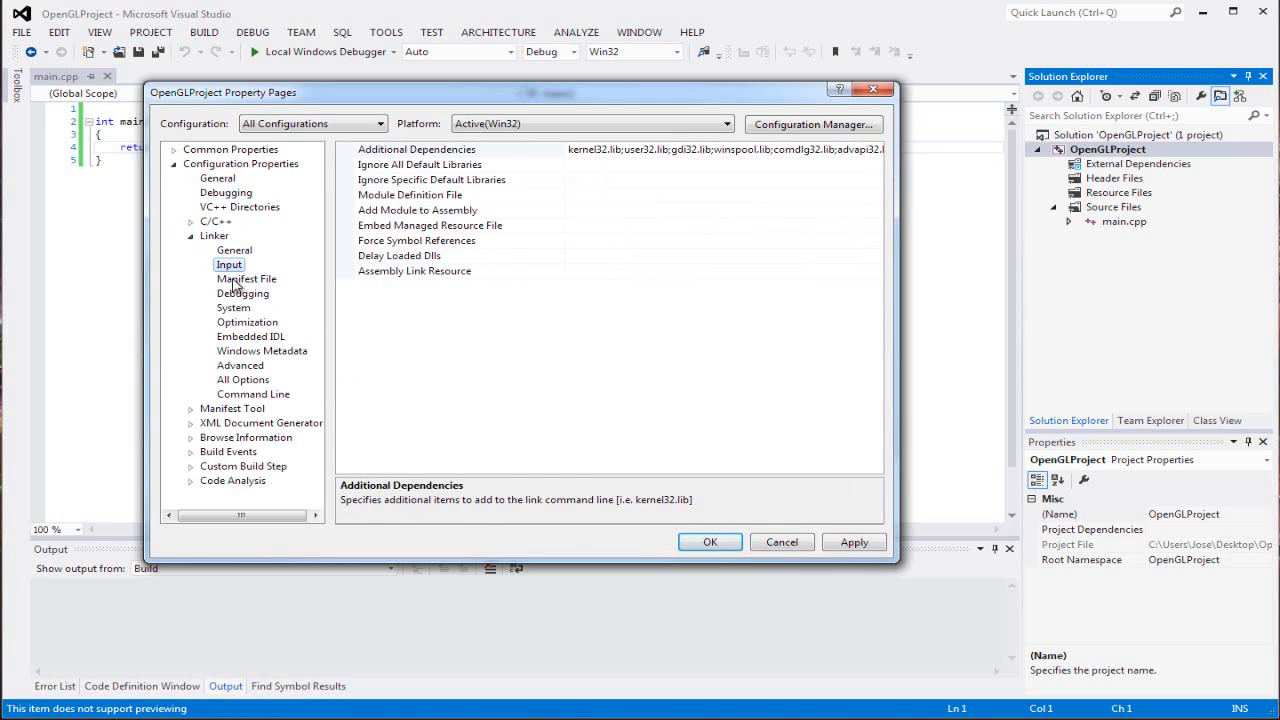
{"action": "left_click", "coordinate": [233, 307]}
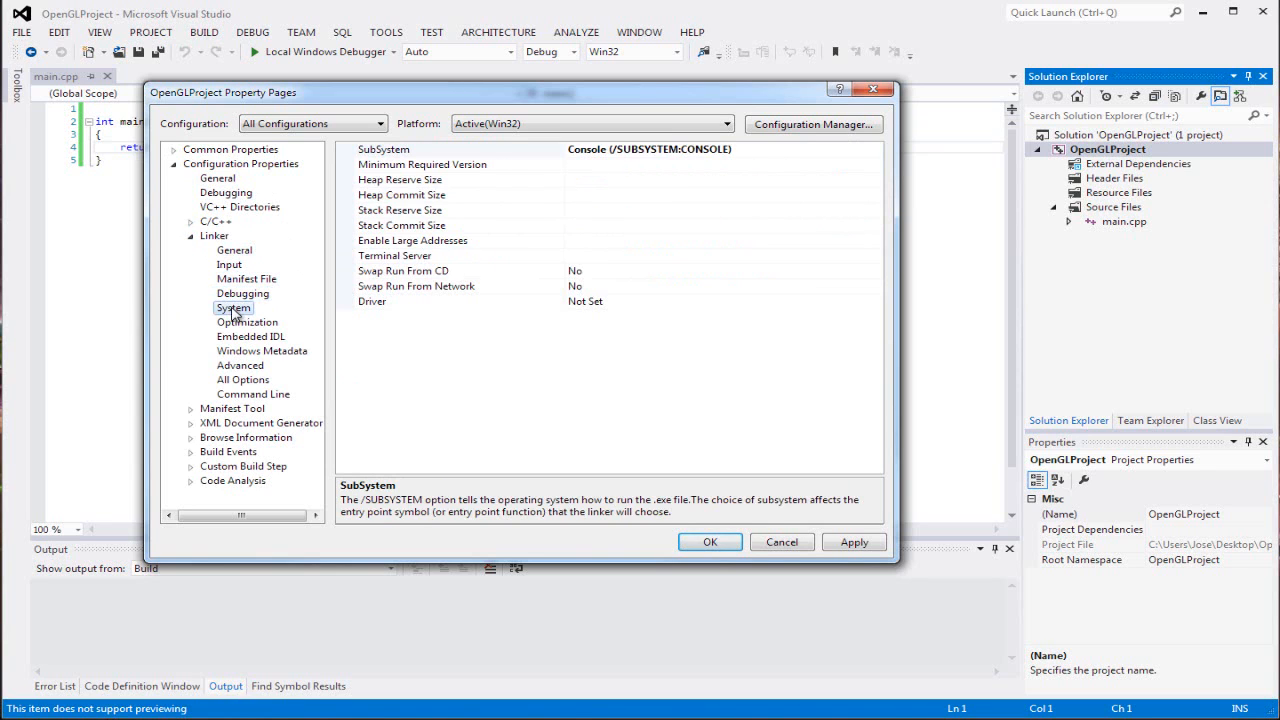
{"action": "left_click", "coordinate": [251, 336]}
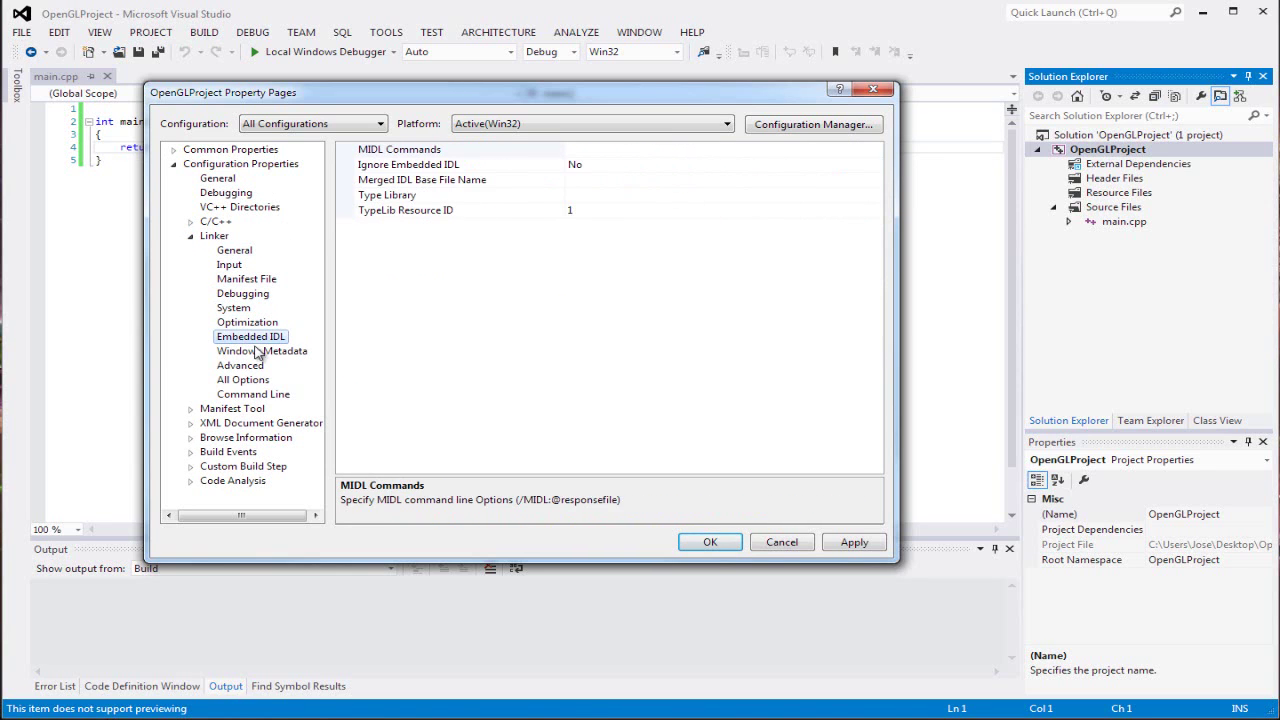
{"action": "left_click", "coordinate": [240, 365]}
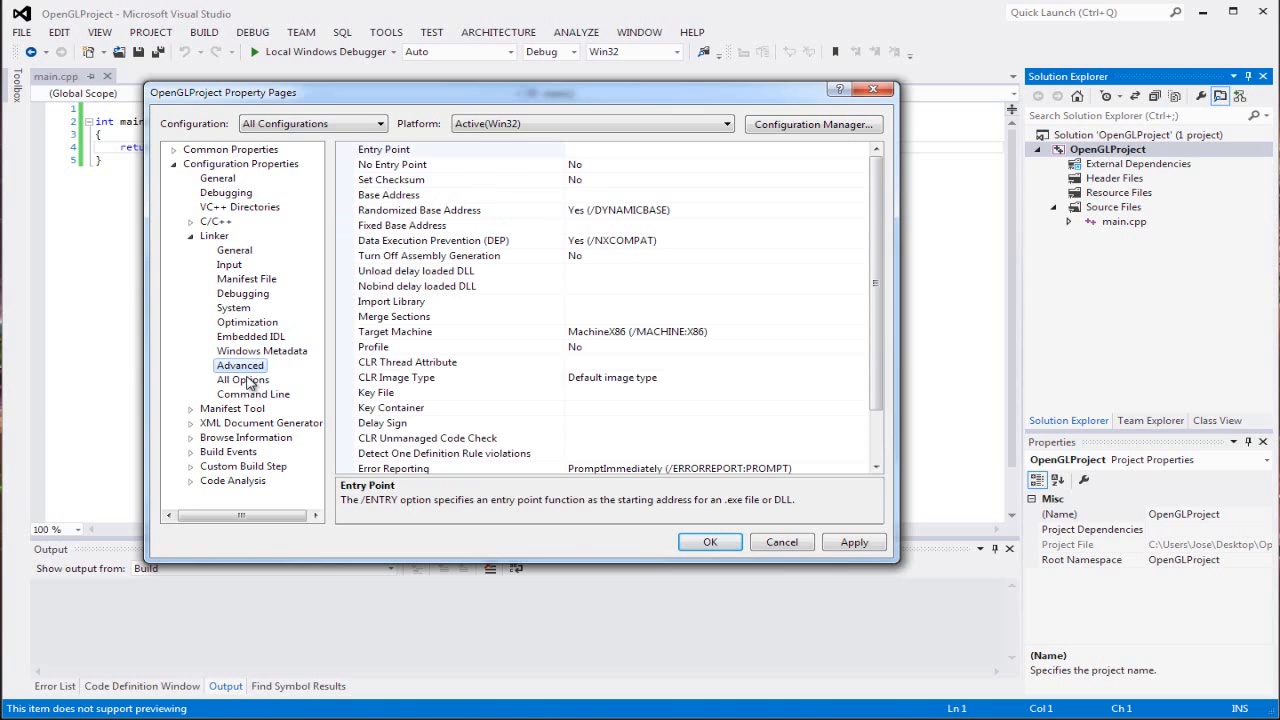
{"action": "left_click", "coordinate": [191, 221]}
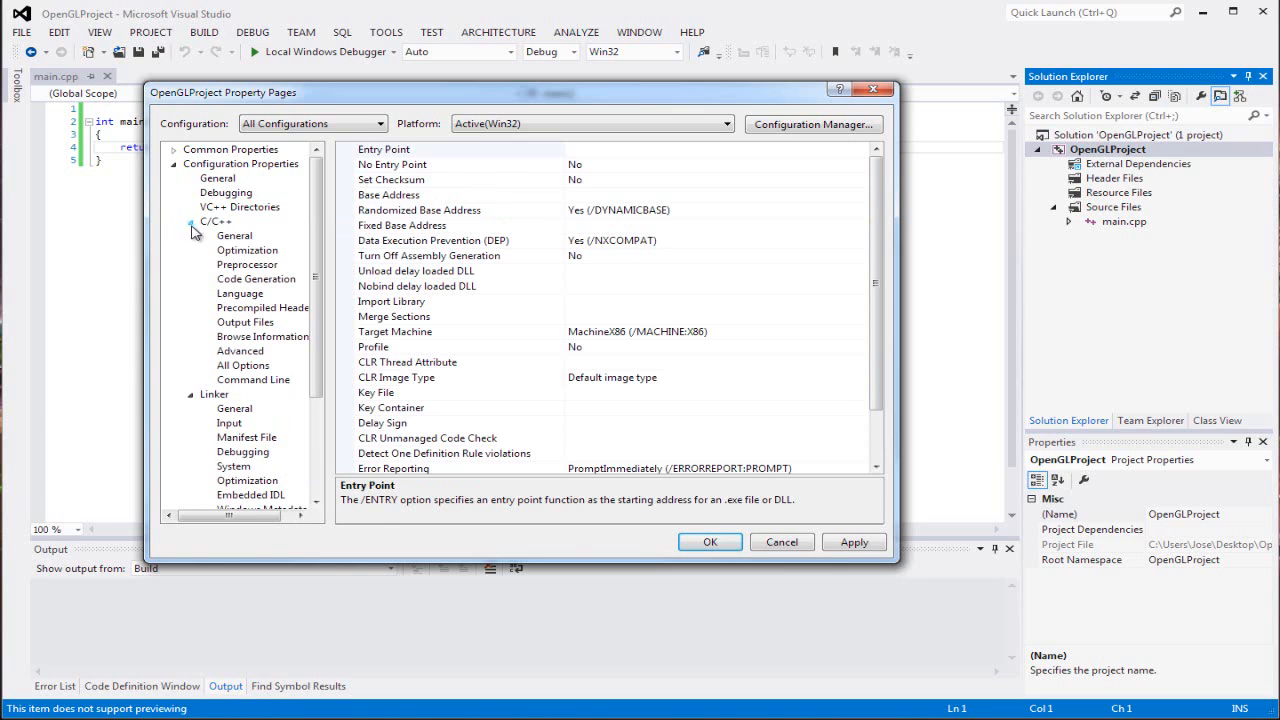
Step: Under C/C++ General, set Warning Level to Level4 (/W4) and Treat Warnings As Errors to Yes
{"action": "left_click", "coordinate": [234, 235]}
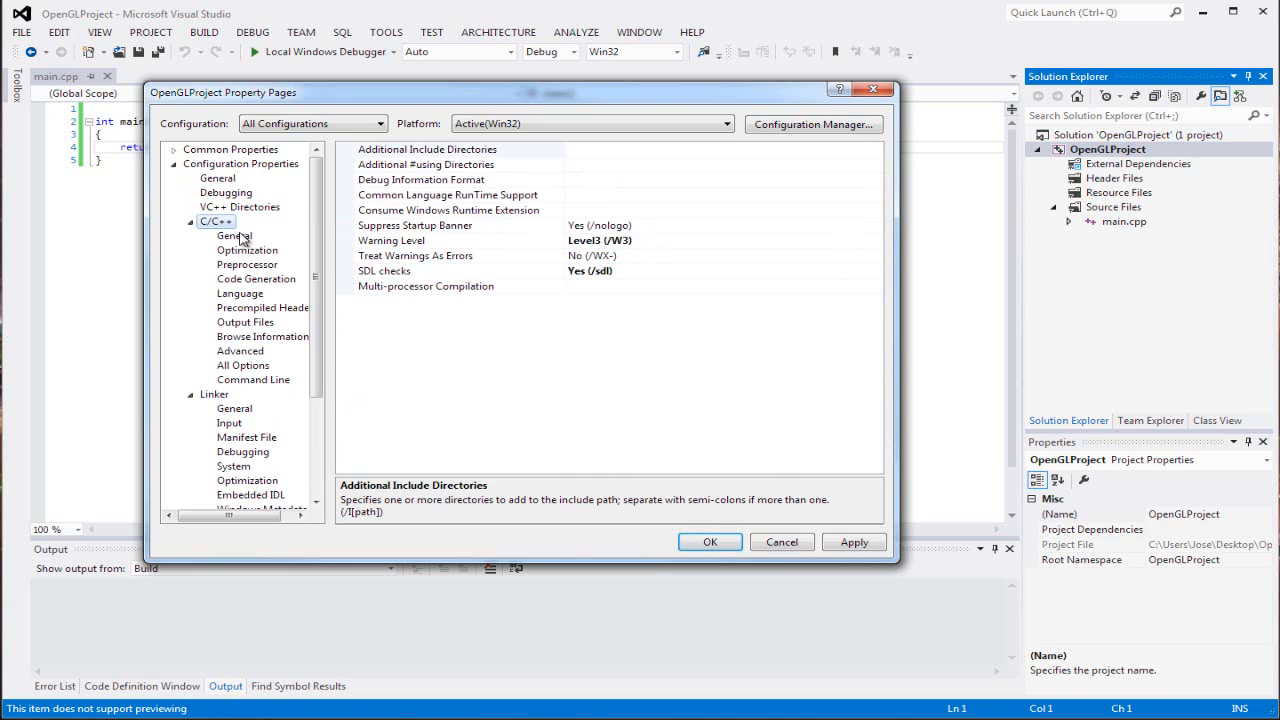
{"action": "left_click", "coordinate": [234, 235]}
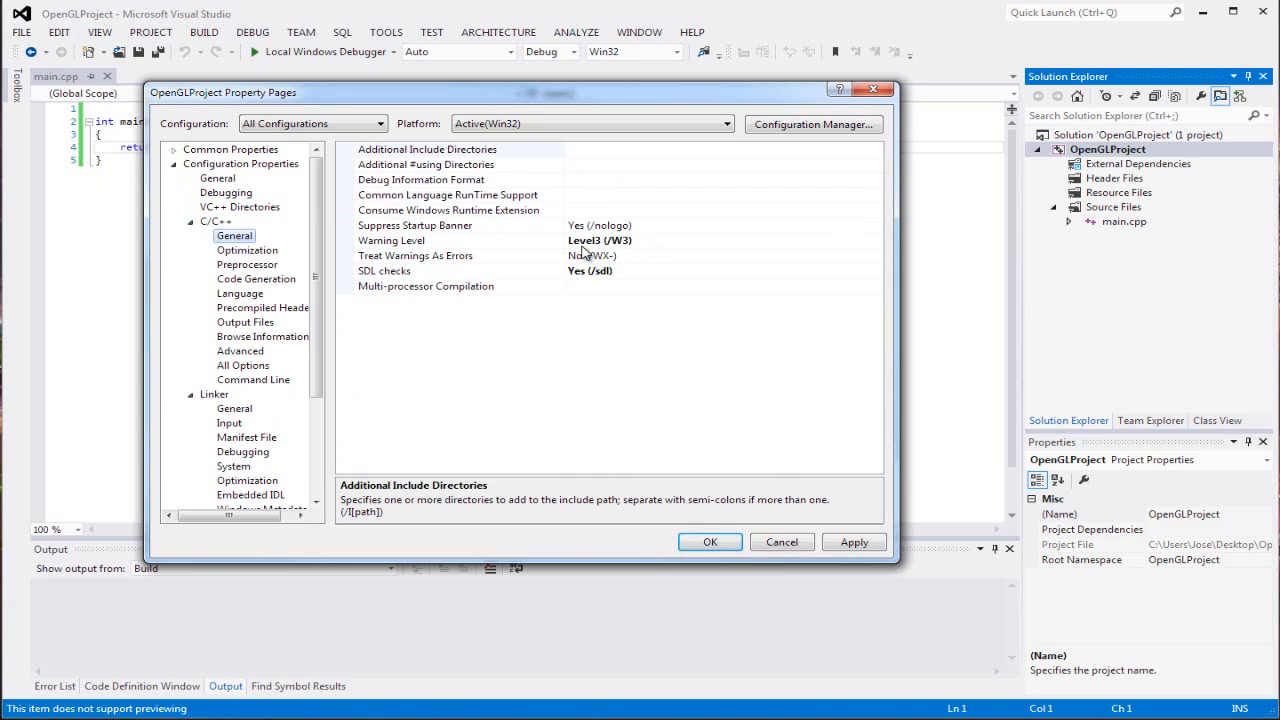
{"action": "left_click", "coordinate": [450, 240]}
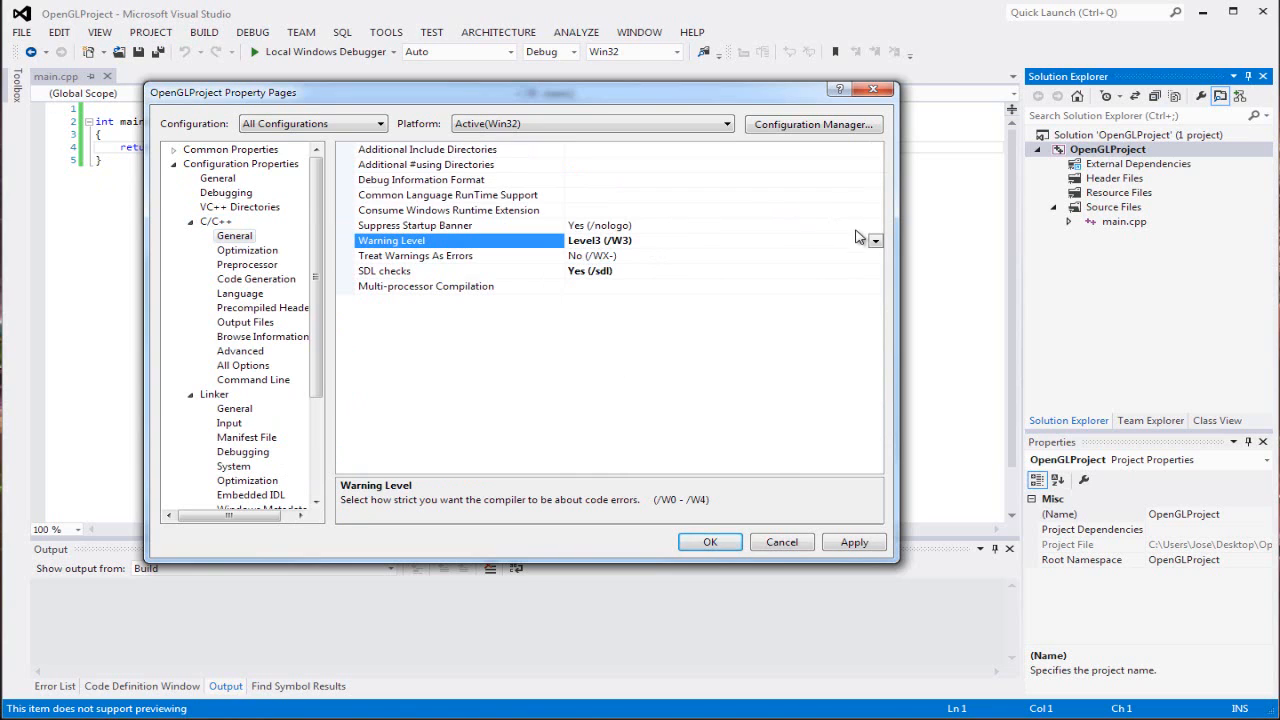
{"action": "left_click", "coordinate": [875, 240]}
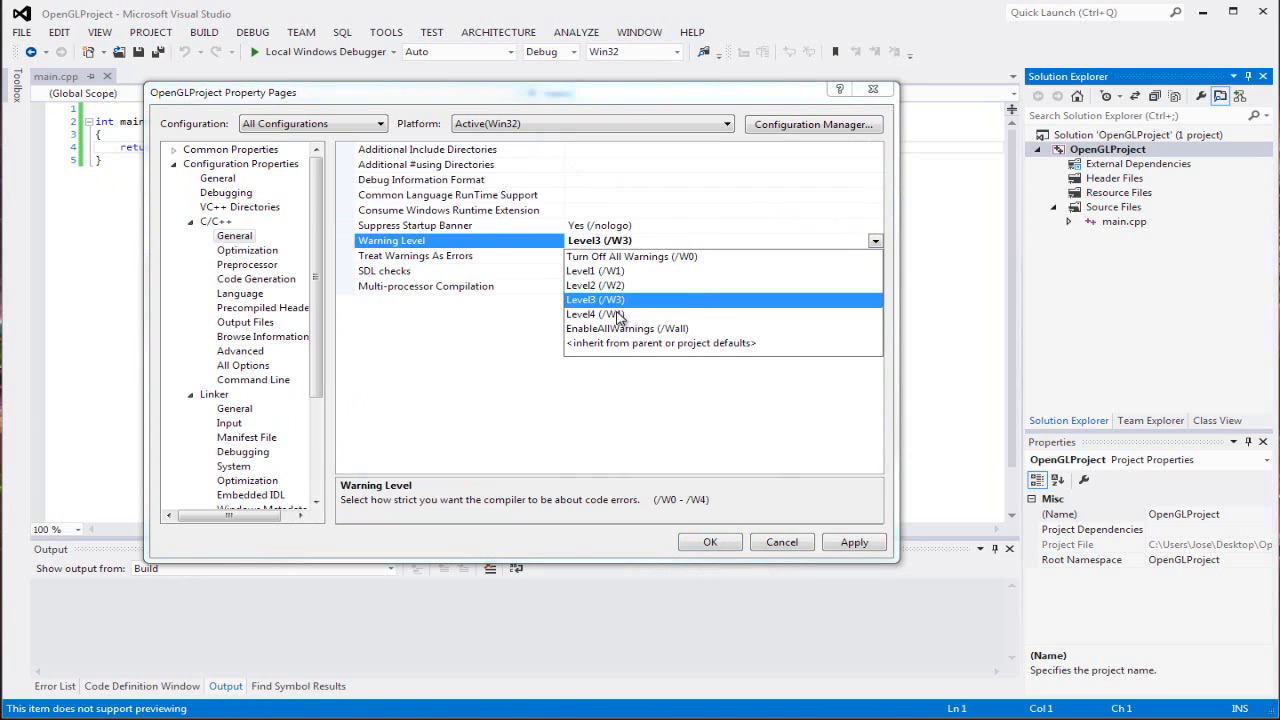
{"action": "left_click", "coordinate": [595, 314]}
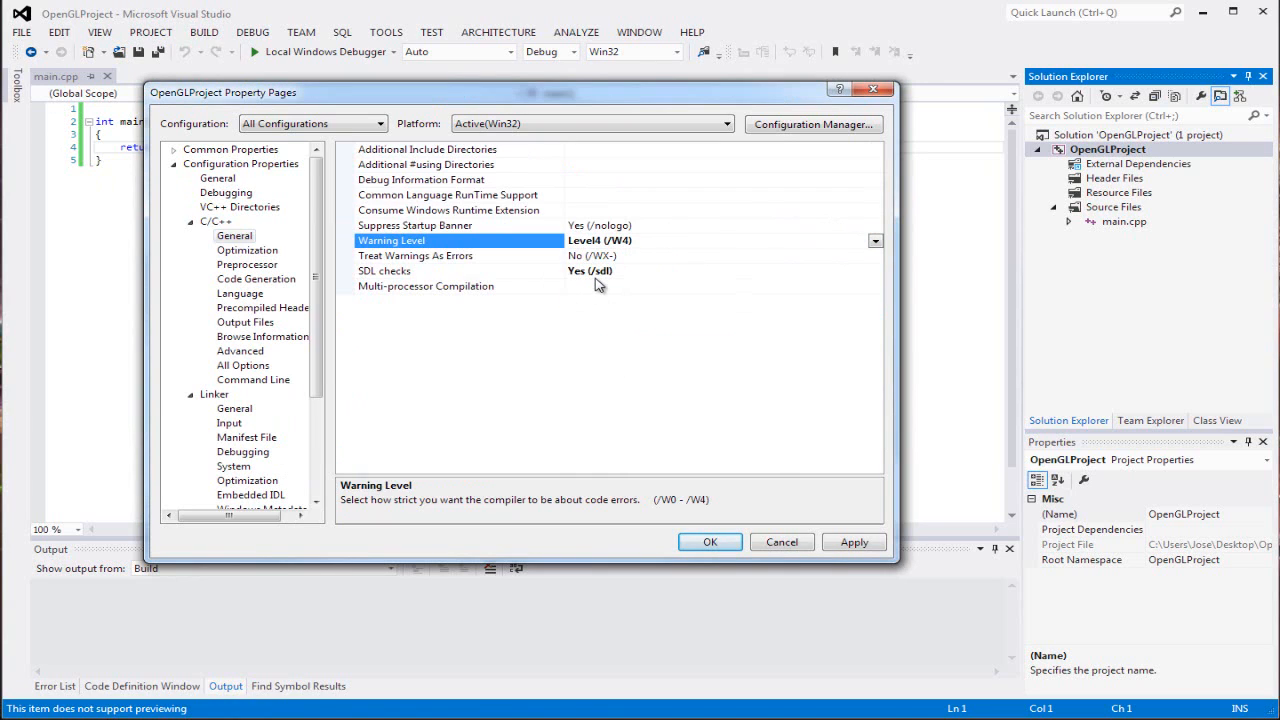
{"action": "left_click", "coordinate": [415, 255]}
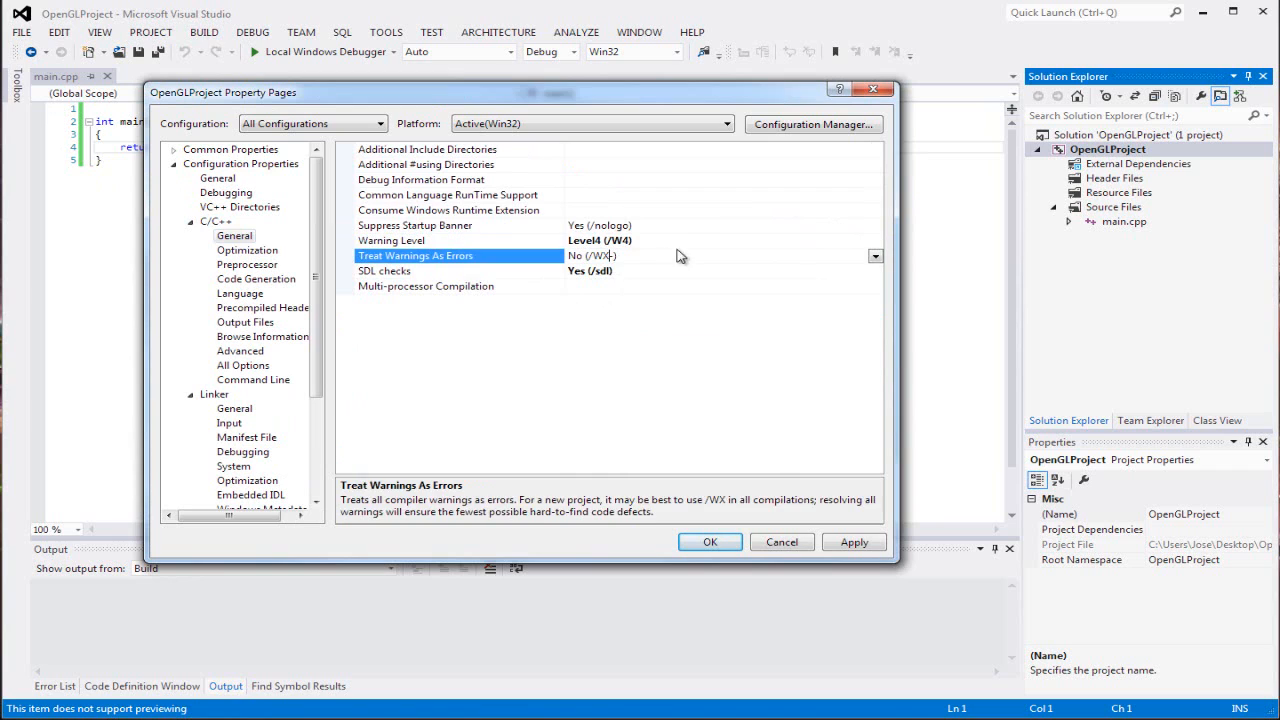
{"action": "left_click", "coordinate": [874, 256]}
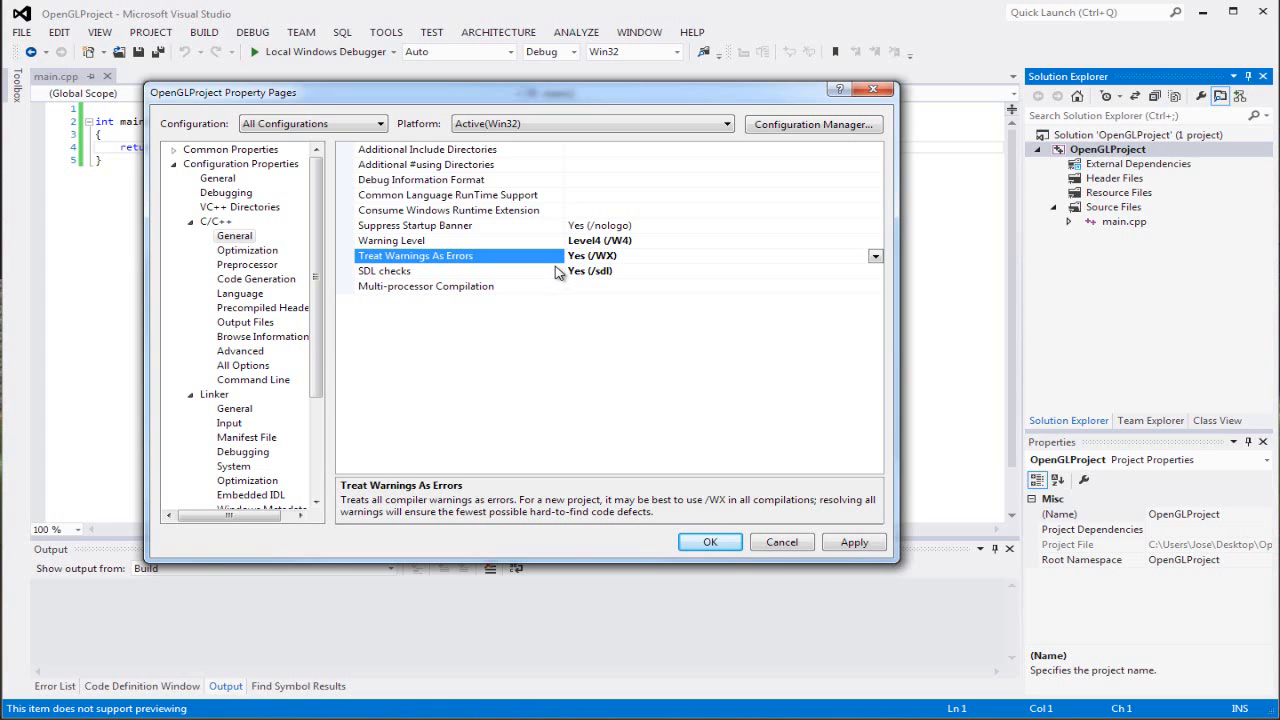
{"action": "mouse_move", "coordinate": [600, 167]}
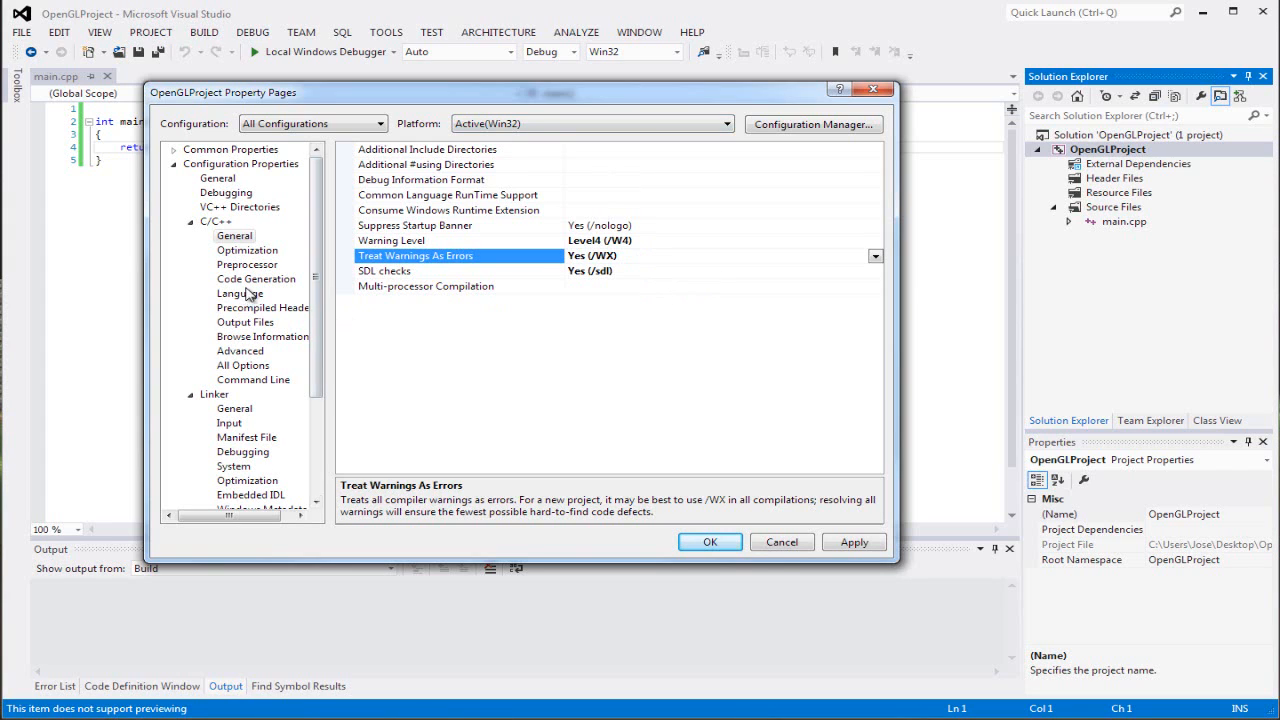
Step: Set Precompiled Header to Not Using Precompiled Headers
{"action": "left_click", "coordinate": [262, 307]}
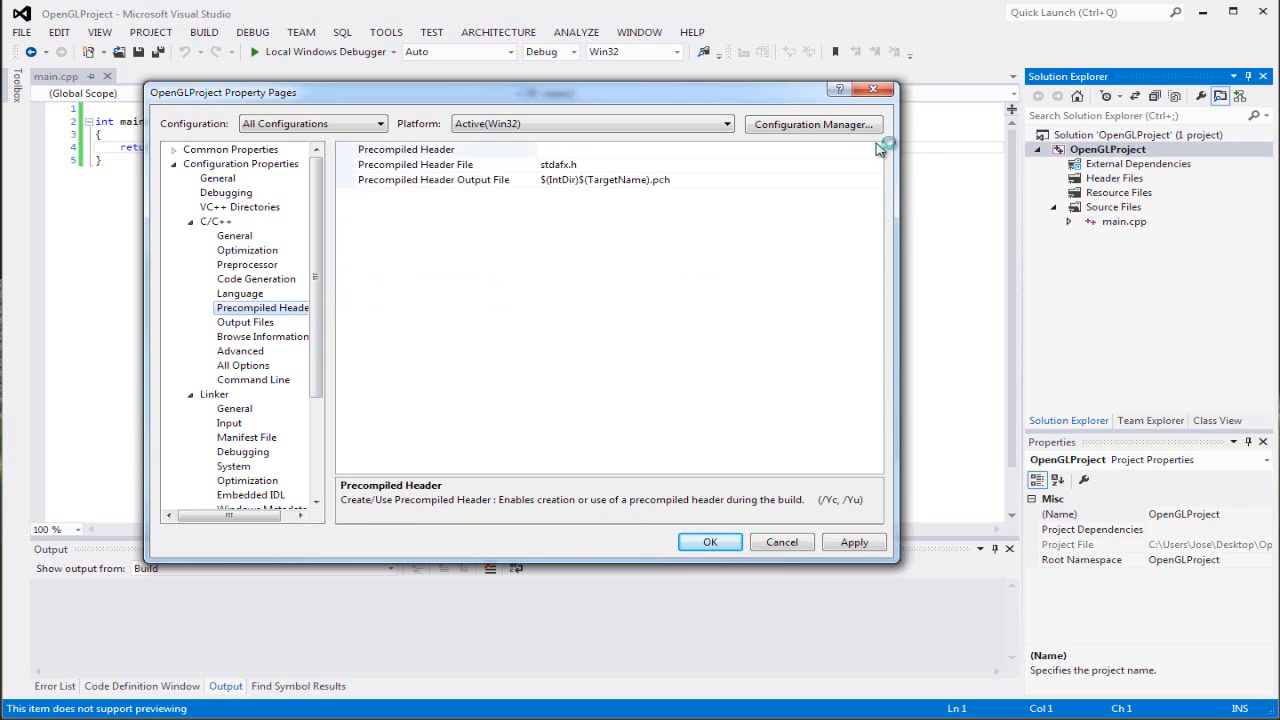
{"action": "left_click", "coordinate": [875, 149]}
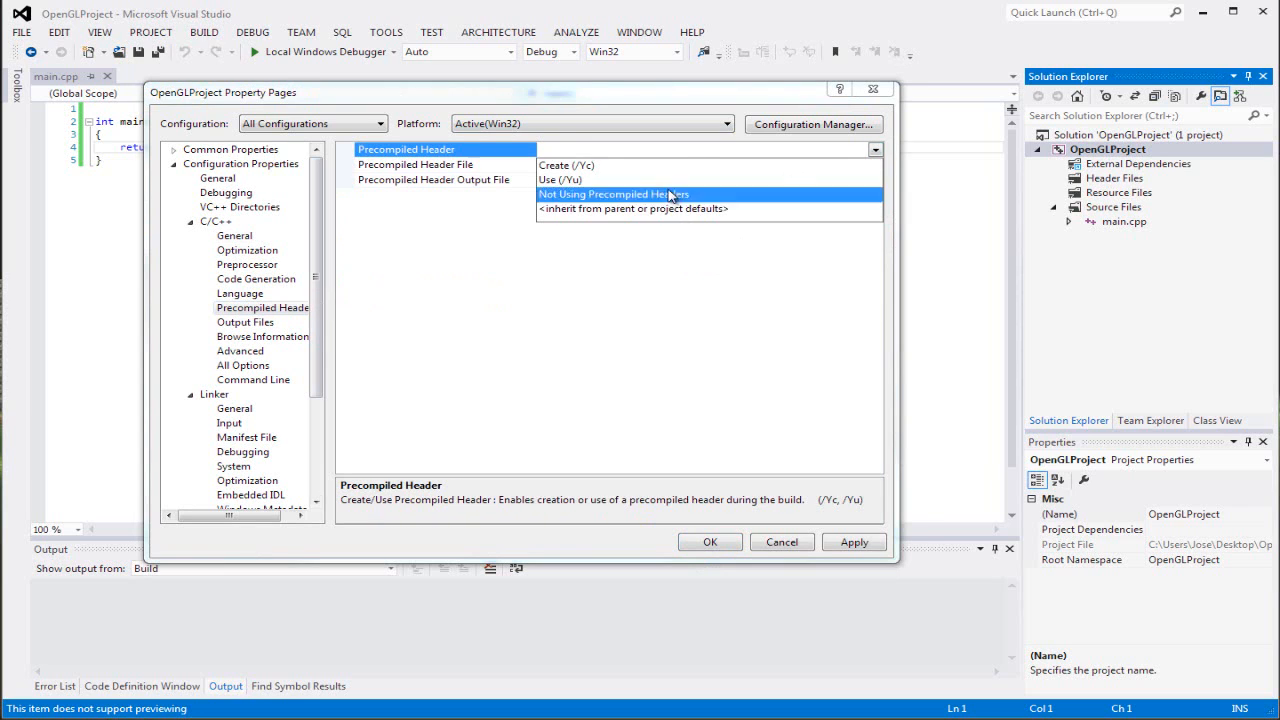
{"action": "left_click", "coordinate": [613, 194]}
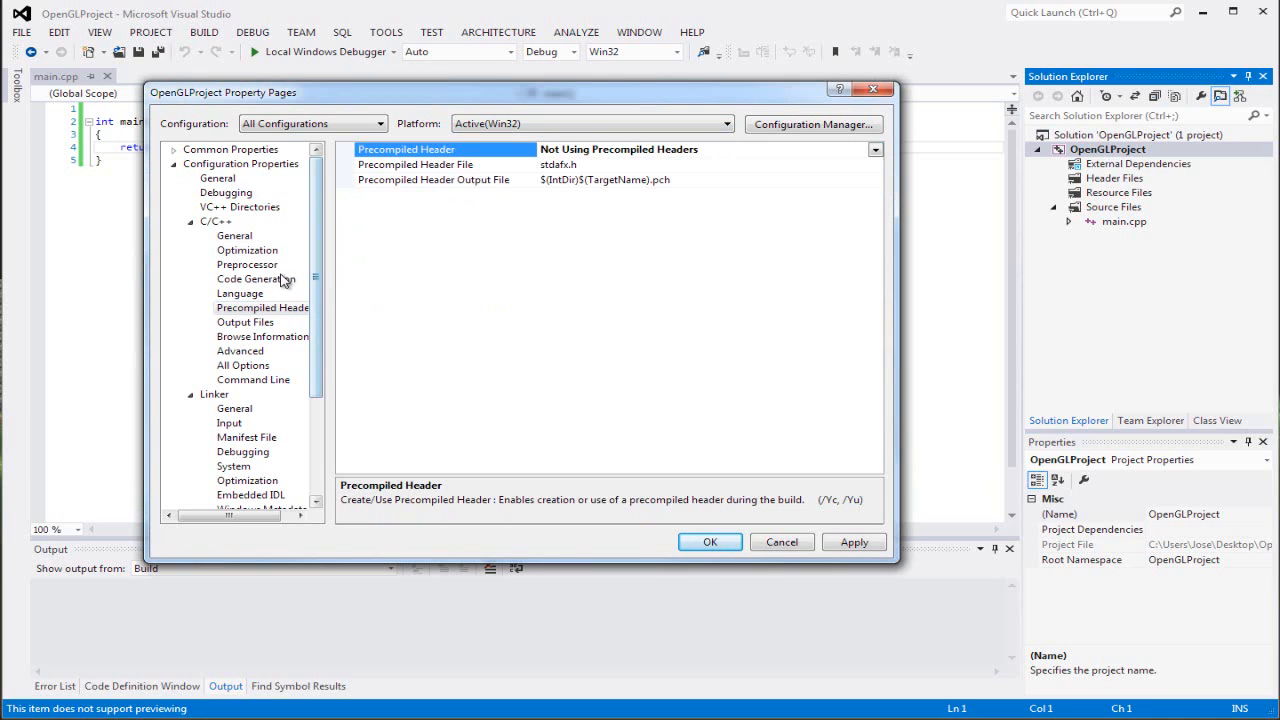
Step: Set the C/C++ Code Generation Runtime Library to Multi-threaded (/MT)
{"action": "left_click", "coordinate": [256, 278]}
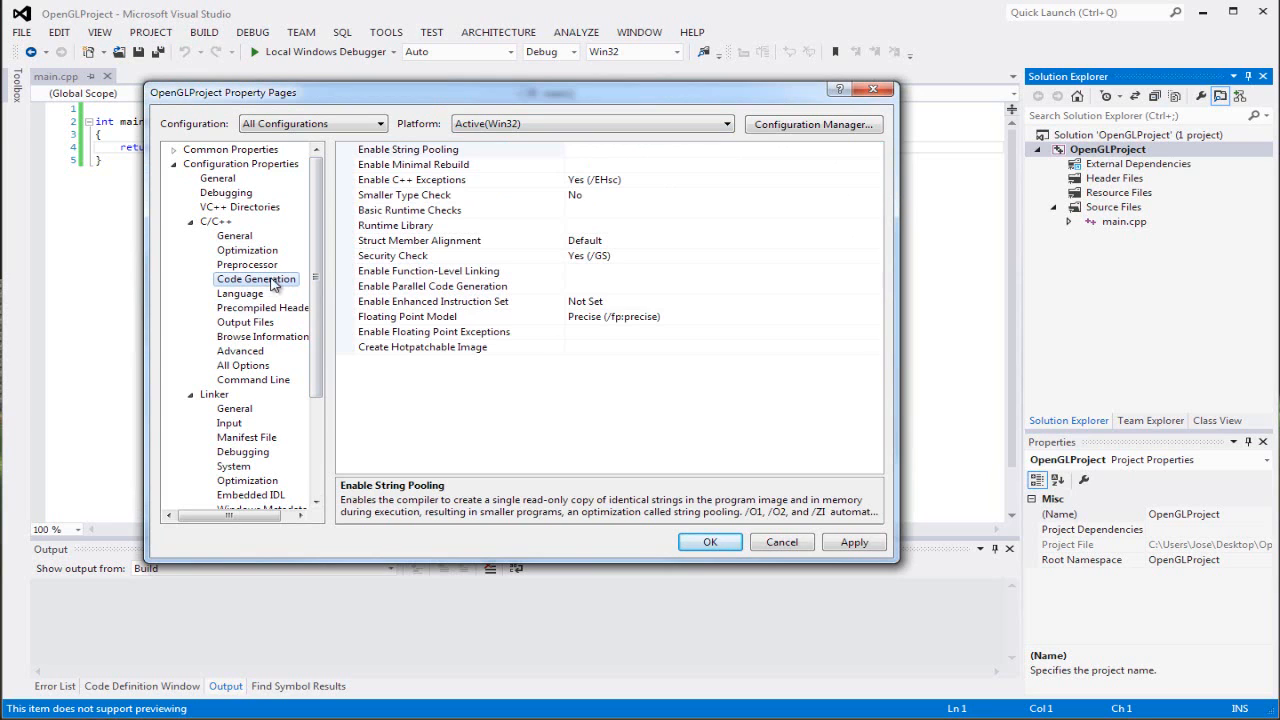
{"action": "left_click", "coordinate": [394, 225]}
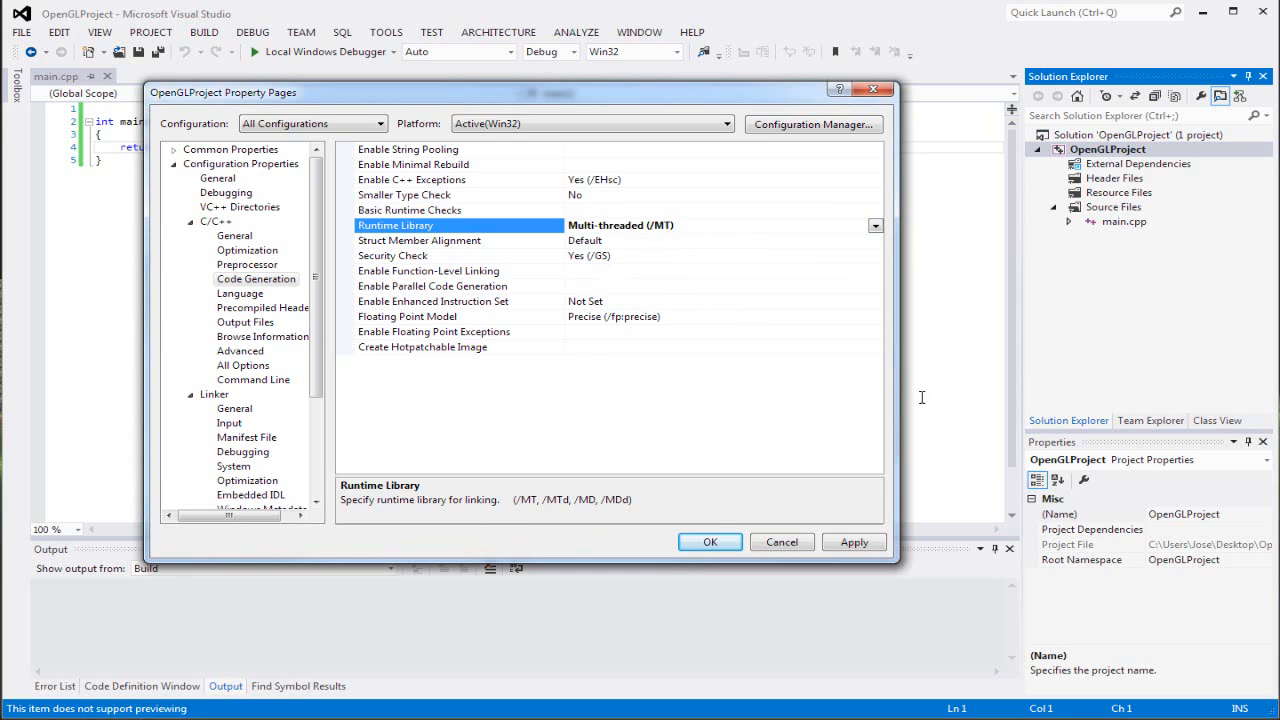
{"action": "left_click", "coordinate": [875, 225]}
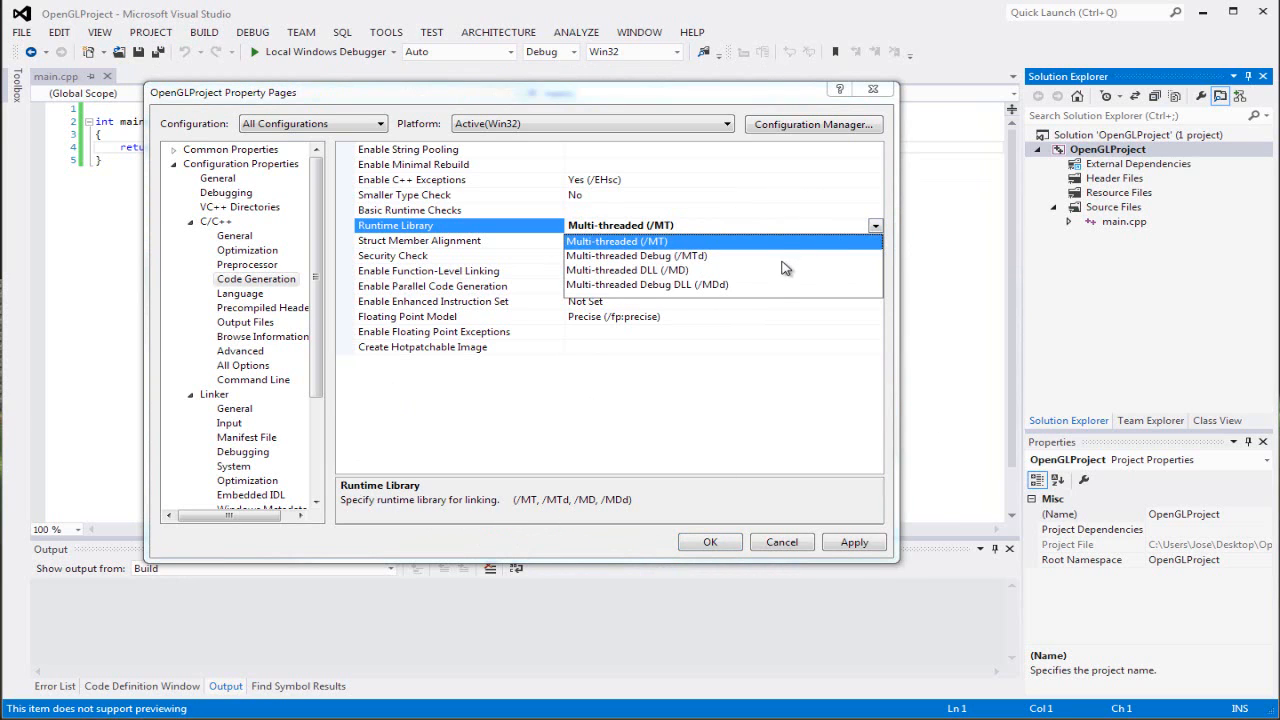
{"action": "mouse_move", "coordinate": [678, 260]}
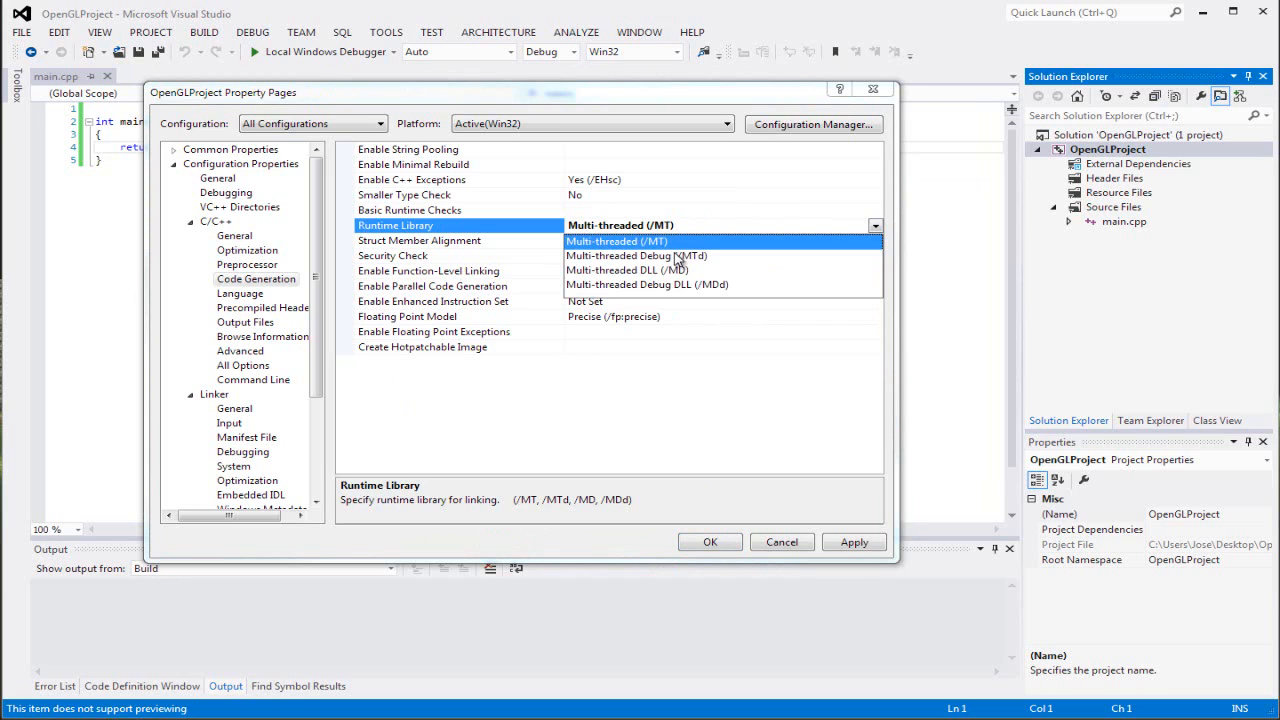
{"action": "mouse_move", "coordinate": [897, 427]}
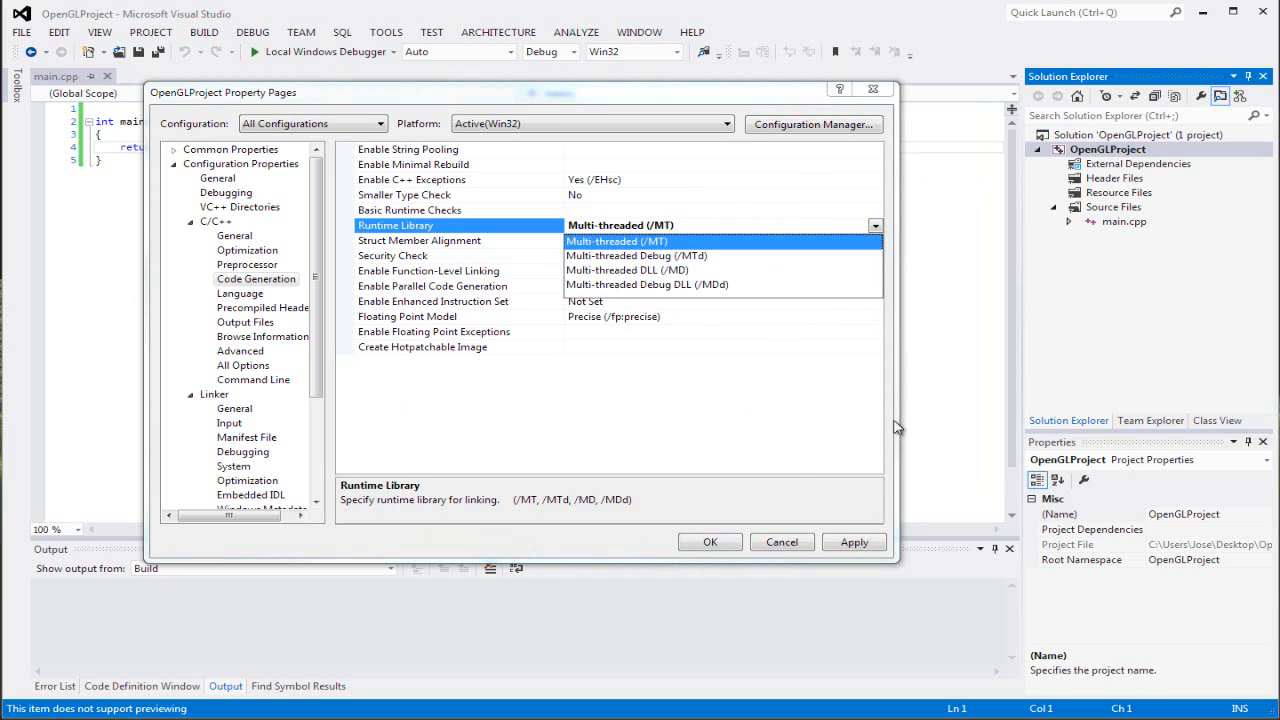
{"action": "mouse_move", "coordinate": [866, 468]}
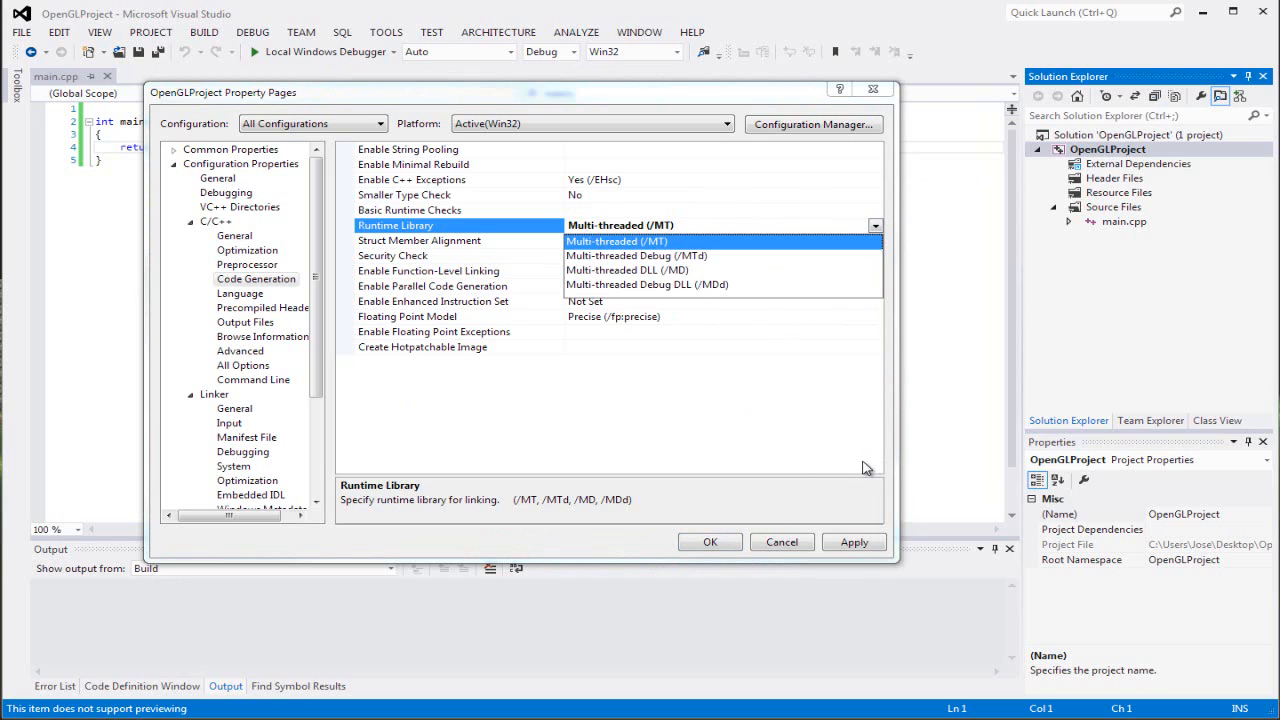
{"action": "mouse_move", "coordinate": [852, 472]}
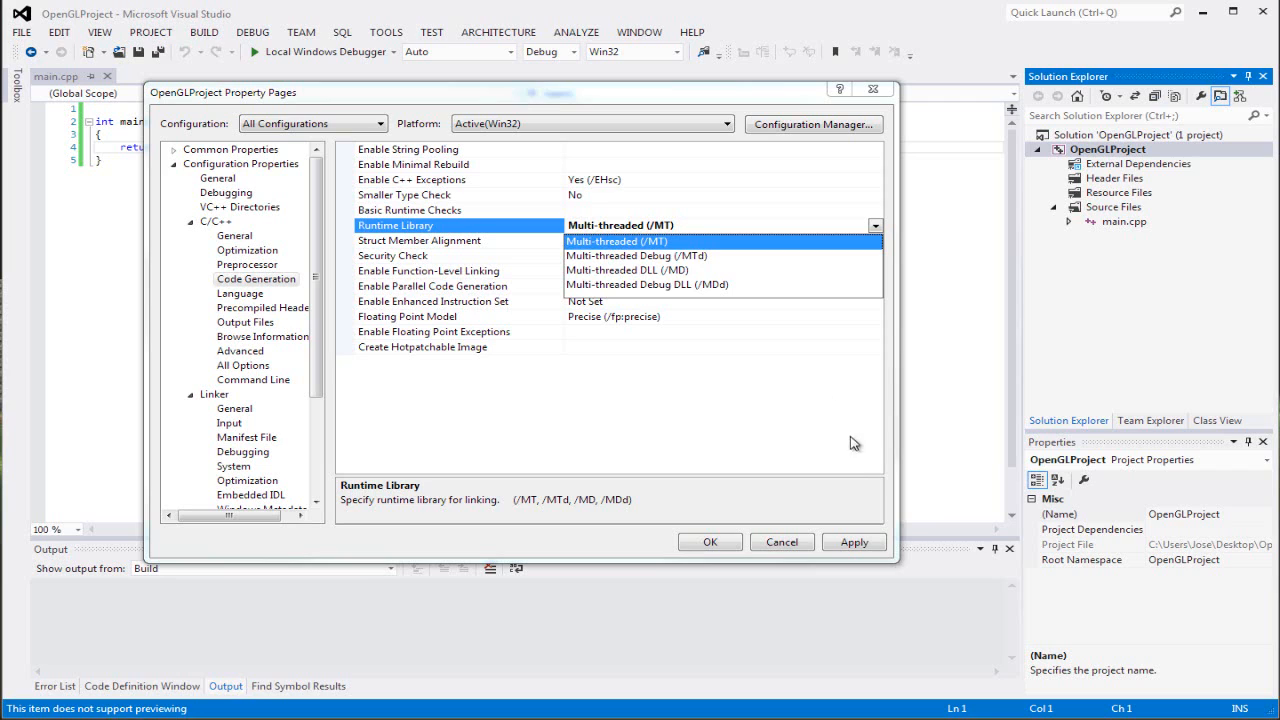
{"action": "left_click", "coordinate": [617, 241]}
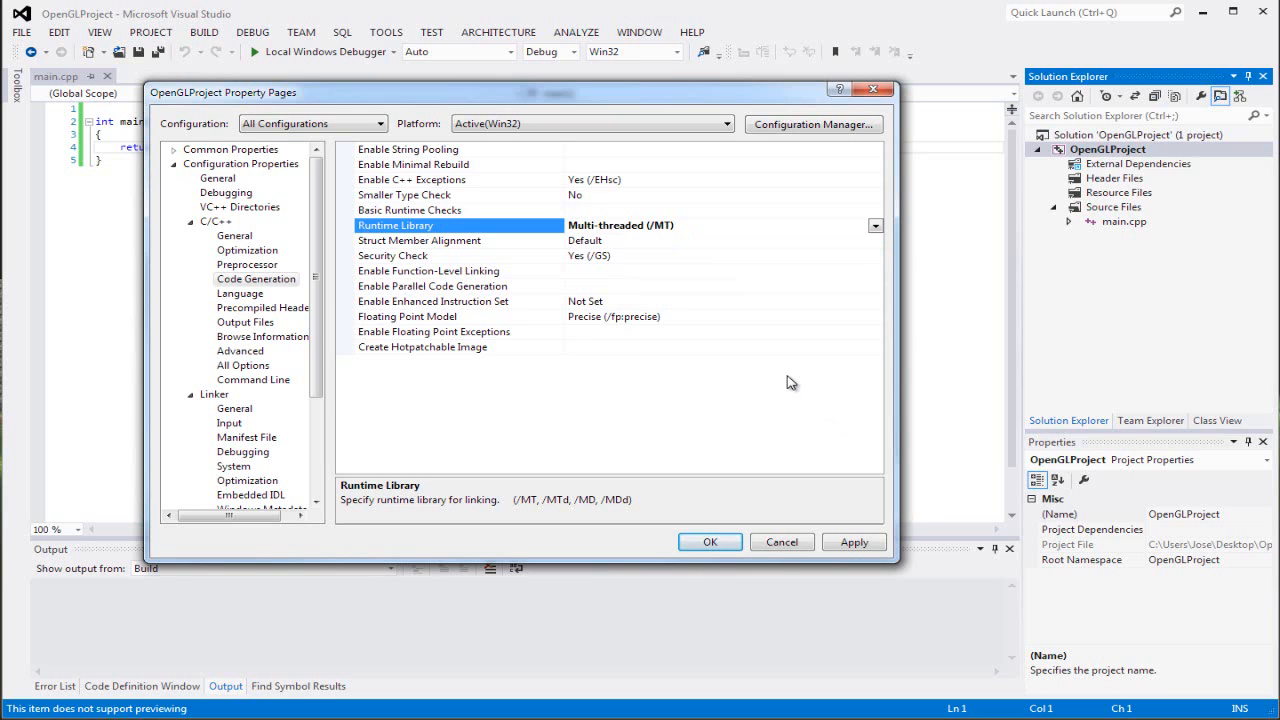
{"action": "mouse_move", "coordinate": [265, 305]}
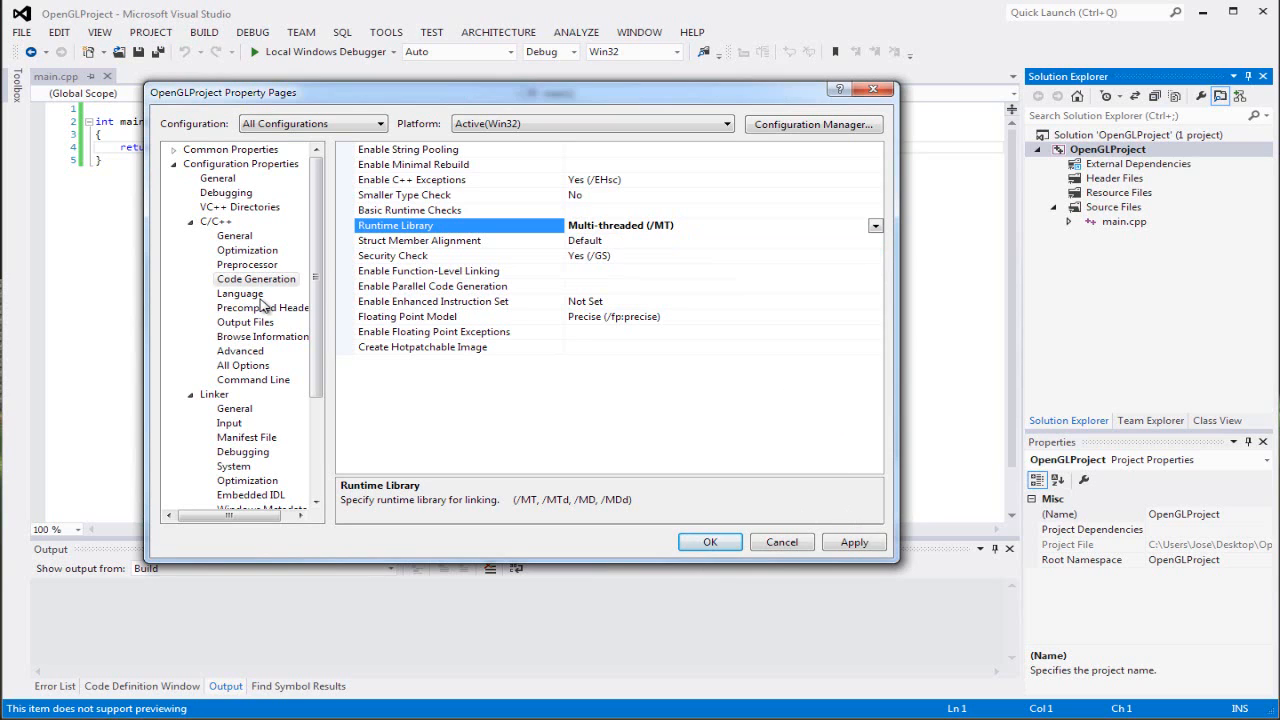
Step: Review Precompiled Headers, Output Files, Advanced and Command Line pages, then Linker > General
{"action": "left_click", "coordinate": [266, 307]}
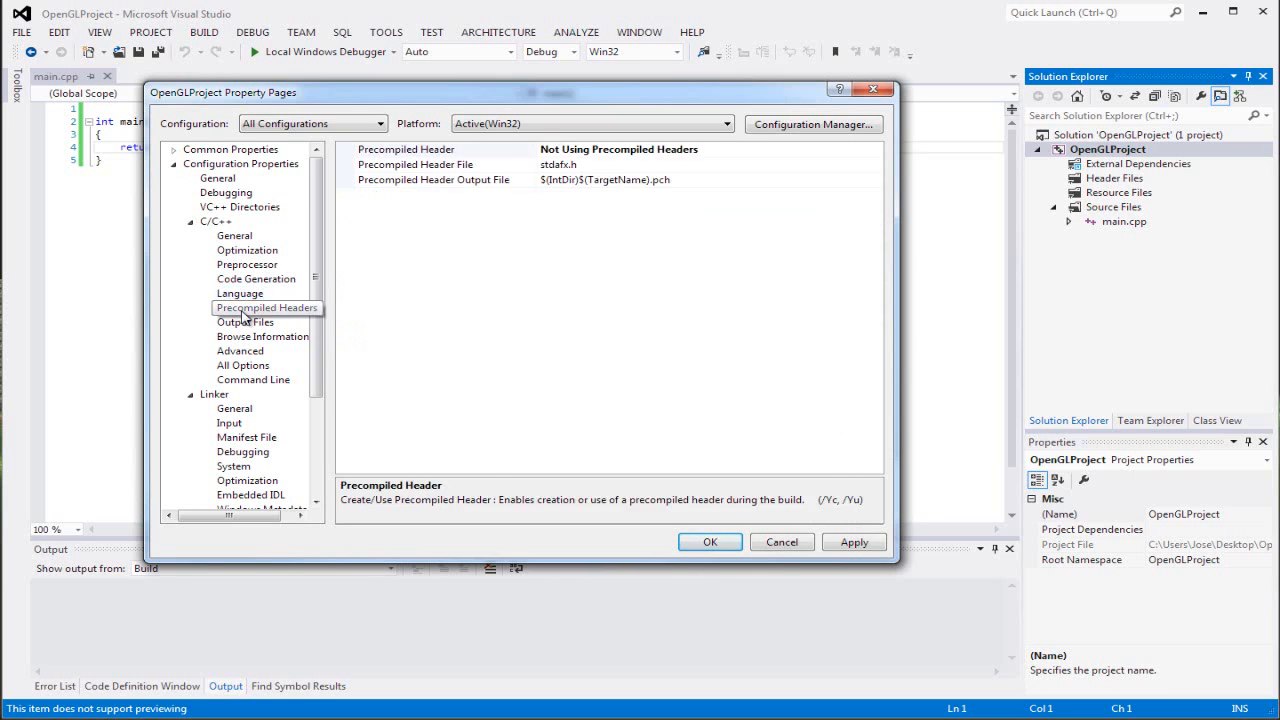
{"action": "left_click", "coordinate": [245, 321]}
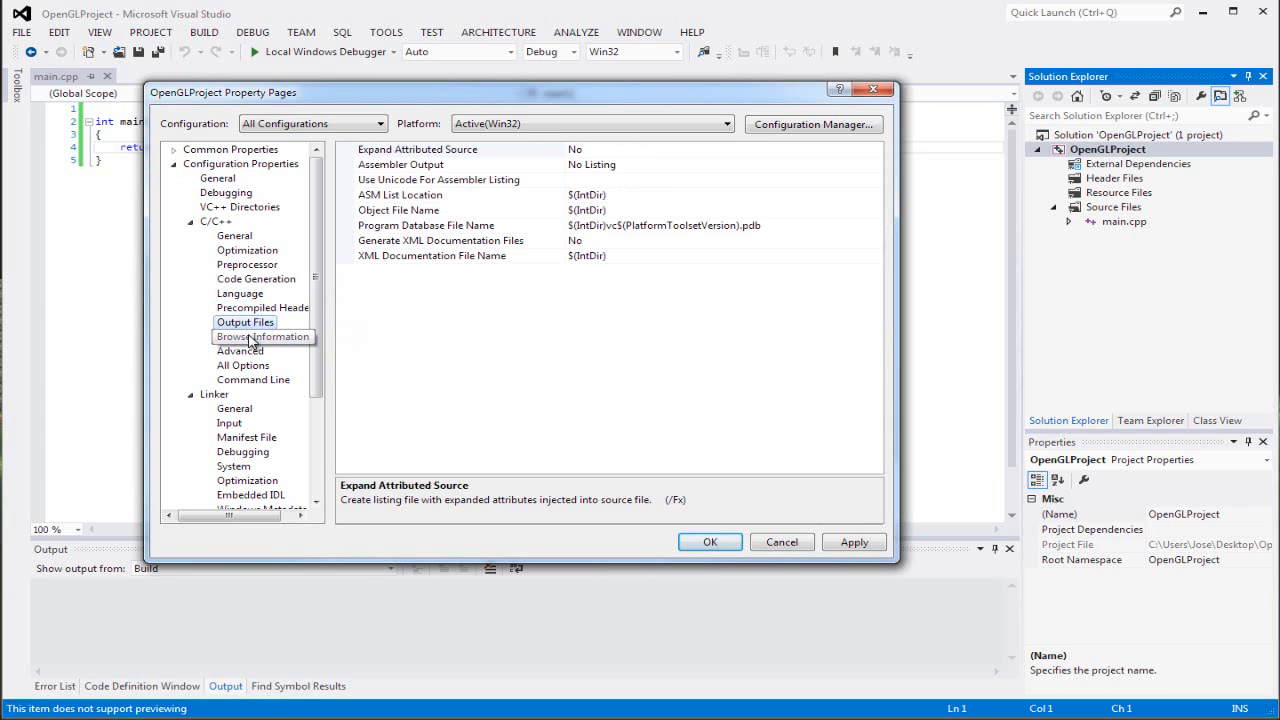
{"action": "left_click", "coordinate": [240, 350]}
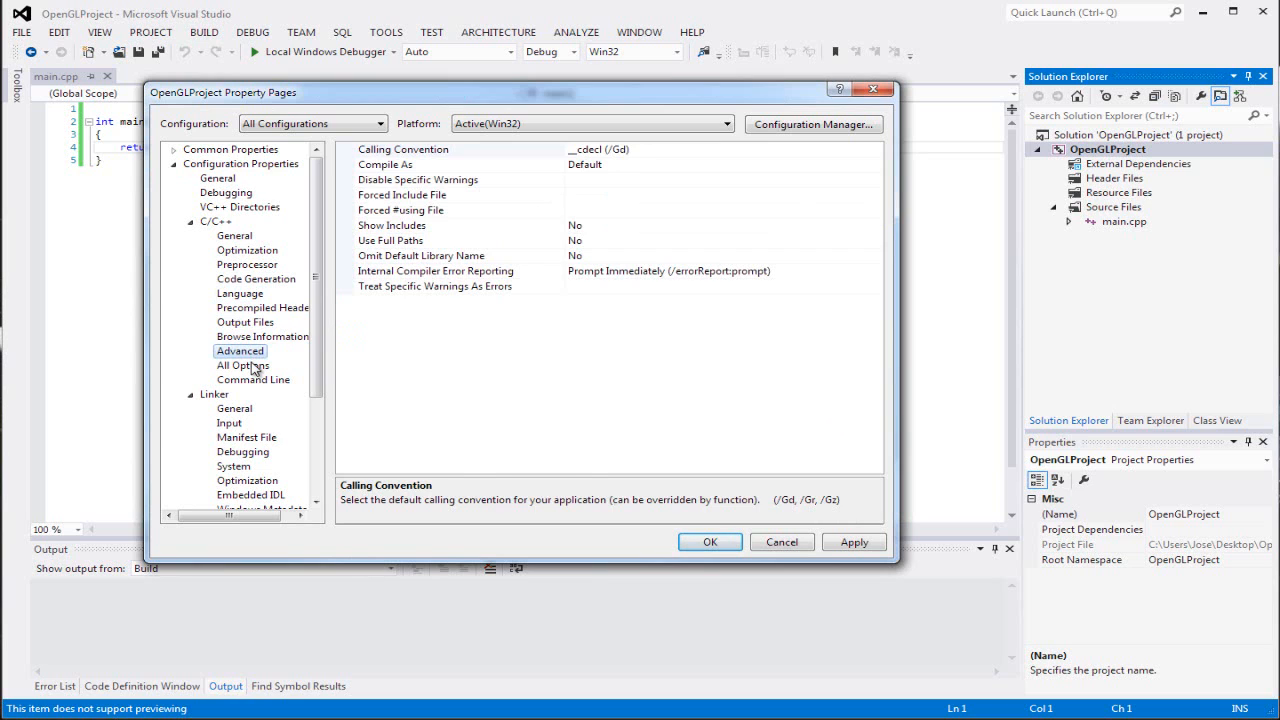
{"action": "left_click", "coordinate": [253, 379]}
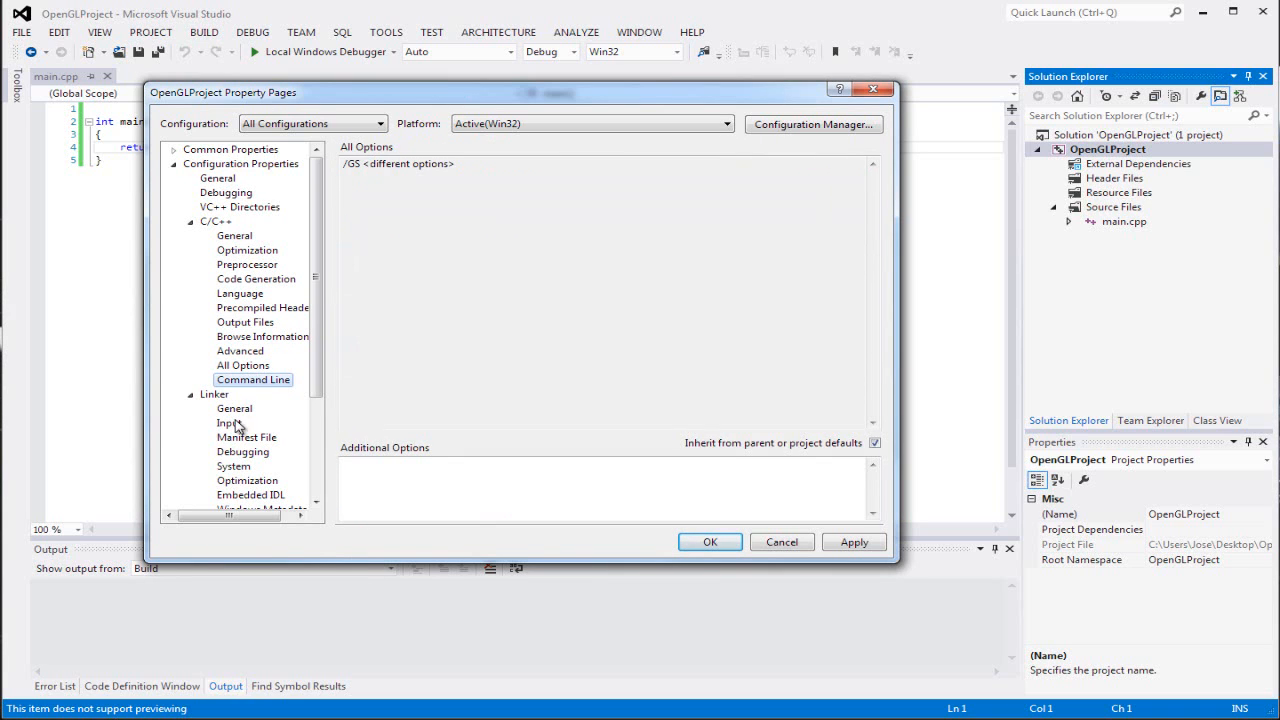
{"action": "left_click", "coordinate": [213, 393]}
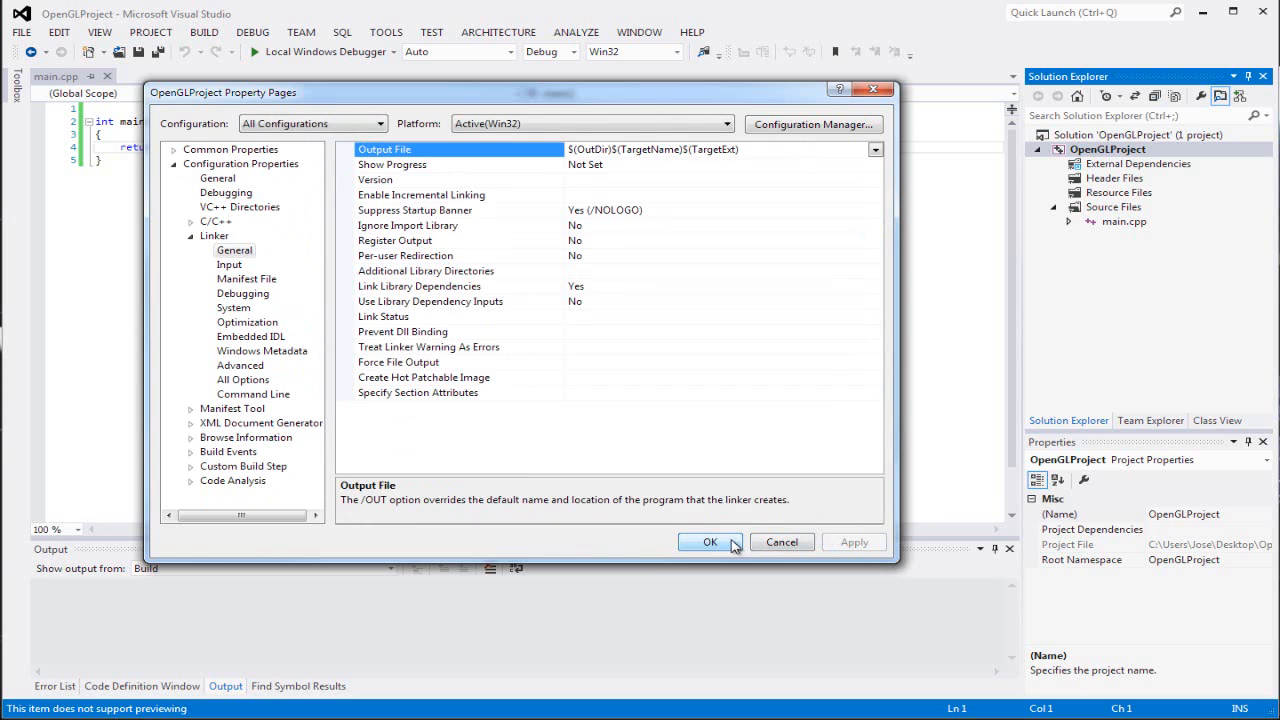
Step: Accept the property changes with OK and close Property Pages
{"action": "left_click", "coordinate": [709, 541]}
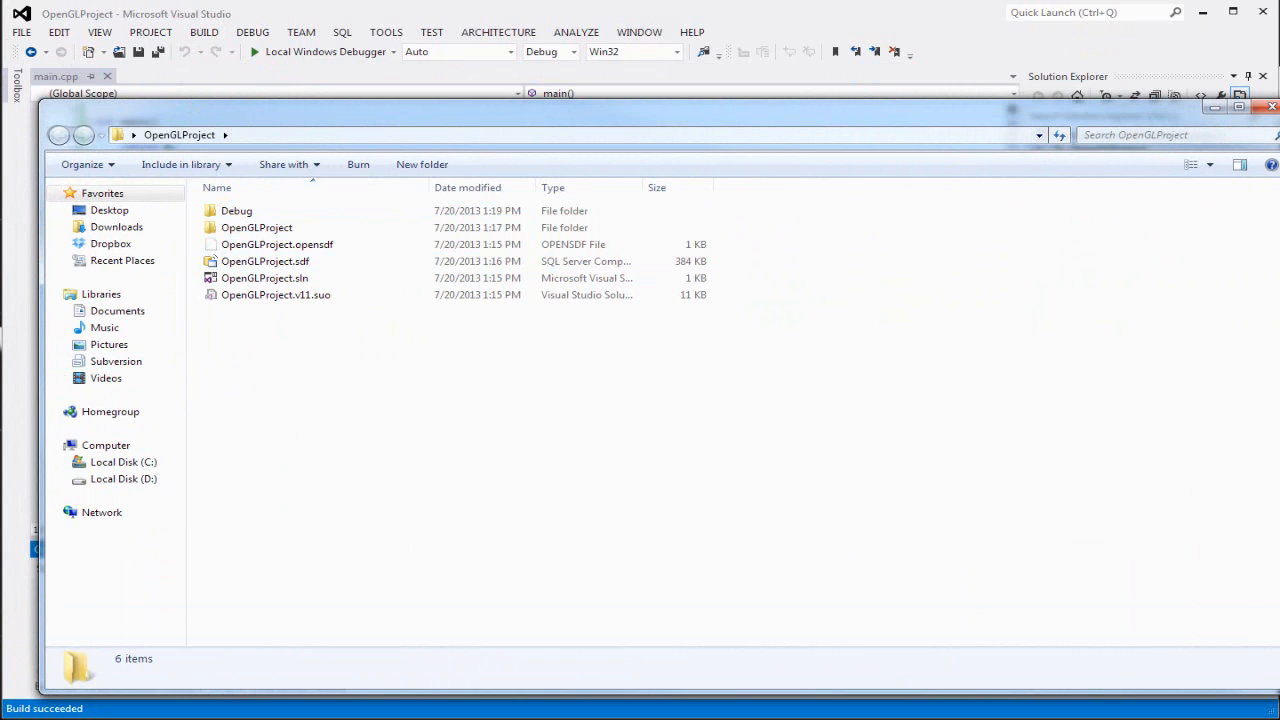
{"action": "mouse_move", "coordinate": [378, 118]}
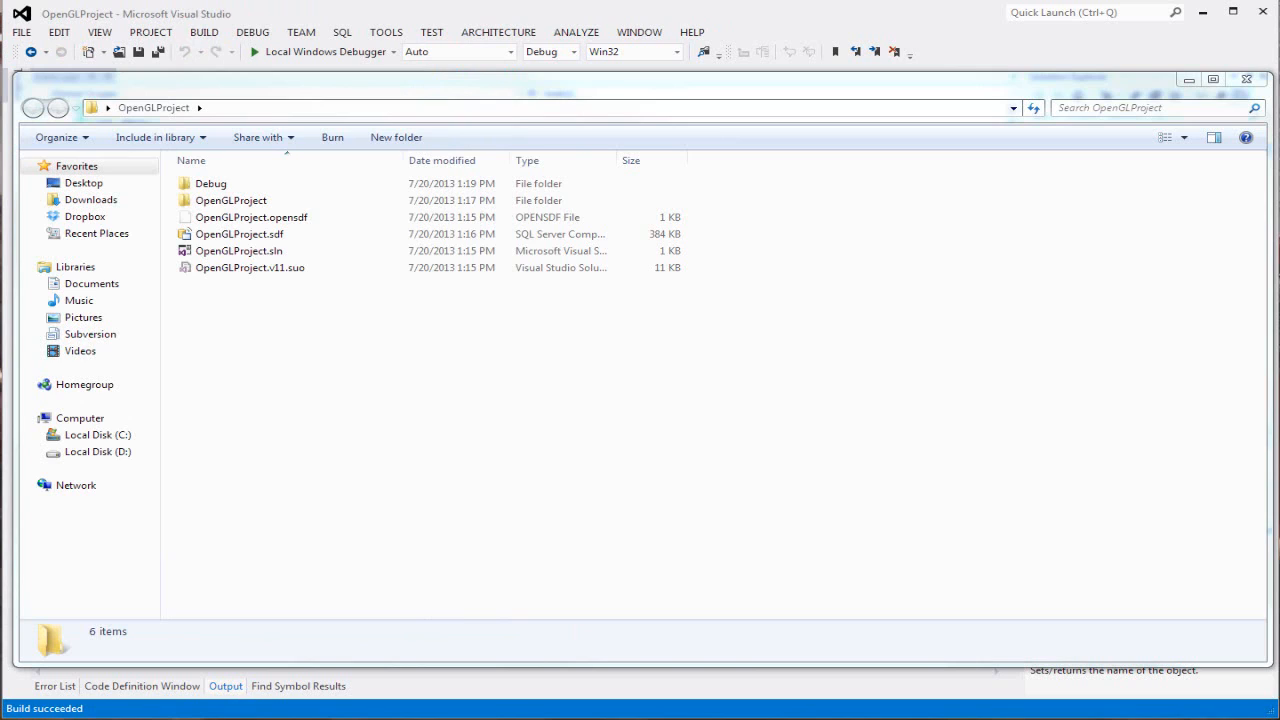
{"action": "mouse_move", "coordinate": [225, 133]}
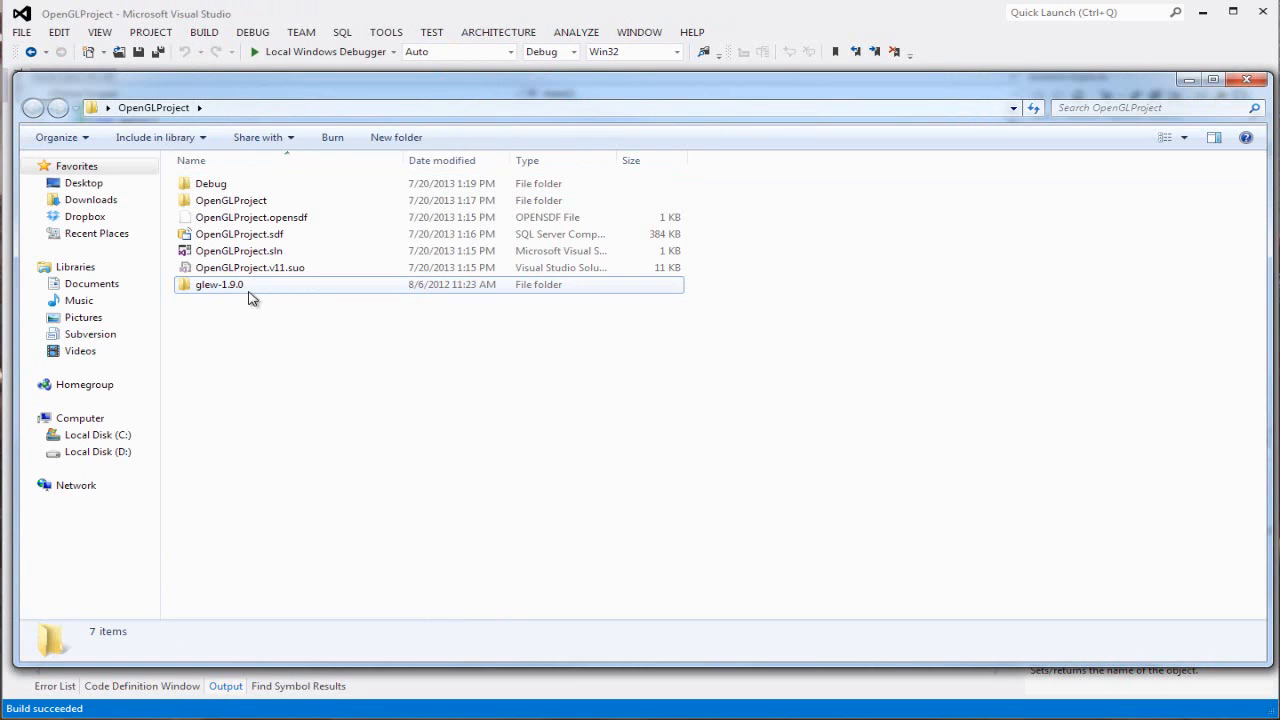
{"action": "mouse_move", "coordinate": [240, 310]}
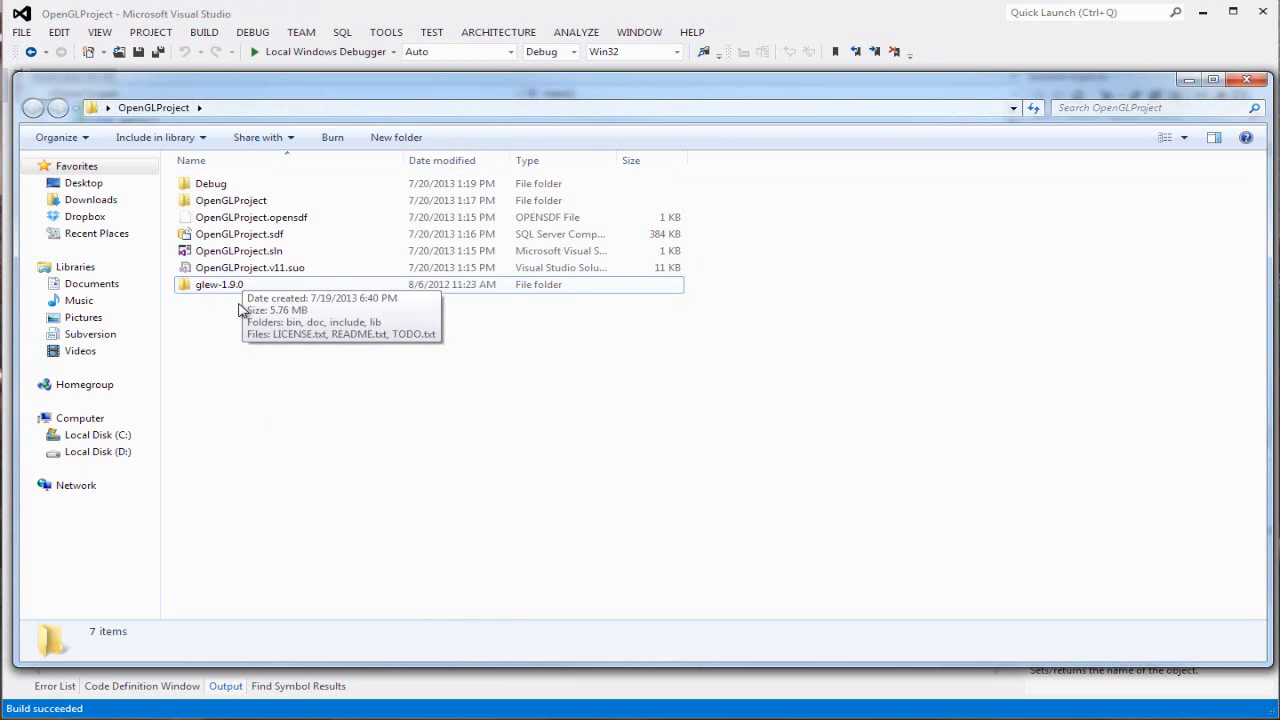
Step: Copy glew32.dll from the glew-1.9.0 bin folder
{"action": "double_click", "coordinate": [217, 284]}
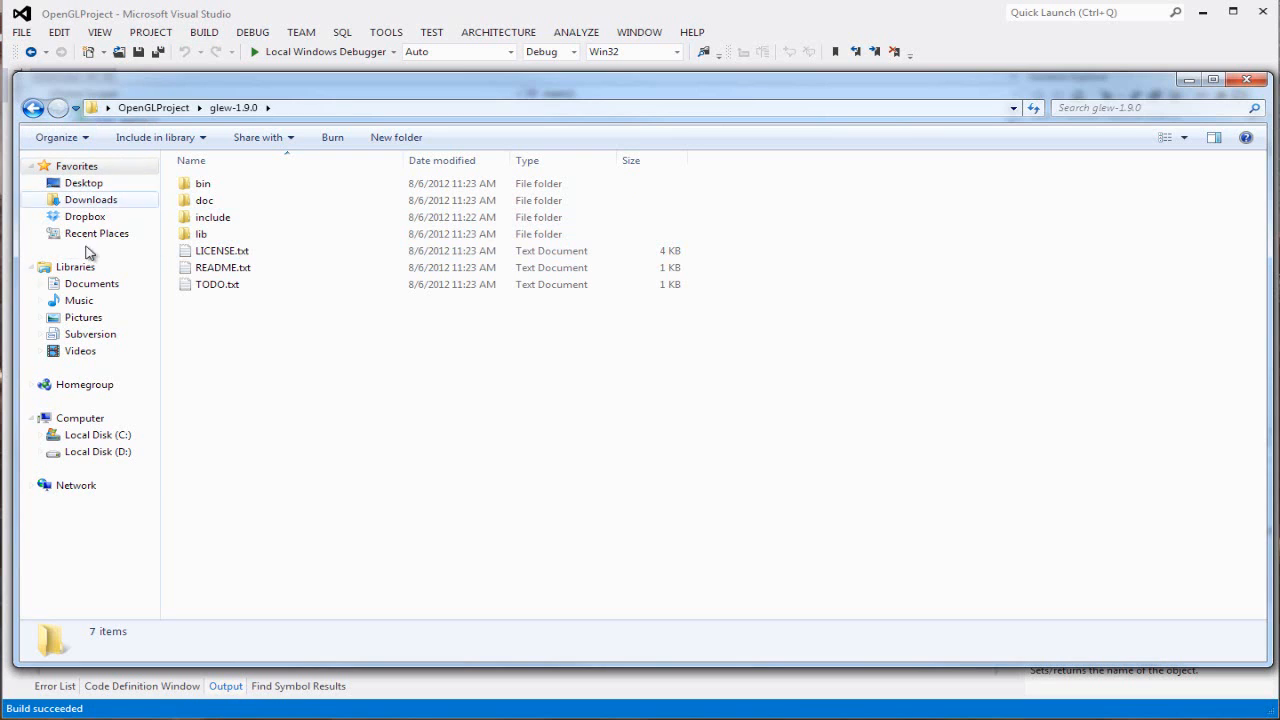
{"action": "double_click", "coordinate": [203, 183]}
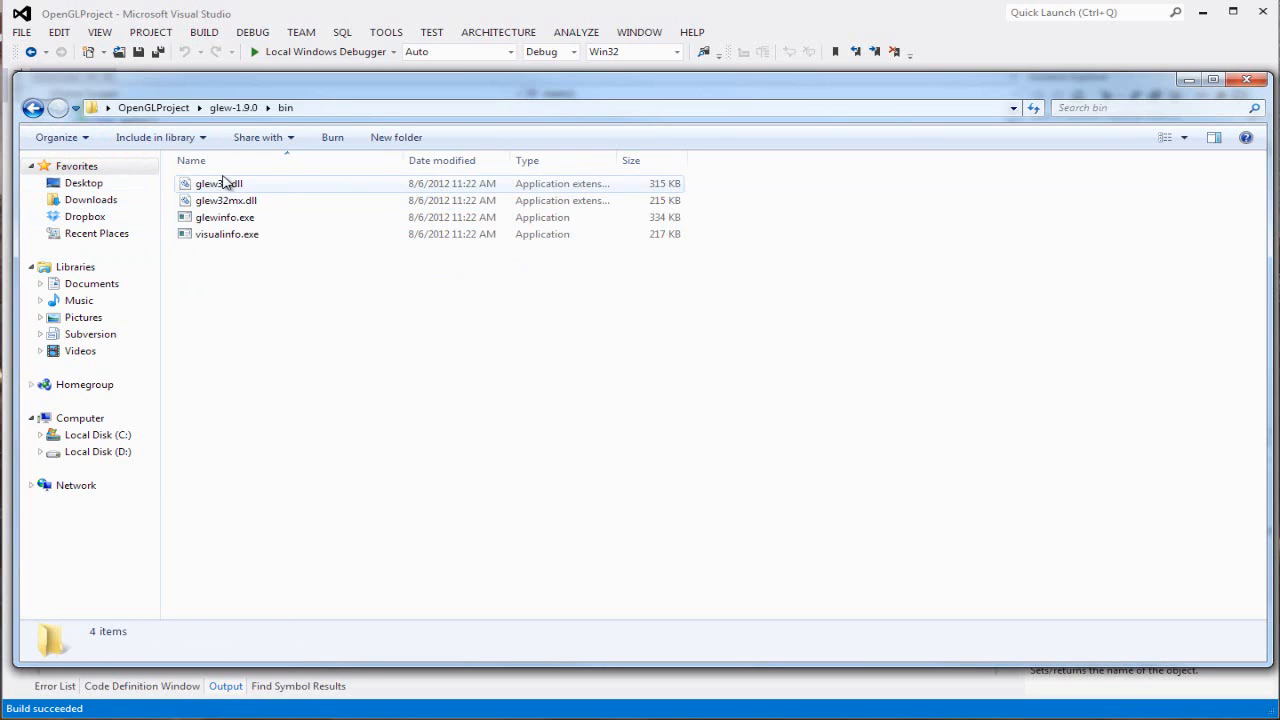
{"action": "right_click", "coordinate": [218, 183]}
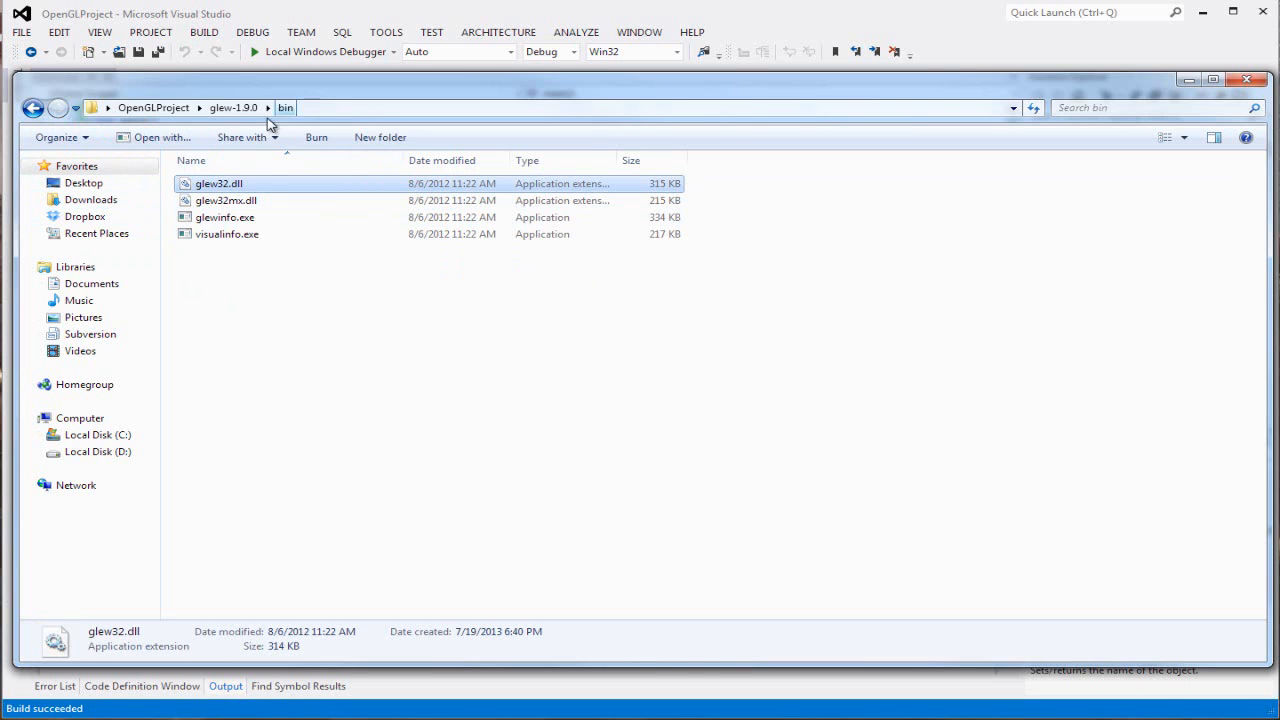
Step: Navigate back to the solution folder and into the inner OpenGLProject folder
{"action": "left_click", "coordinate": [233, 107]}
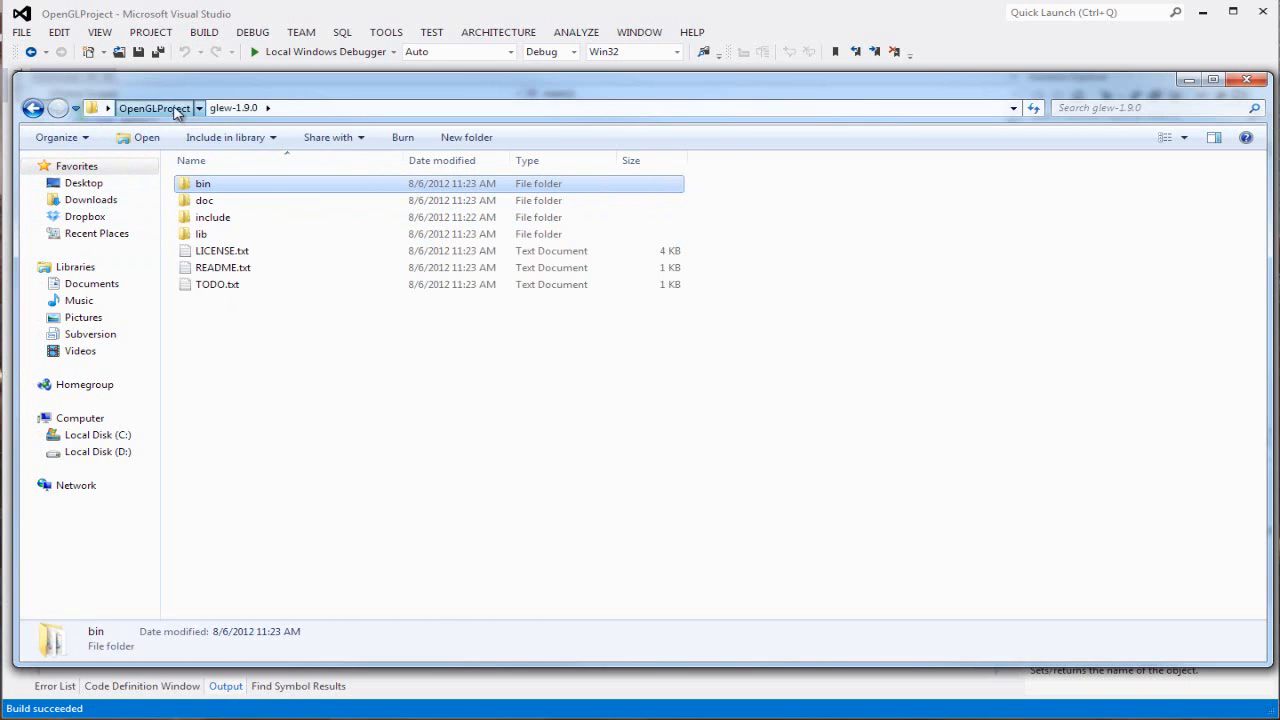
{"action": "left_click", "coordinate": [153, 107]}
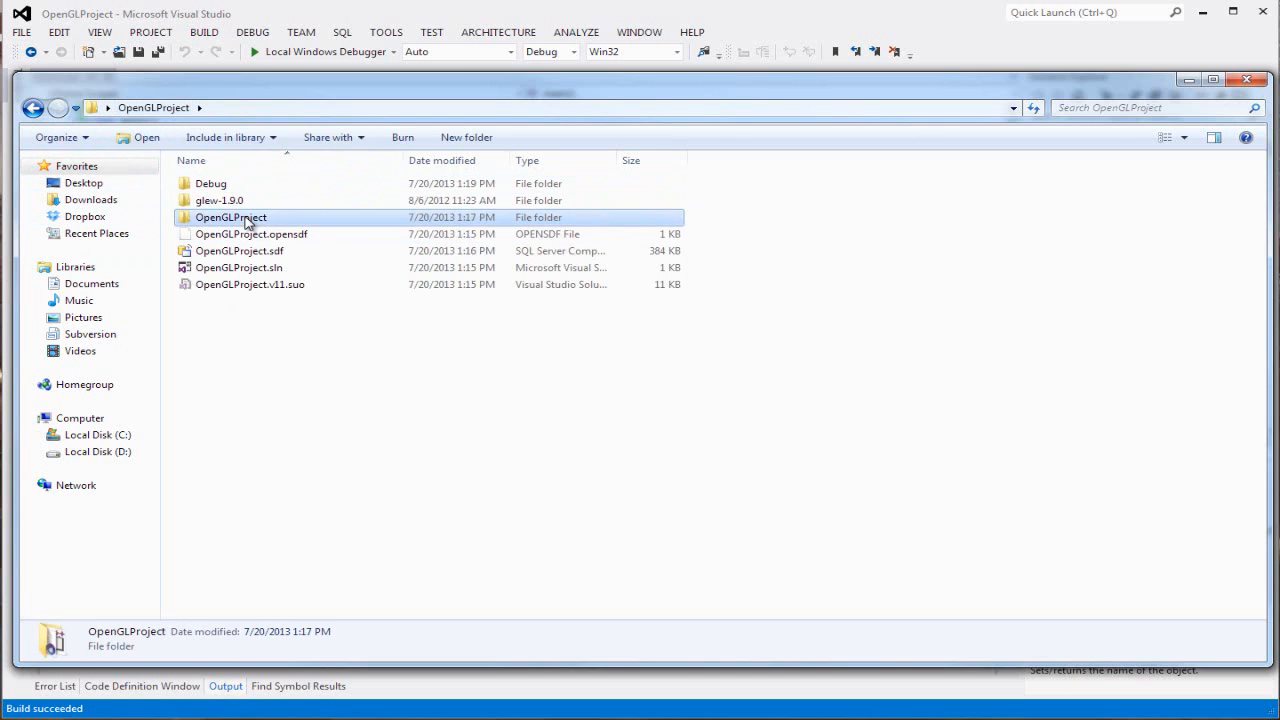
{"action": "double_click", "coordinate": [230, 217]}
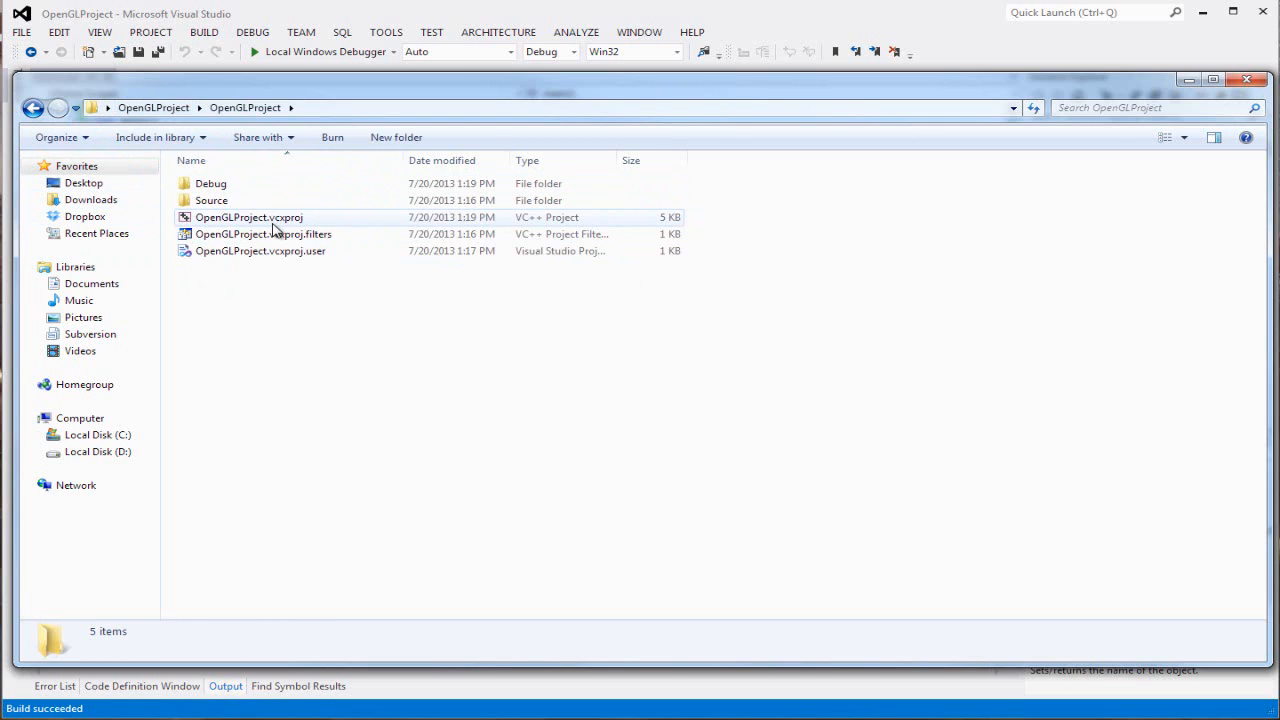
Step: Paste glew32.dll into the inner project folder, then delete it to the Recycle Bin
{"action": "right_click", "coordinate": [275, 305]}
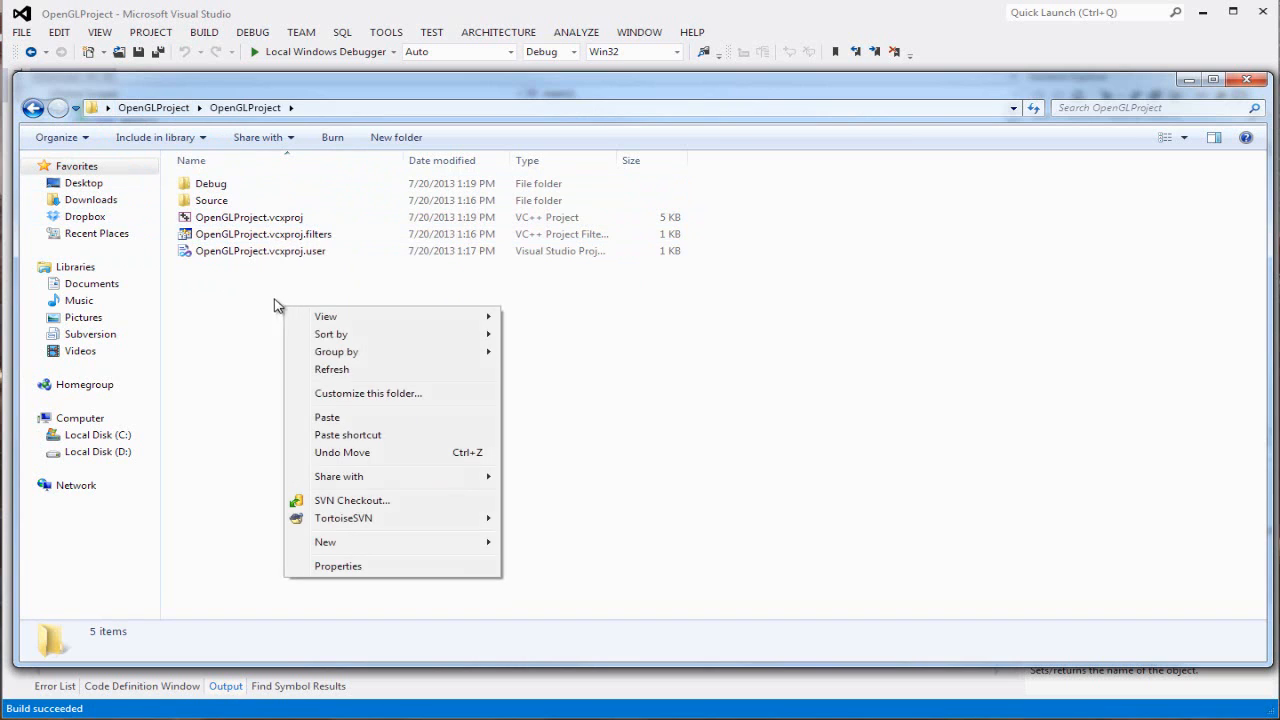
{"action": "left_click", "coordinate": [327, 417]}
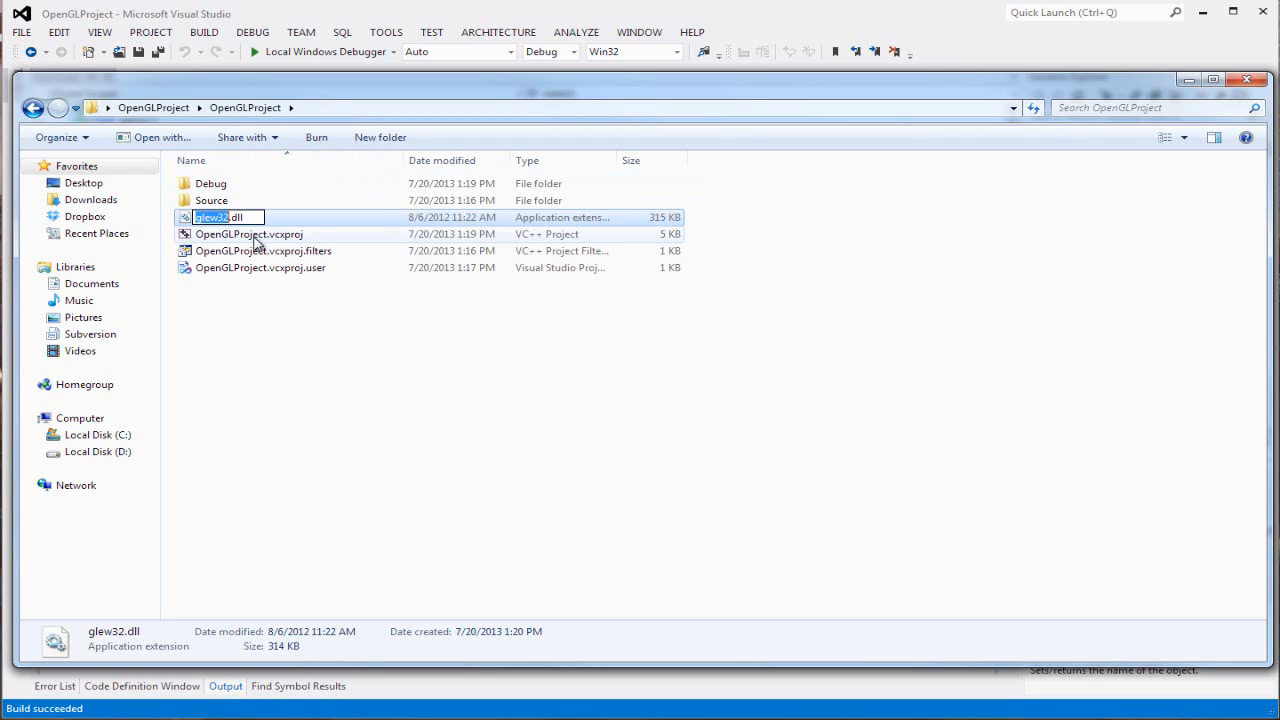
{"action": "mouse_move", "coordinate": [275, 234]}
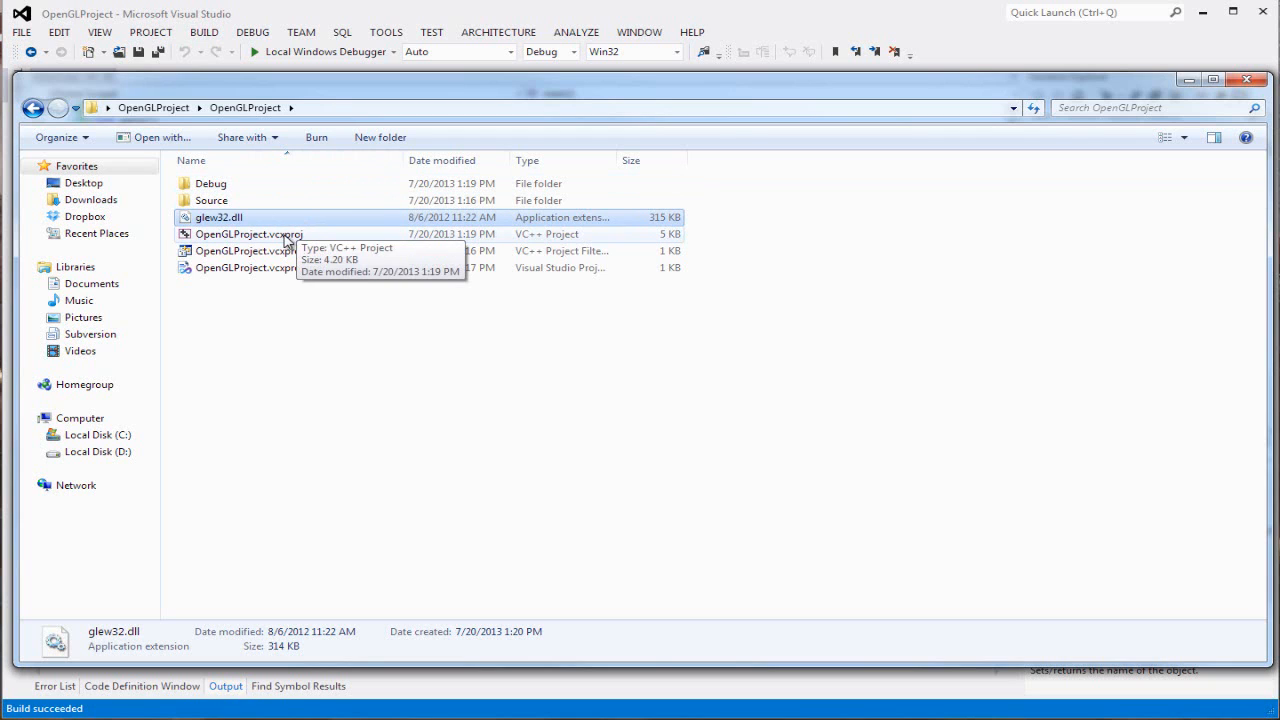
{"action": "key", "text": "Delete"}
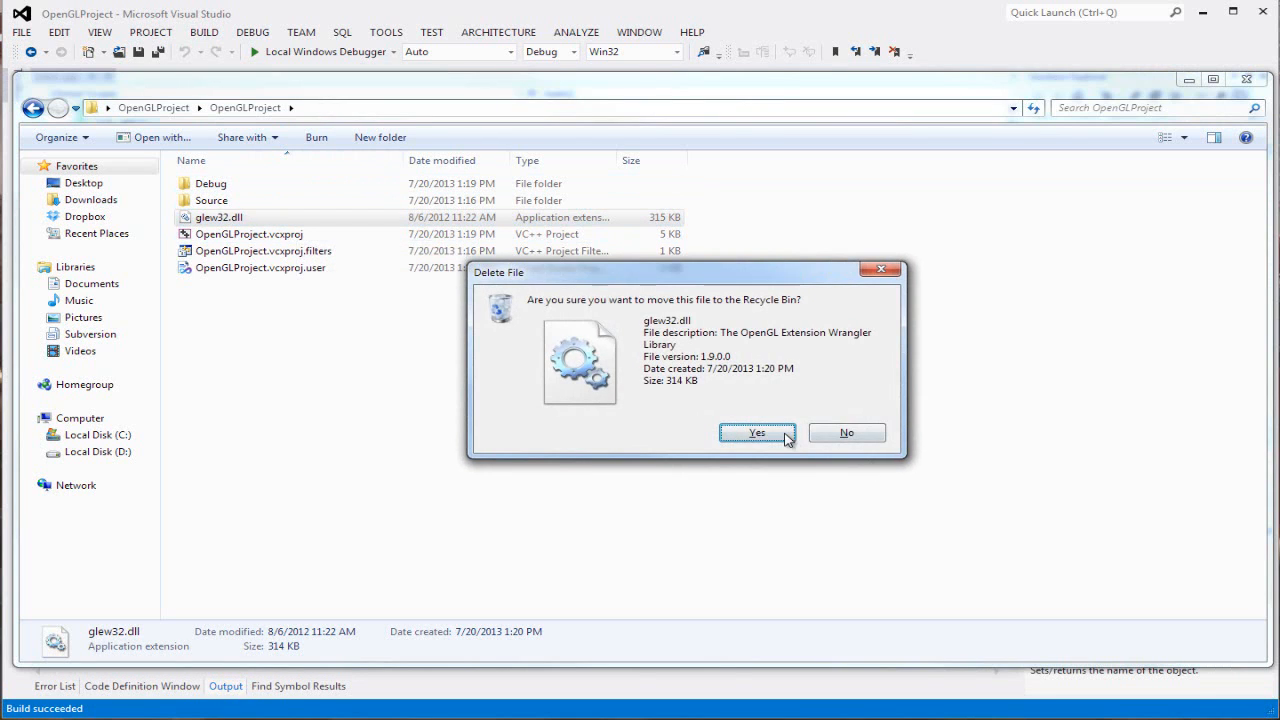
{"action": "left_click", "coordinate": [757, 432]}
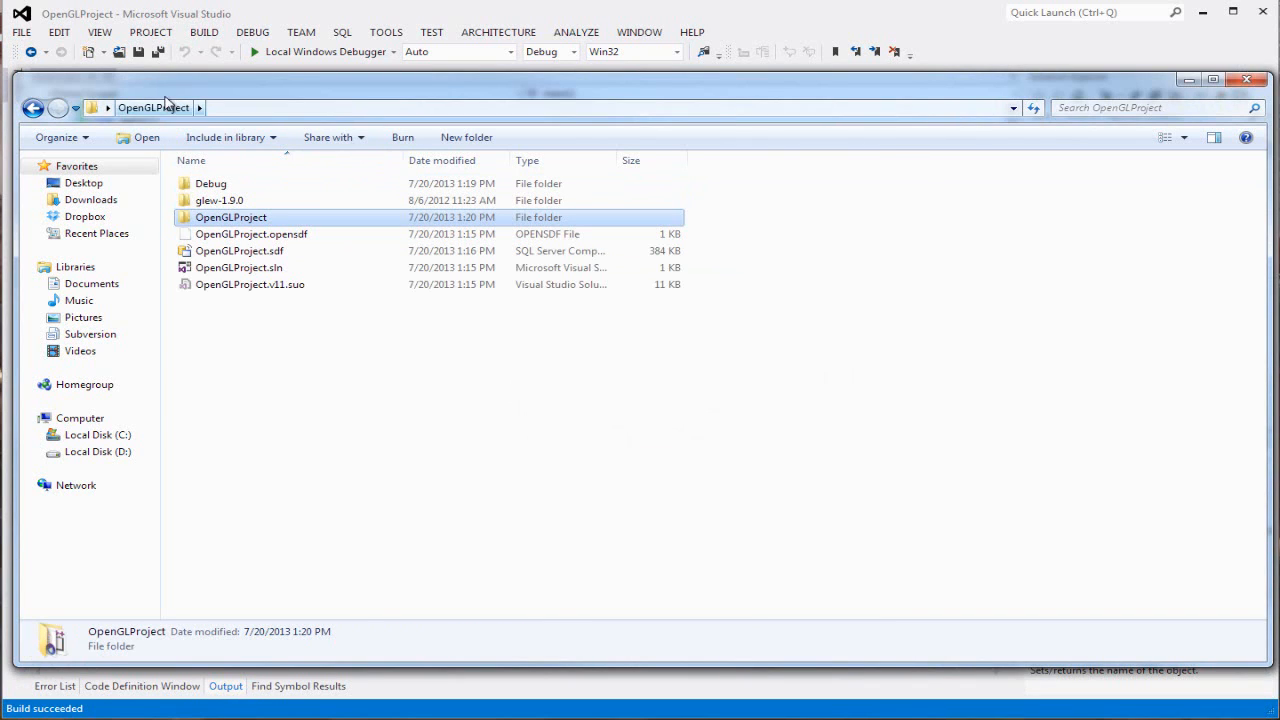
{"action": "mouse_move", "coordinate": [220, 258]}
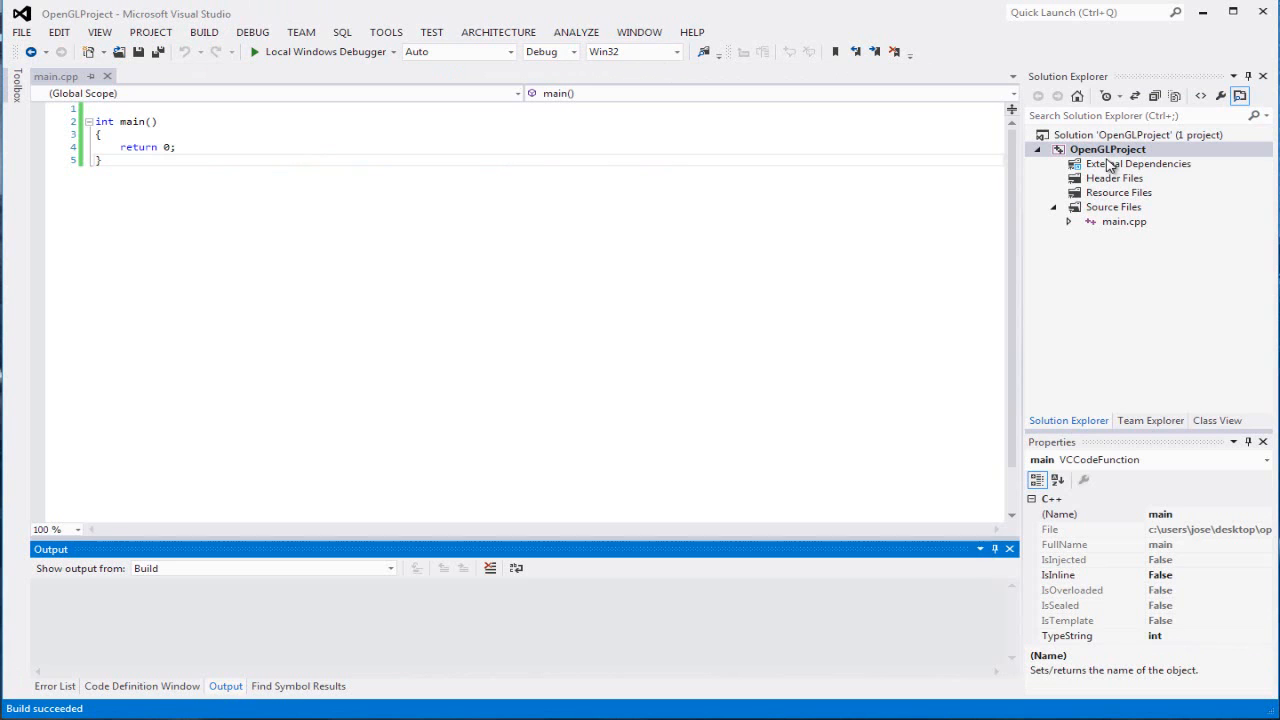
Step: Show the OpenGLProject project's VC++ Directories property page
{"action": "left_click", "coordinate": [1107, 149]}
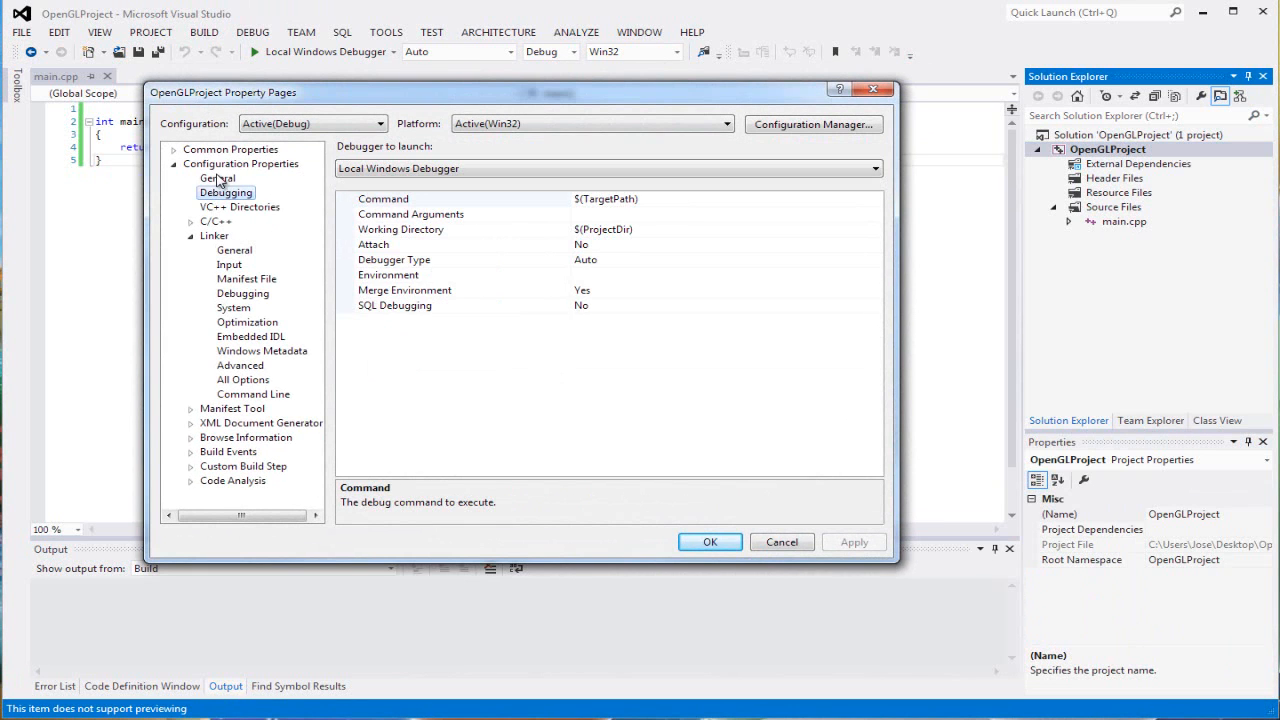
{"action": "left_click", "coordinate": [239, 207]}
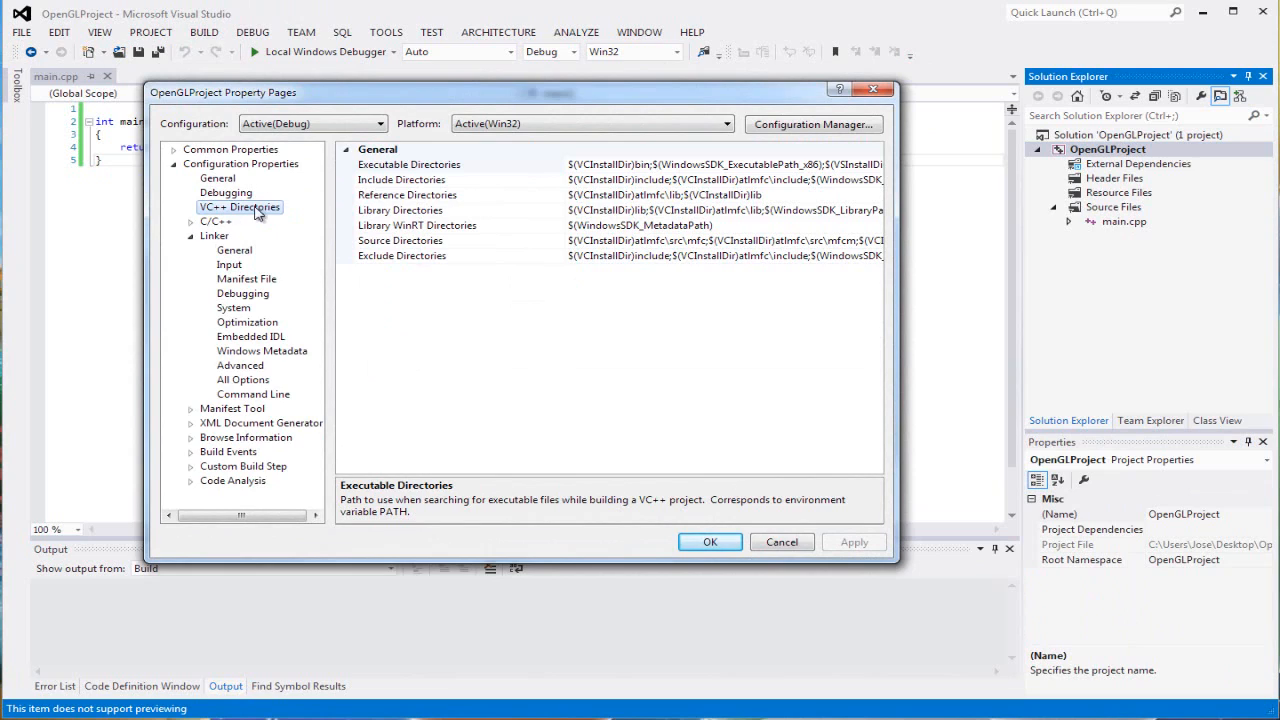